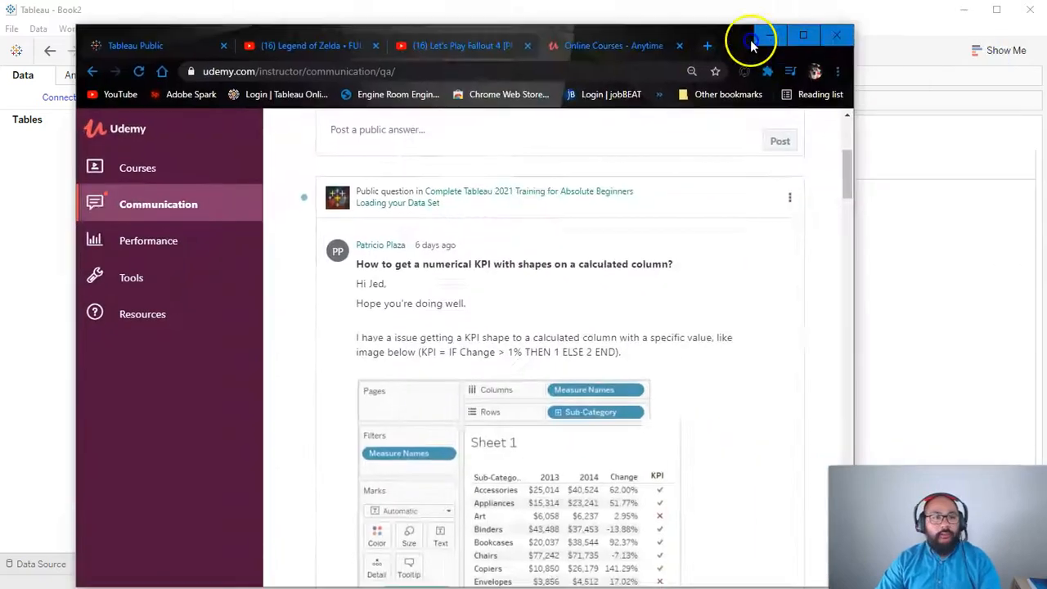
- Restore the browser to a smaller window and scroll through the page
{"action": "left_click", "coordinate": [749, 40]}
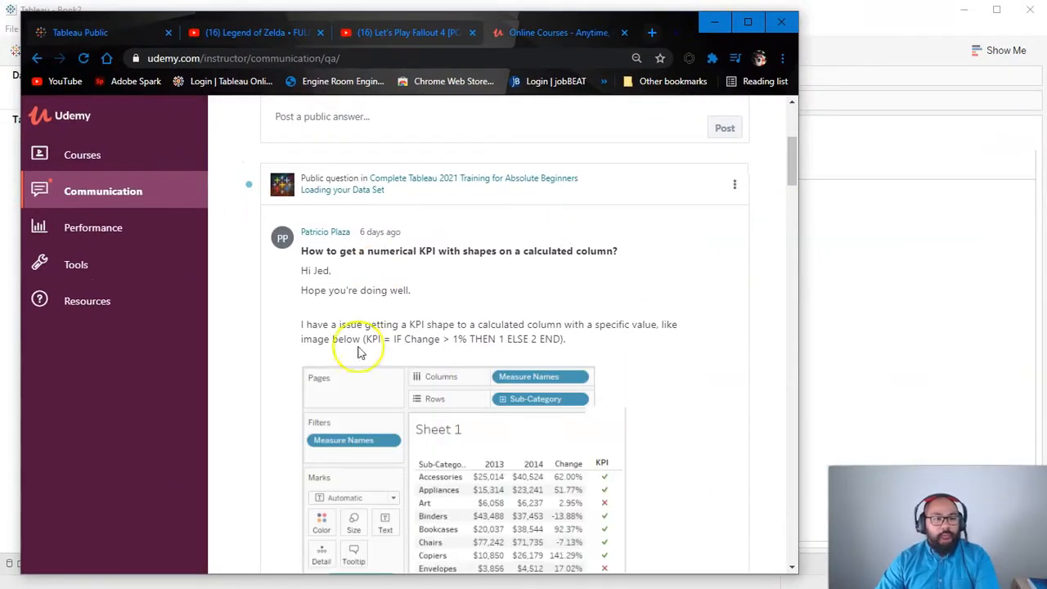
{"action": "mouse_move", "coordinate": [346, 241]}
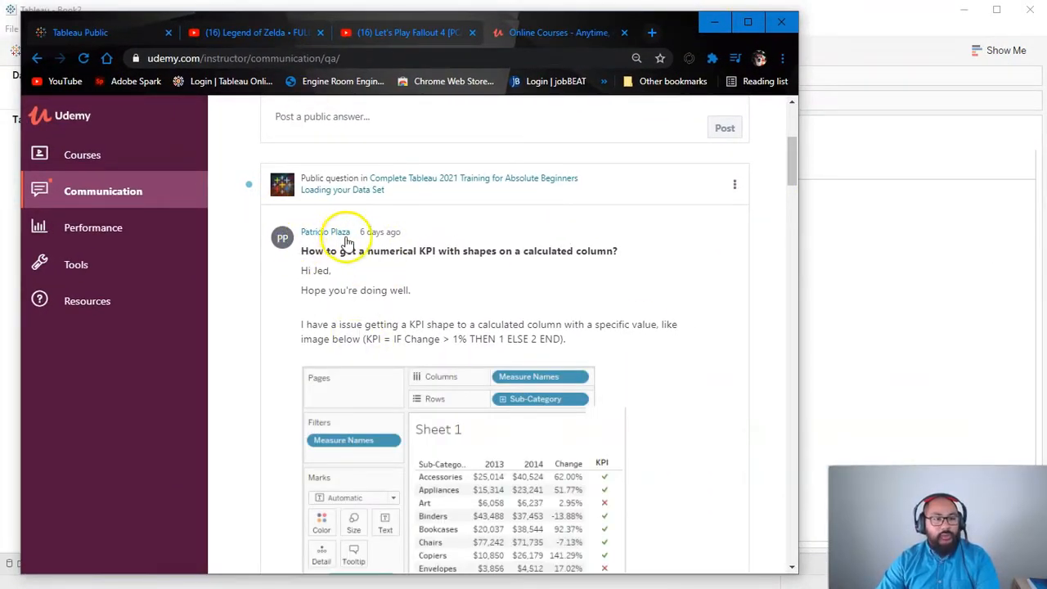
{"action": "mouse_move", "coordinate": [305, 243]}
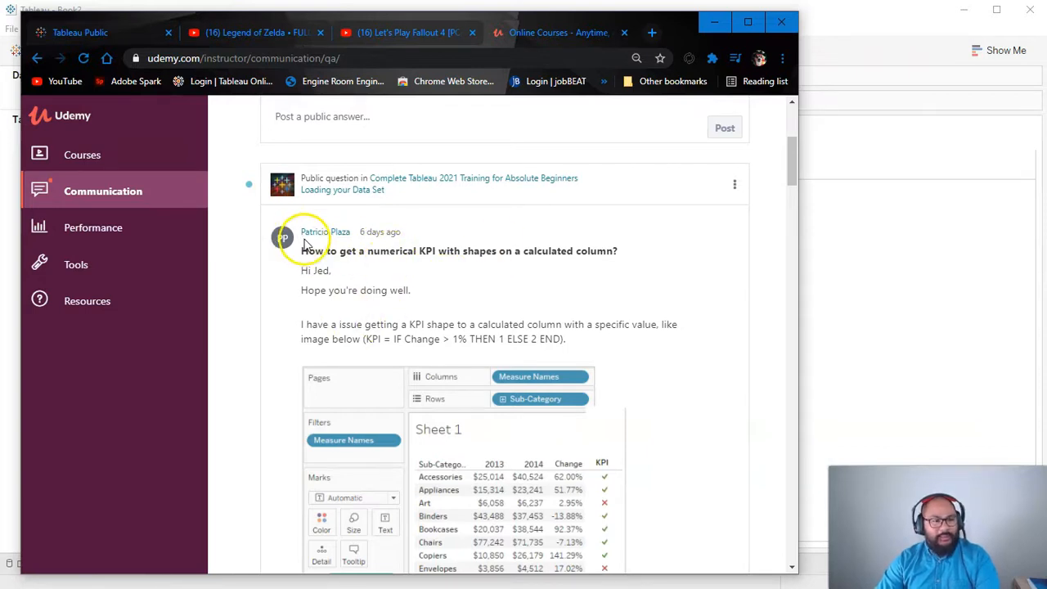
{"action": "scroll", "scroll_direction": "down", "scroll_amount": 3}
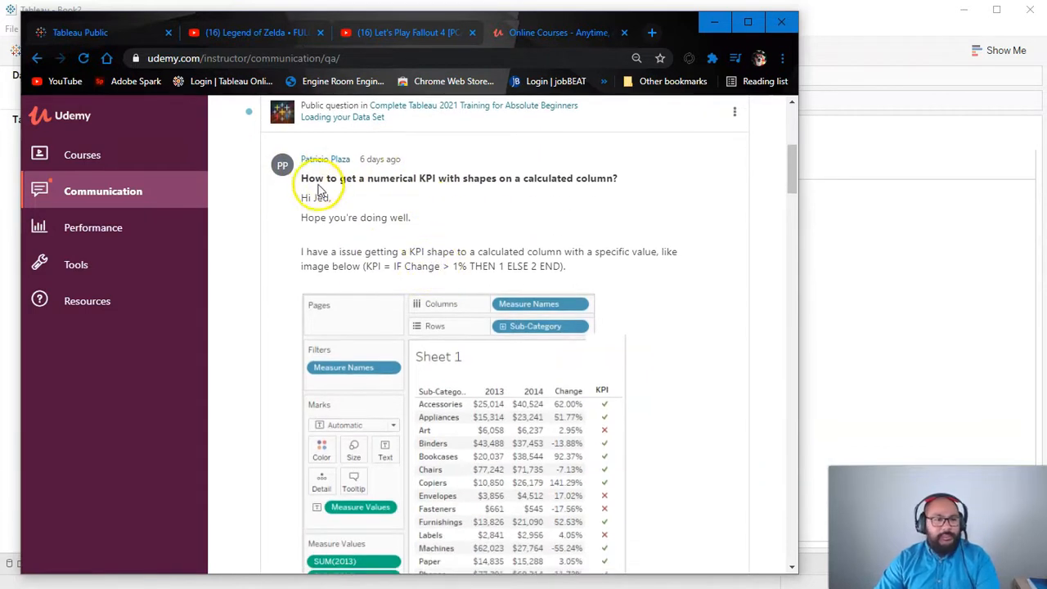
{"action": "mouse_move", "coordinate": [574, 139]}
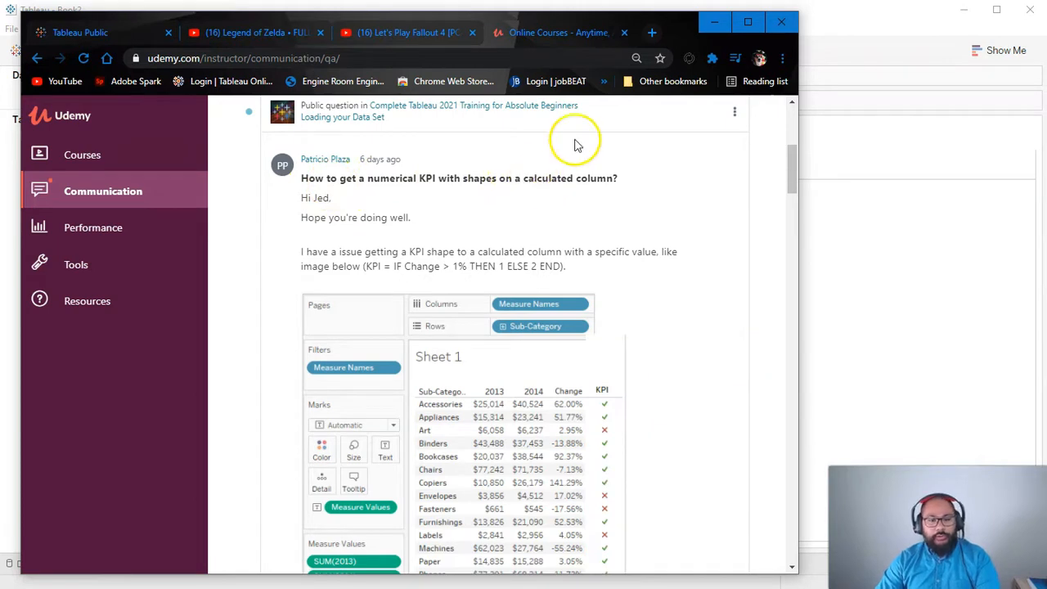
{"action": "scroll", "scroll_direction": "down", "scroll_amount": 3}
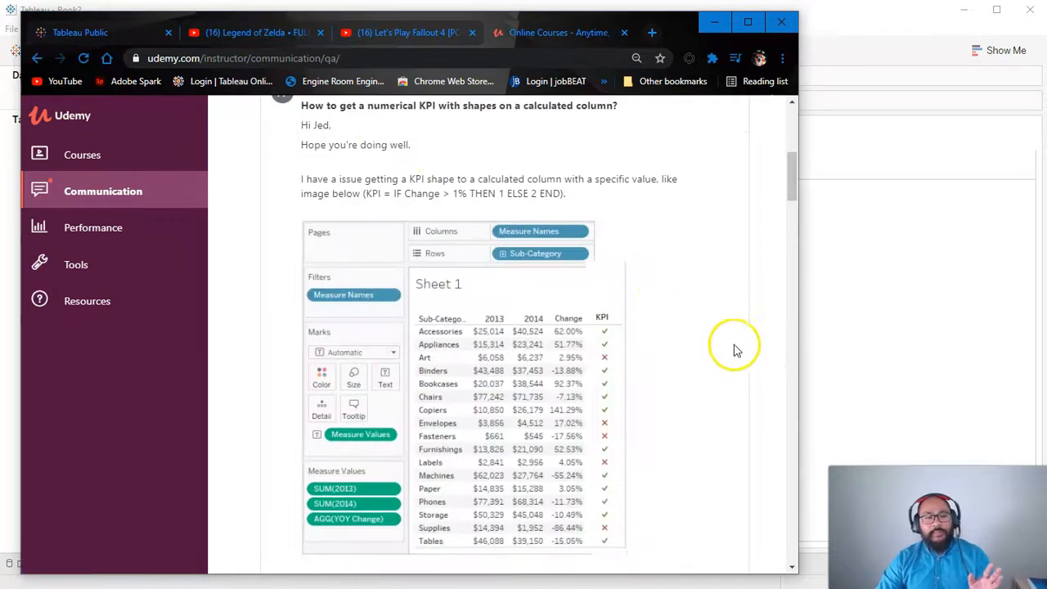
{"action": "mouse_move", "coordinate": [782, 303]}
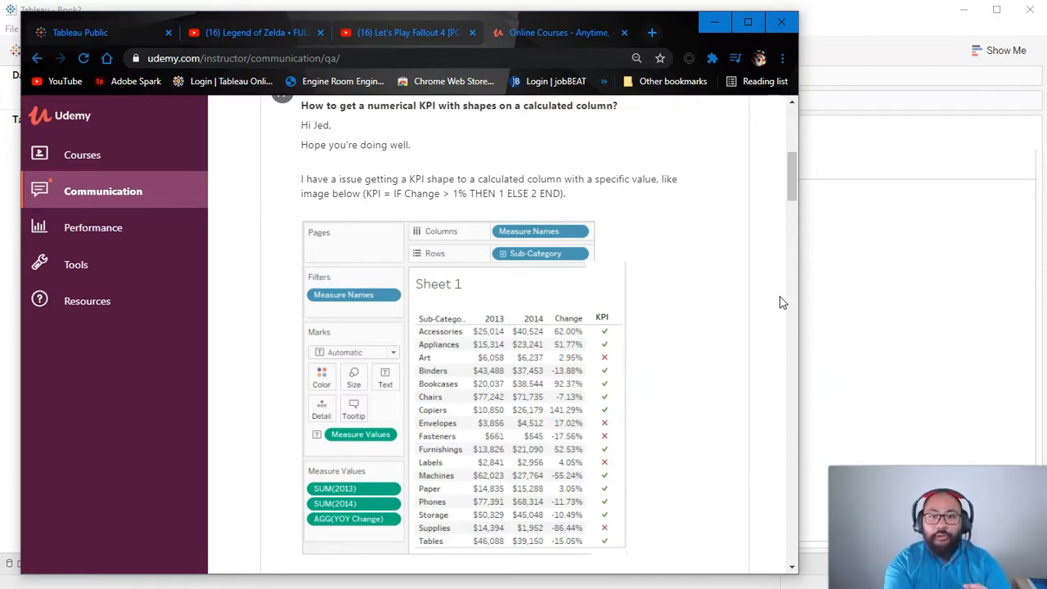
{"action": "mouse_move", "coordinate": [724, 221]}
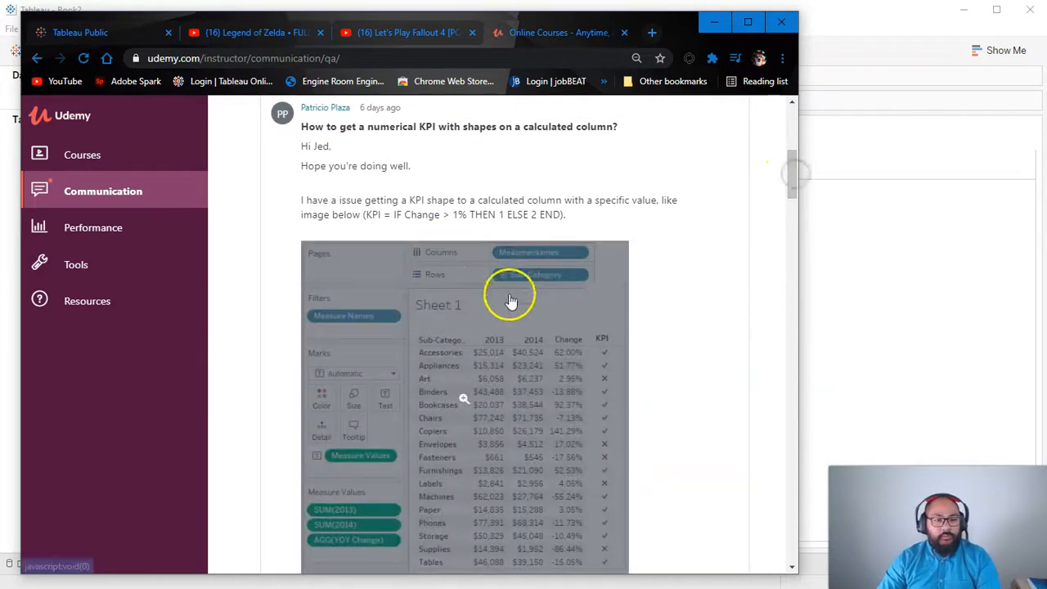
{"action": "scroll", "scroll_direction": "down", "scroll_amount": 3}
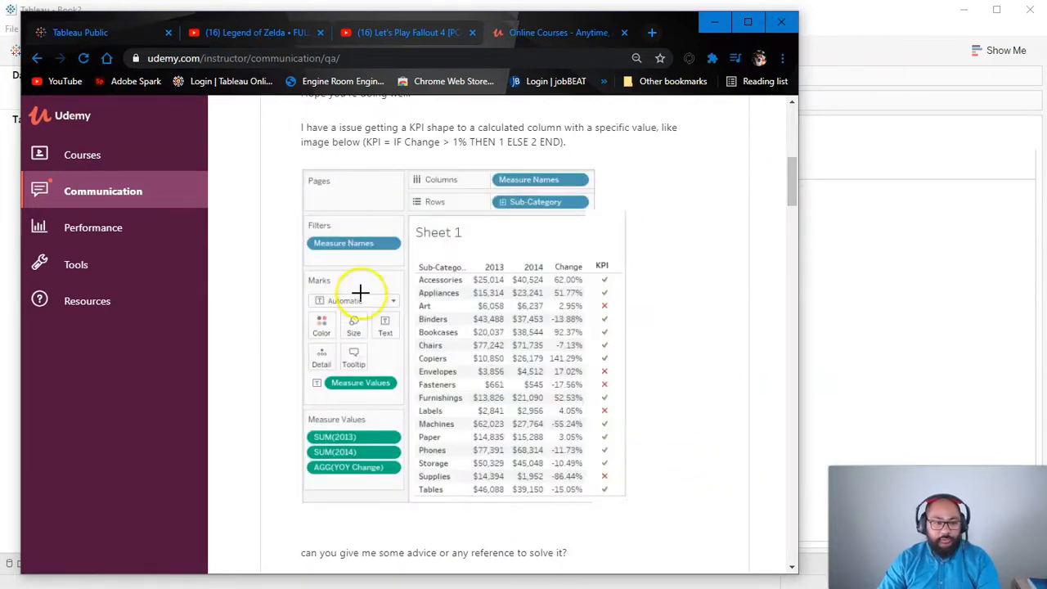
{"action": "mouse_move", "coordinate": [642, 153]}
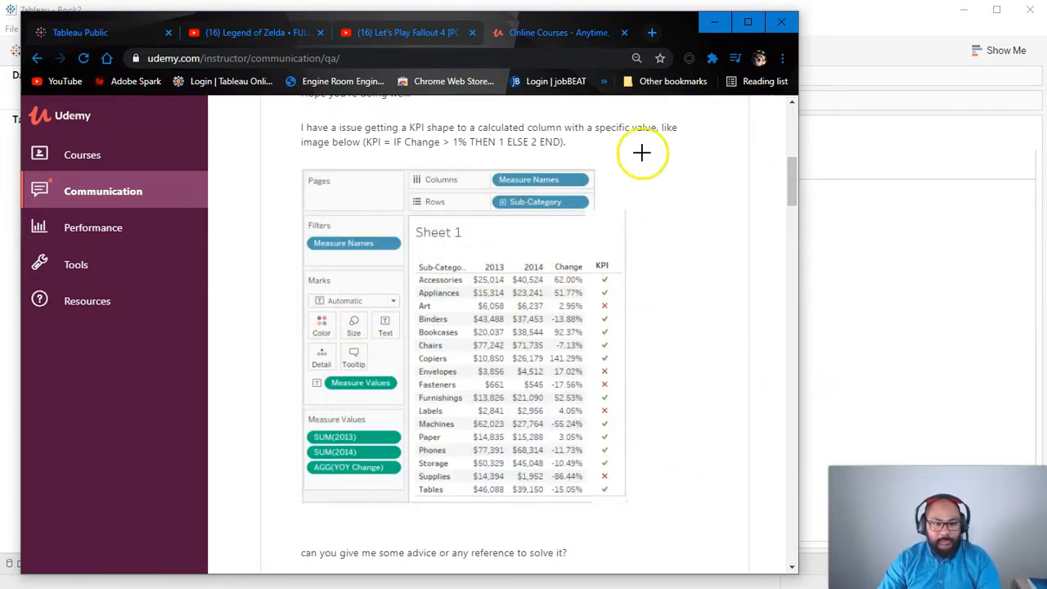
{"action": "mouse_move", "coordinate": [480, 248]}
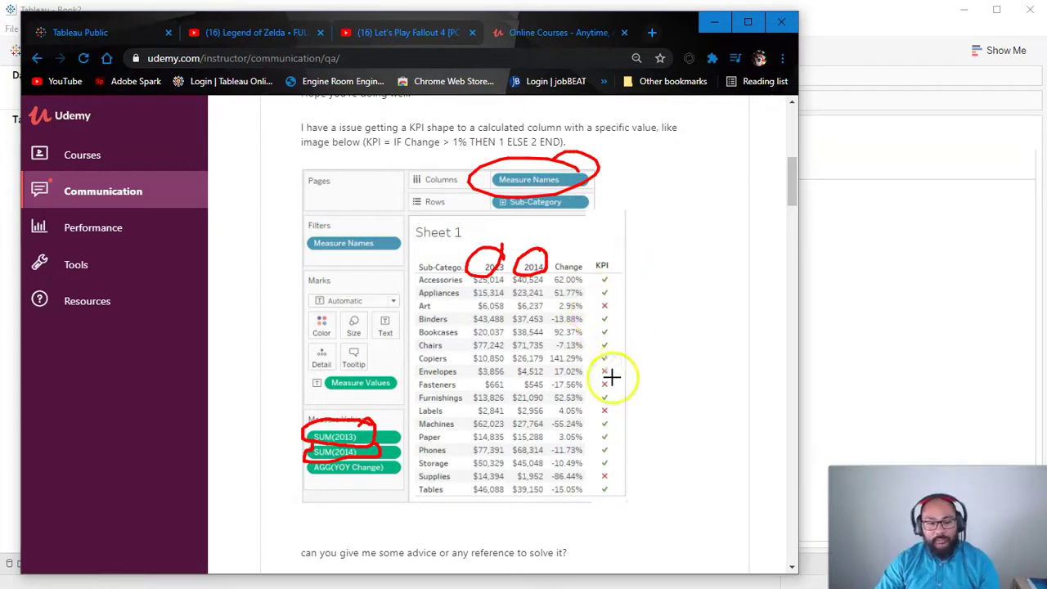
{"action": "mouse_move", "coordinate": [518, 287]}
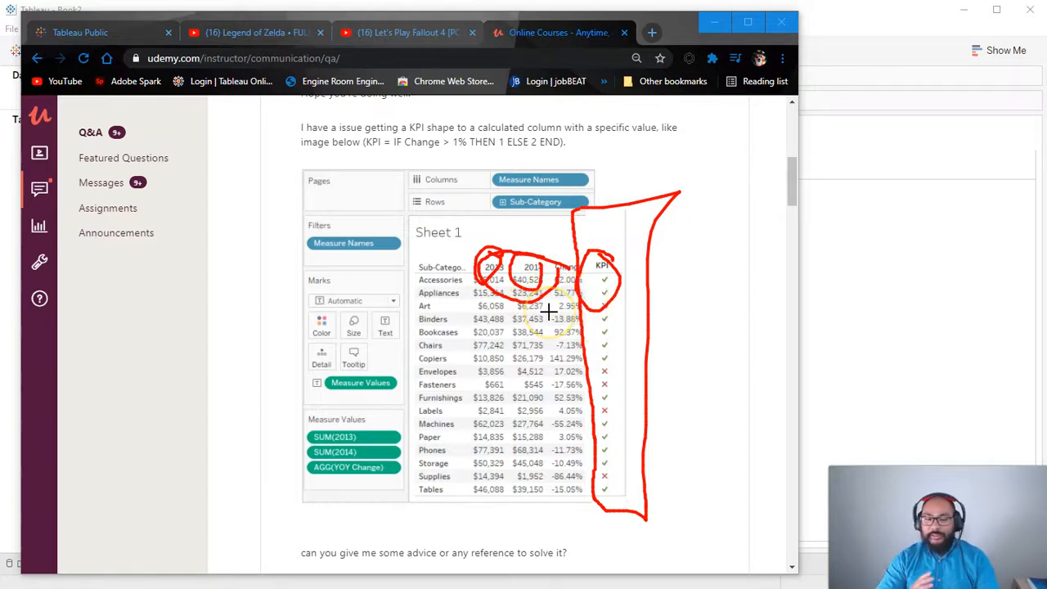
{"action": "mouse_move", "coordinate": [704, 377]}
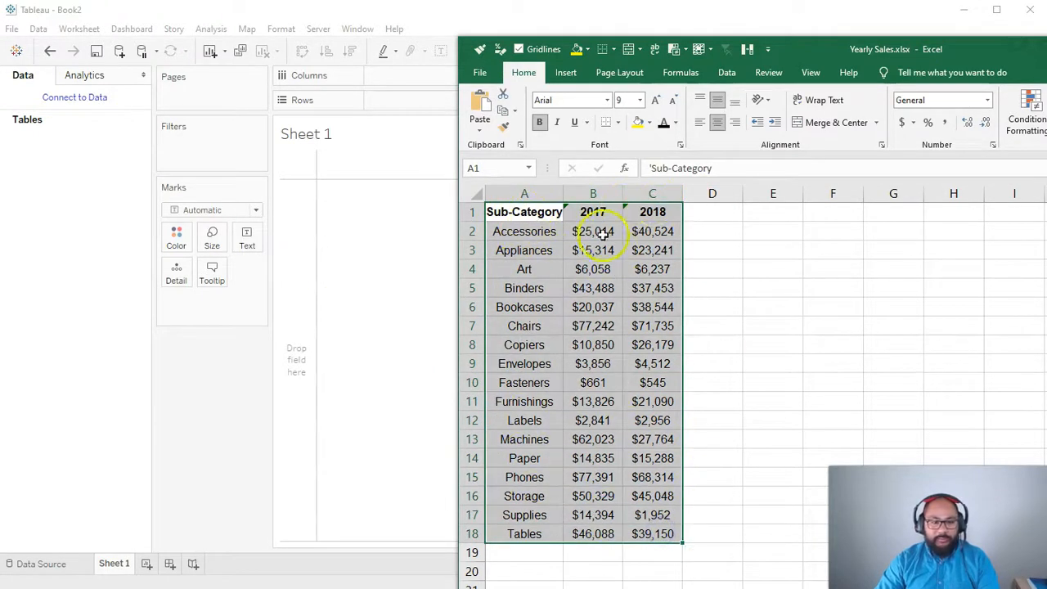
- Connect the empty Tableau workbook to the Yearly Sales.xlsx Excel file
{"action": "left_click", "coordinate": [70, 97]}
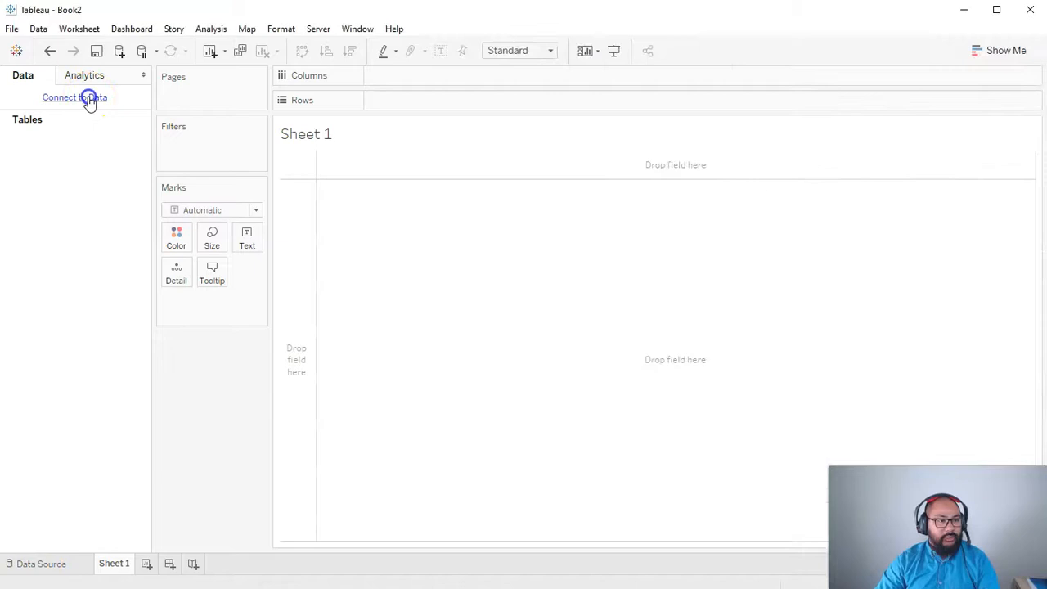
{"action": "left_click", "coordinate": [74, 96]}
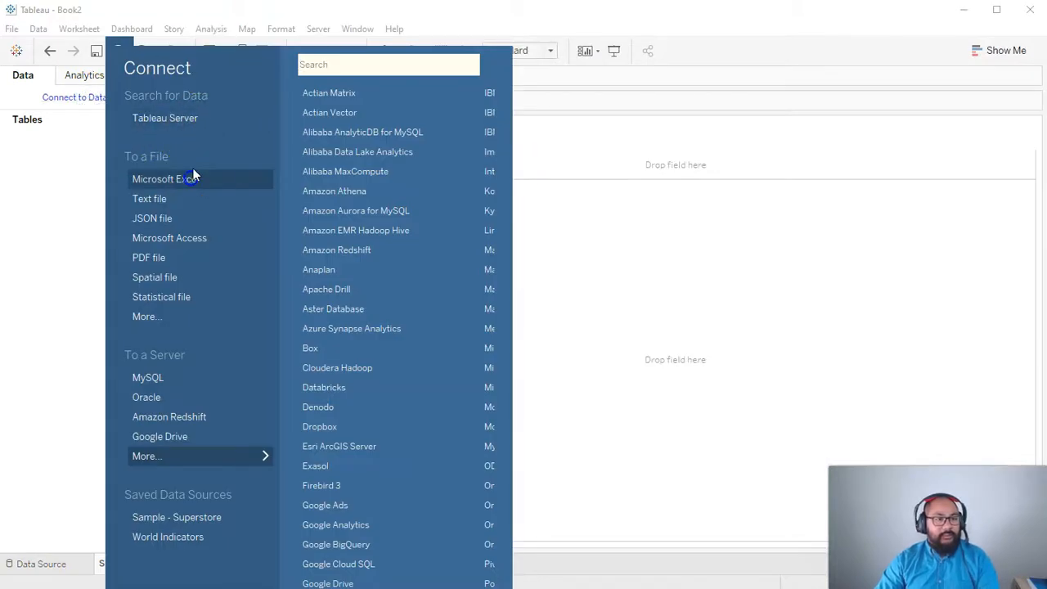
{"action": "left_click", "coordinate": [163, 179]}
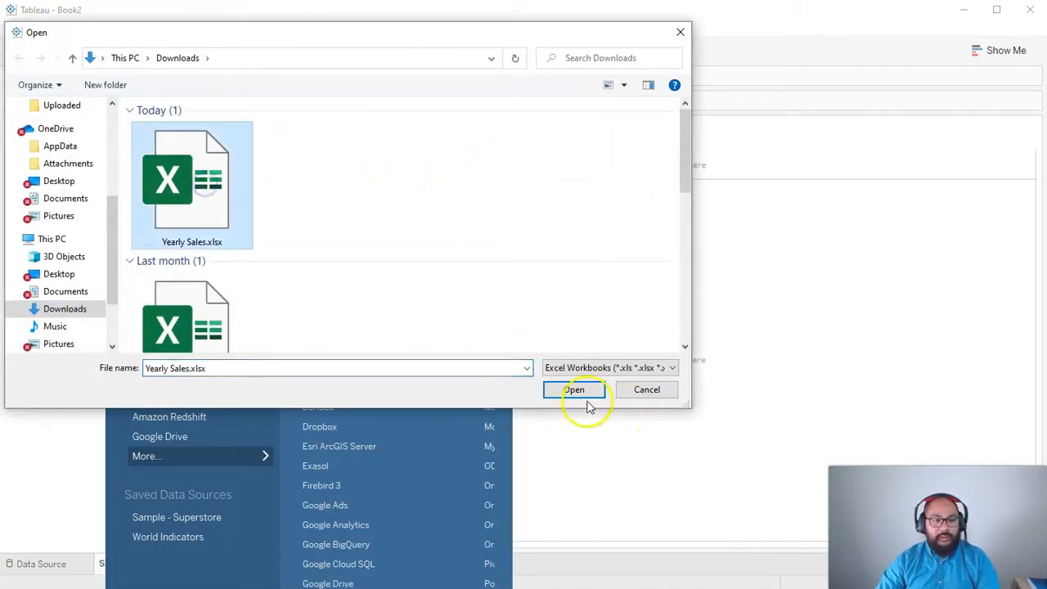
{"action": "left_click", "coordinate": [573, 390]}
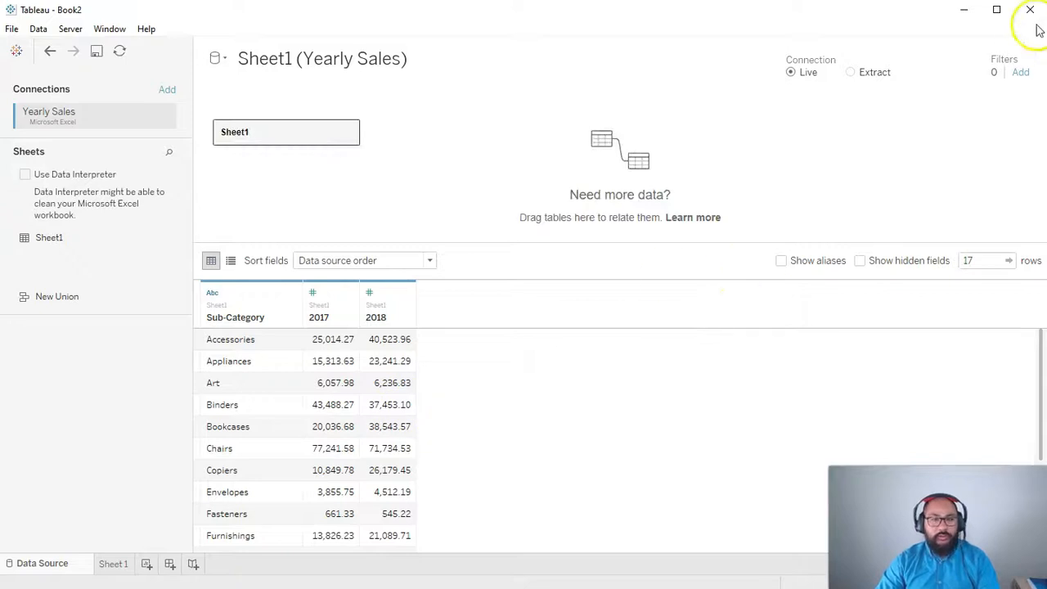
{"action": "mouse_move", "coordinate": [193, 517]}
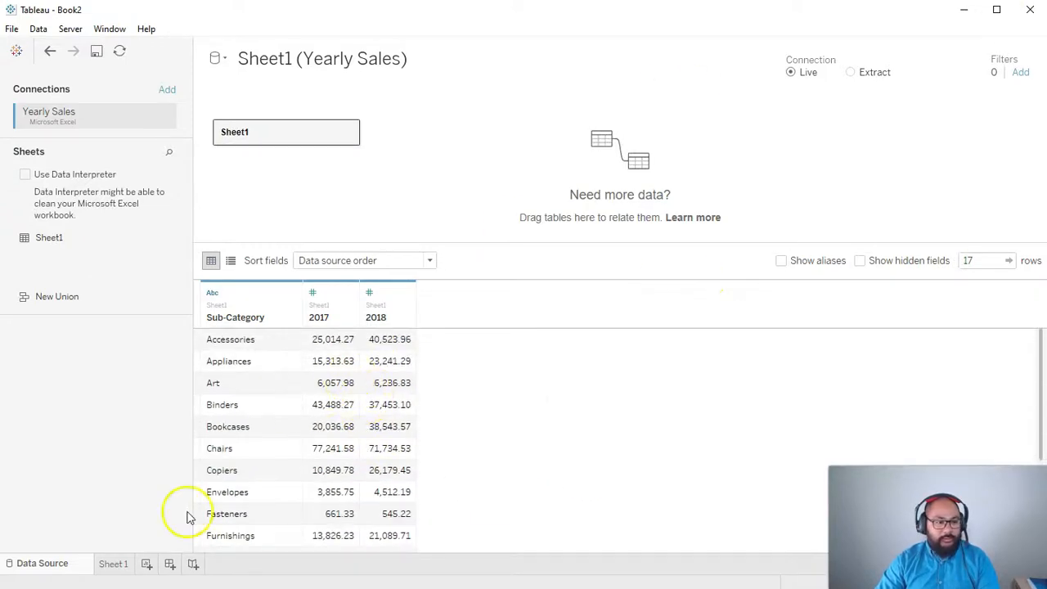
- On Sheet 1, list Sub-Category as rows with 2017 and 2018 values side by side
{"action": "left_click", "coordinate": [112, 562]}
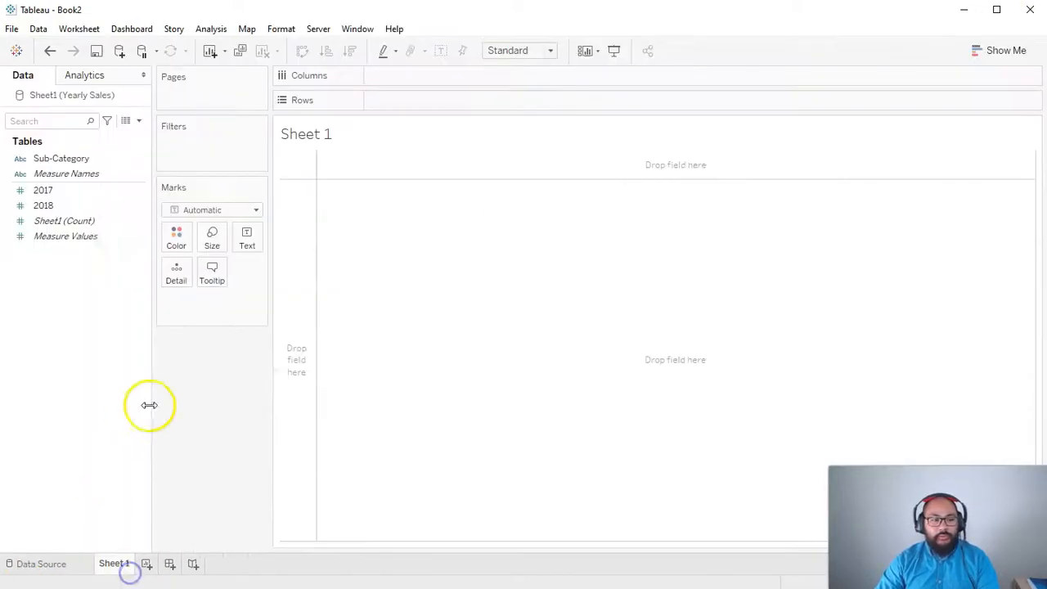
{"action": "left_click", "coordinate": [60, 158]}
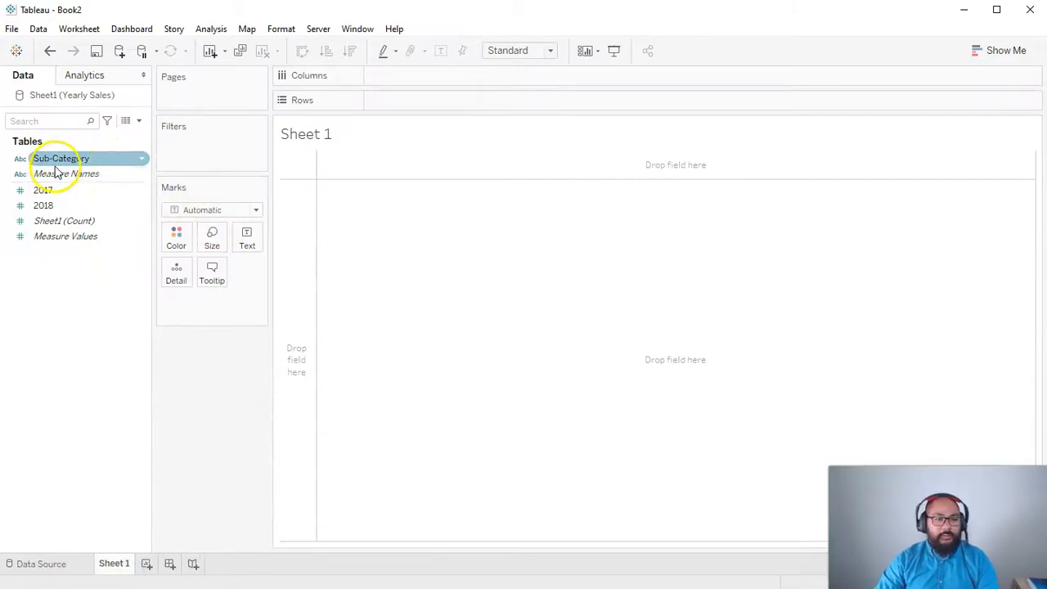
{"action": "left_click_drag", "start_coordinate": [61, 158], "coordinate": [303, 217]}
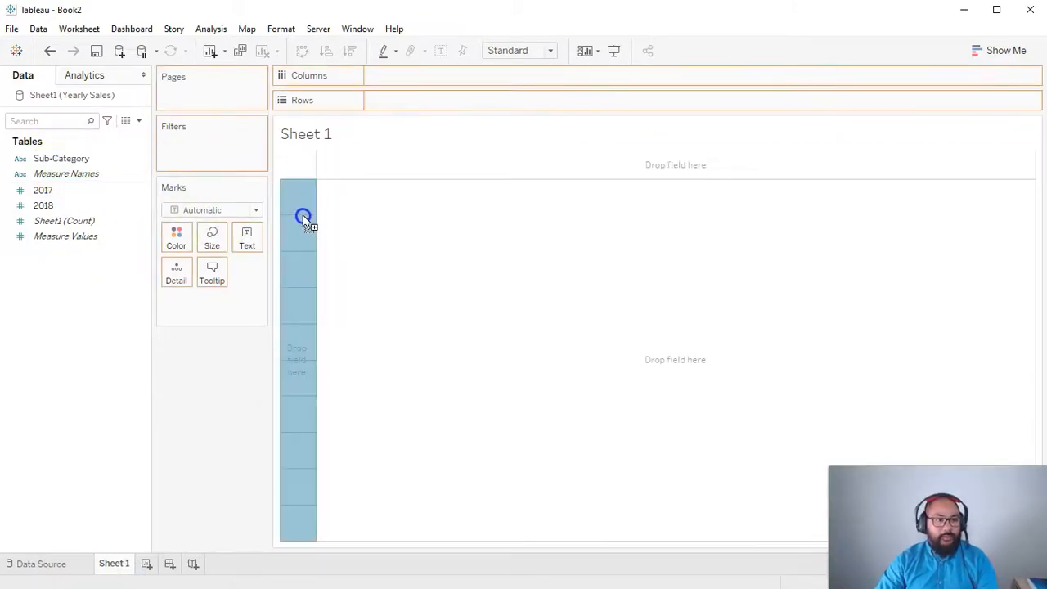
{"action": "left_click_drag", "start_coordinate": [61, 157], "coordinate": [419, 100]}
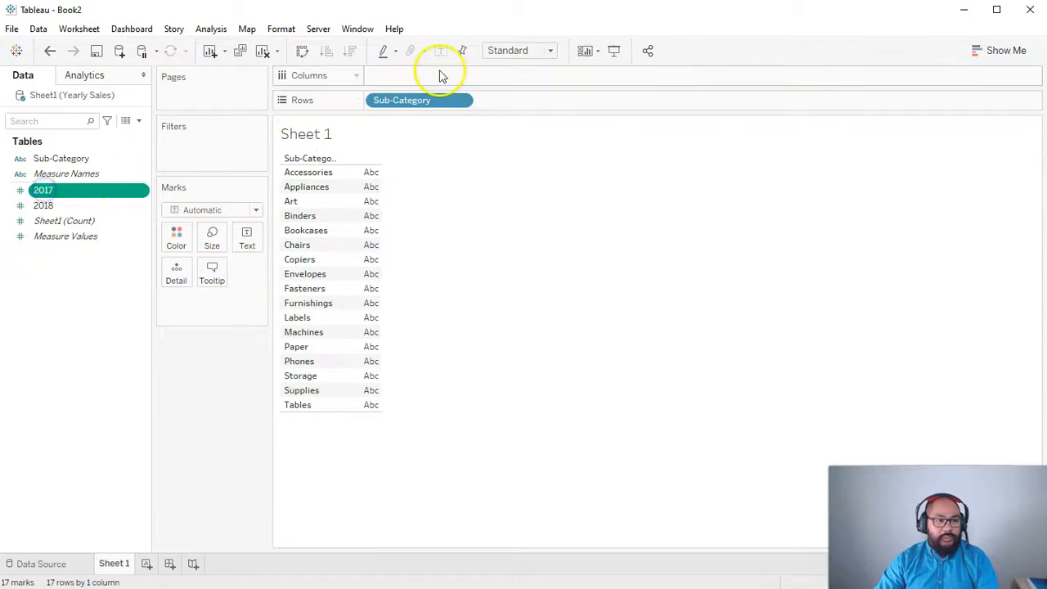
{"action": "left_click_drag", "start_coordinate": [43, 189], "coordinate": [418, 75]}
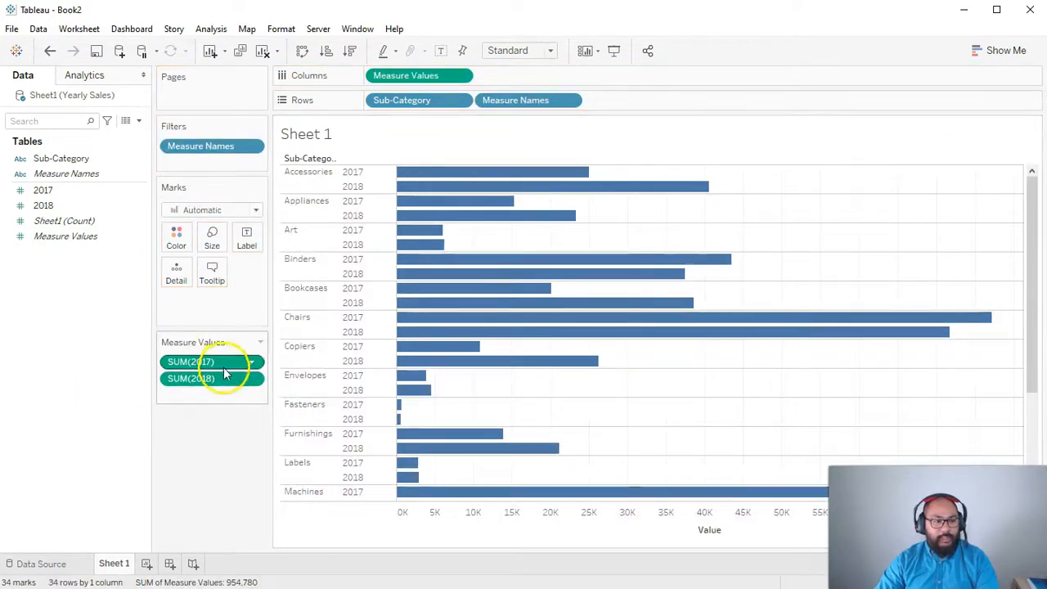
{"action": "mouse_move", "coordinate": [493, 302]}
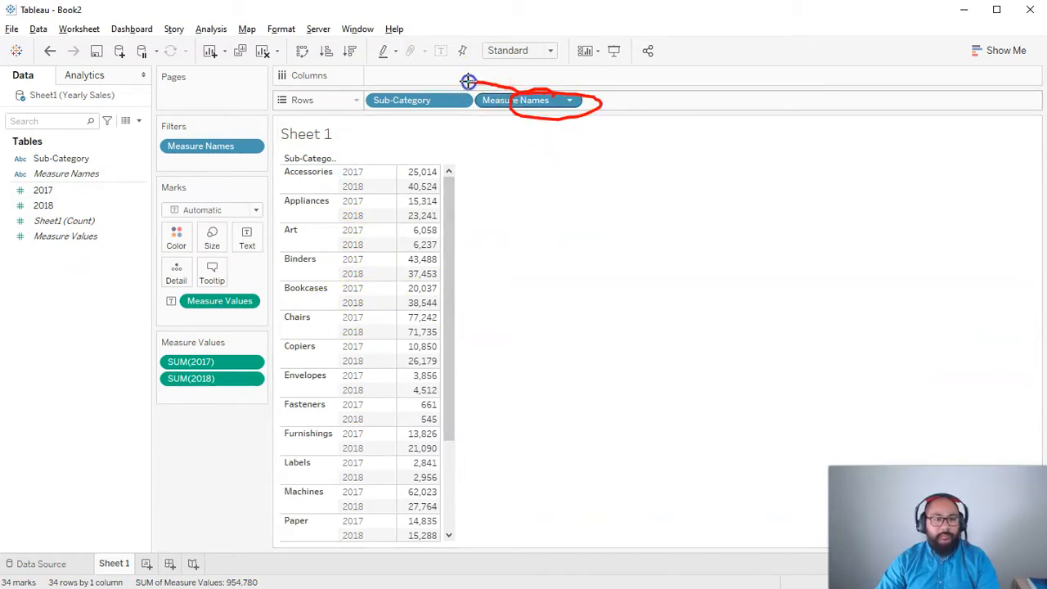
{"action": "left_click_drag", "start_coordinate": [515, 100], "coordinate": [530, 81]}
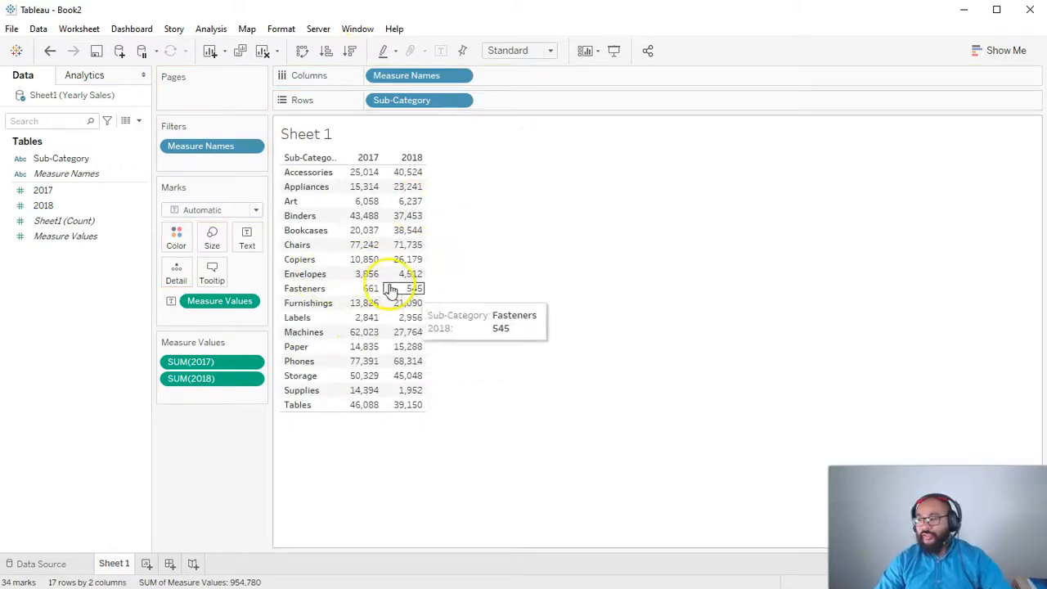
{"action": "mouse_move", "coordinate": [256, 430]}
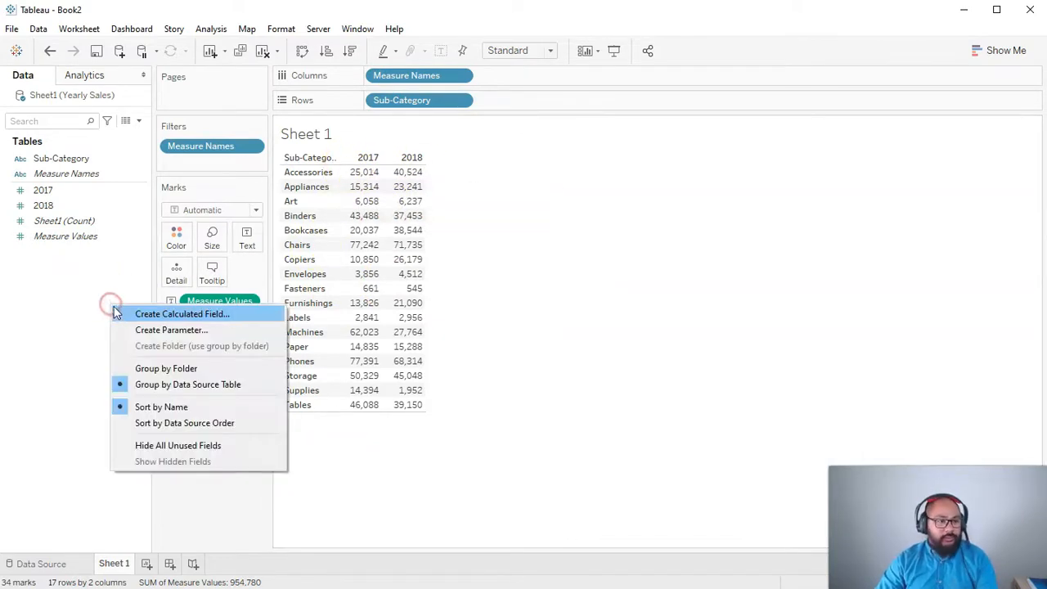
{"action": "mouse_move", "coordinate": [175, 313]}
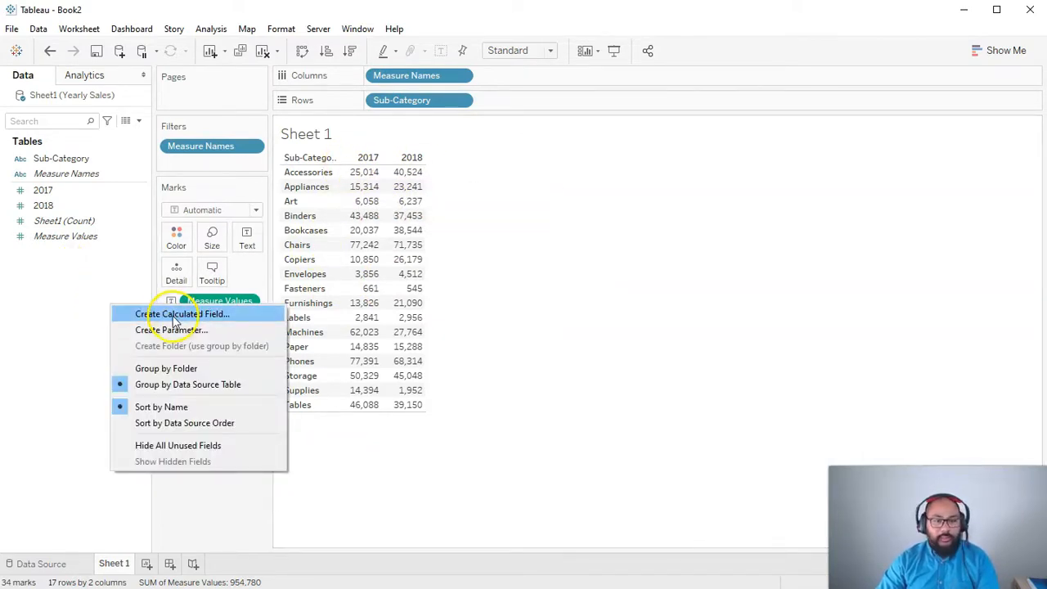
- Create the YoY Change field as ([2018] / [2017]) - 1 and drag it into the view
{"action": "left_click", "coordinate": [178, 314]}
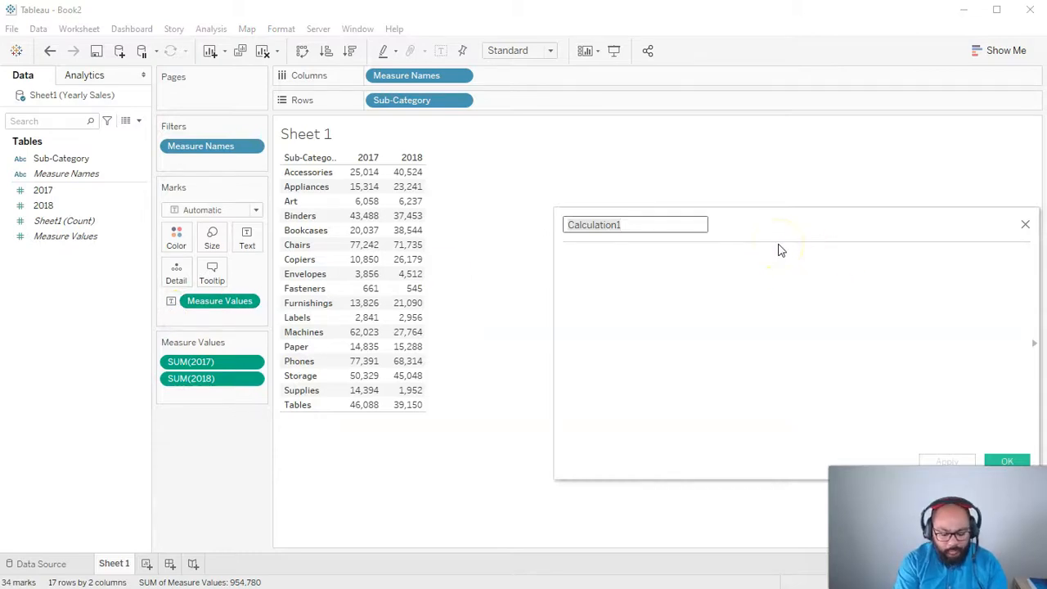
{"action": "type", "text": "Y"}
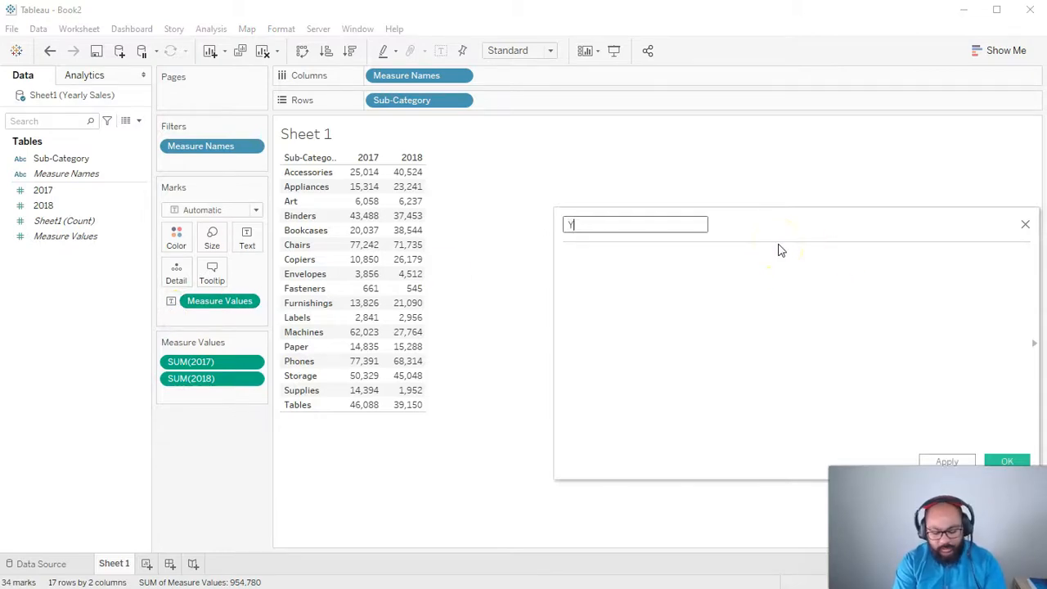
{"action": "type", "text": "oY Change"}
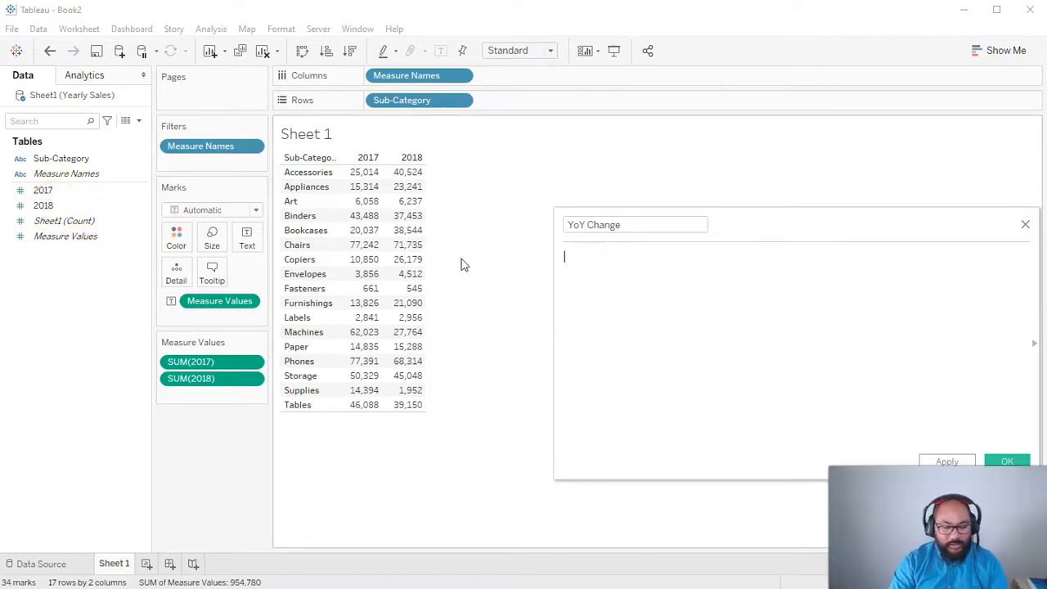
{"action": "type", "text": "sub"}
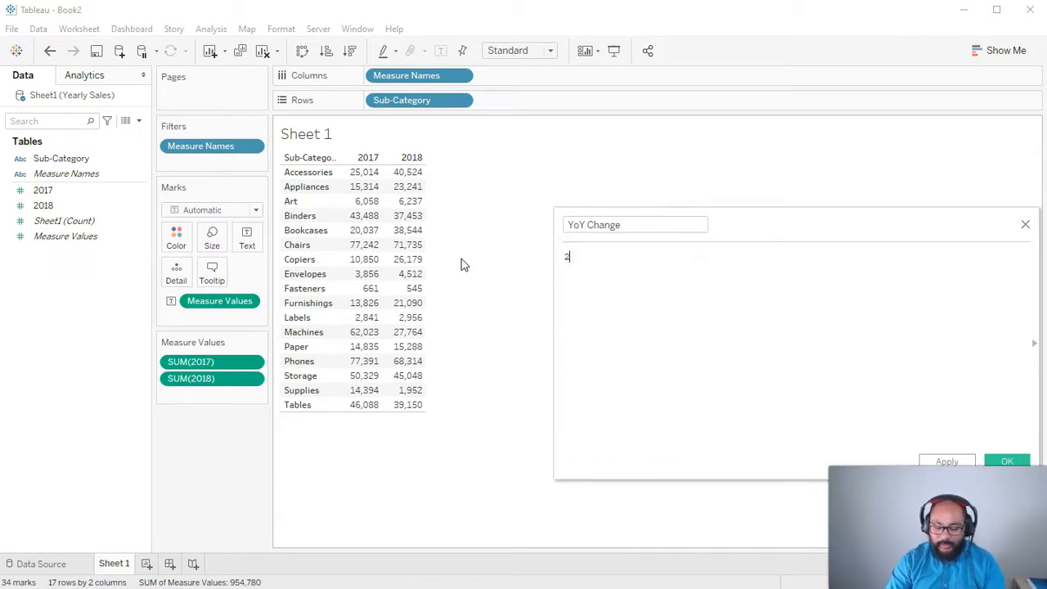
{"action": "type", "text": "017]"}
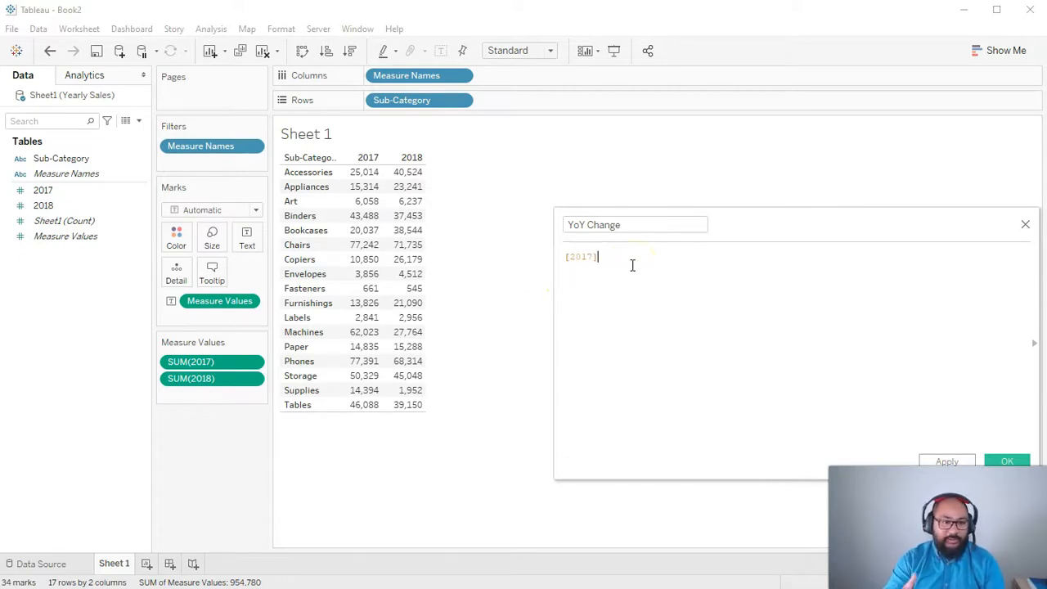
{"action": "type", "text": "/"}
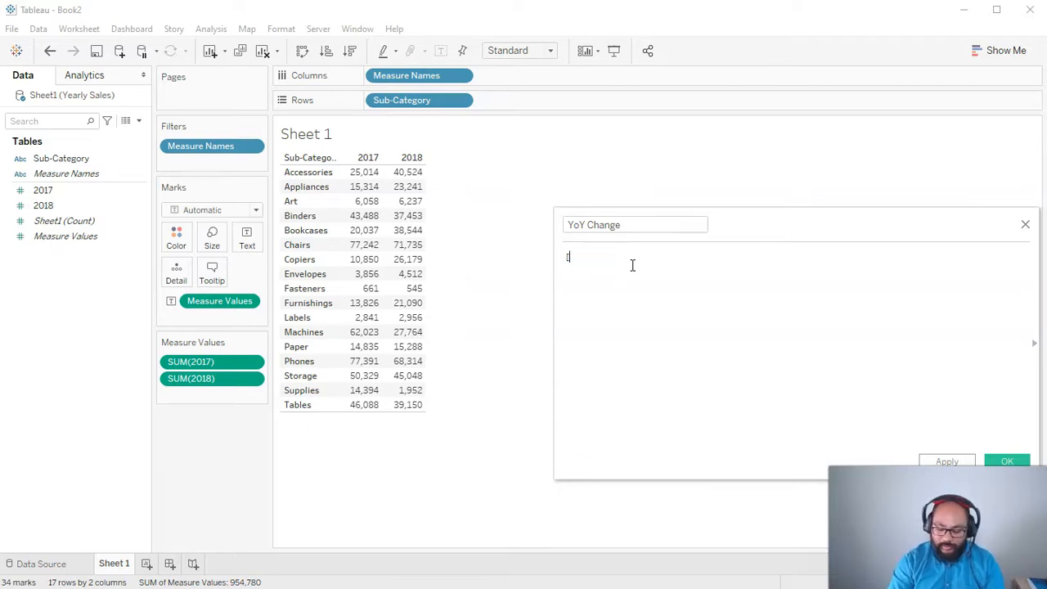
{"action": "type", "text": "[2018] /"}
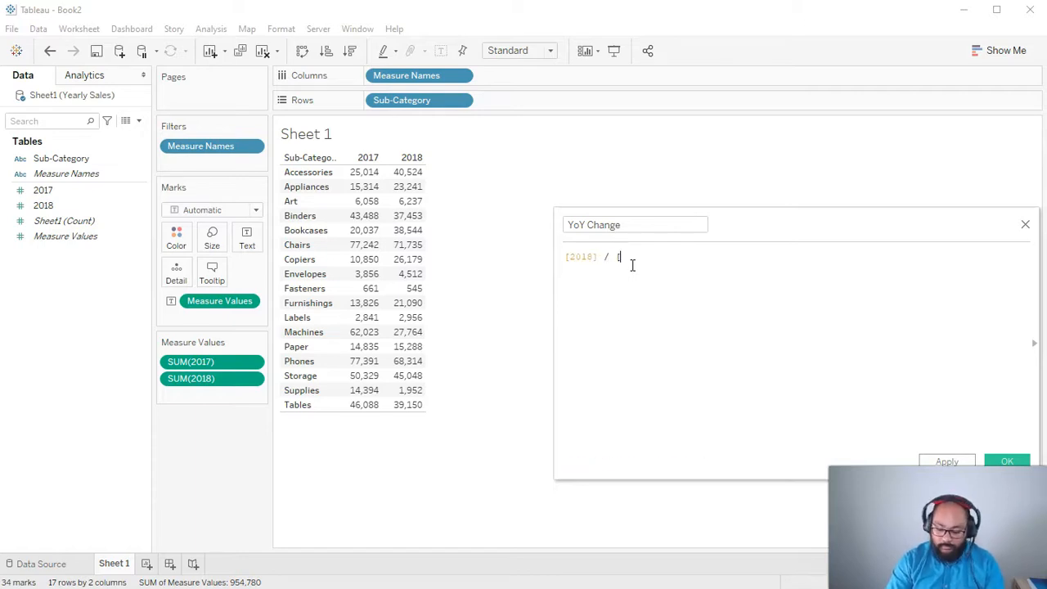
{"action": "type", "text": "[2017]"}
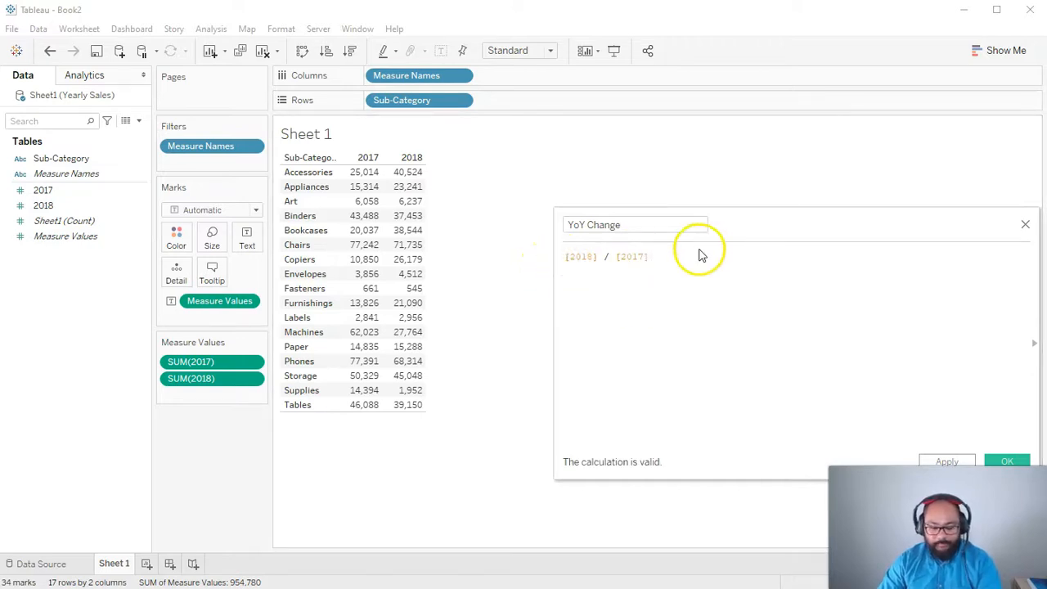
{"action": "type", "text": "- 1"}
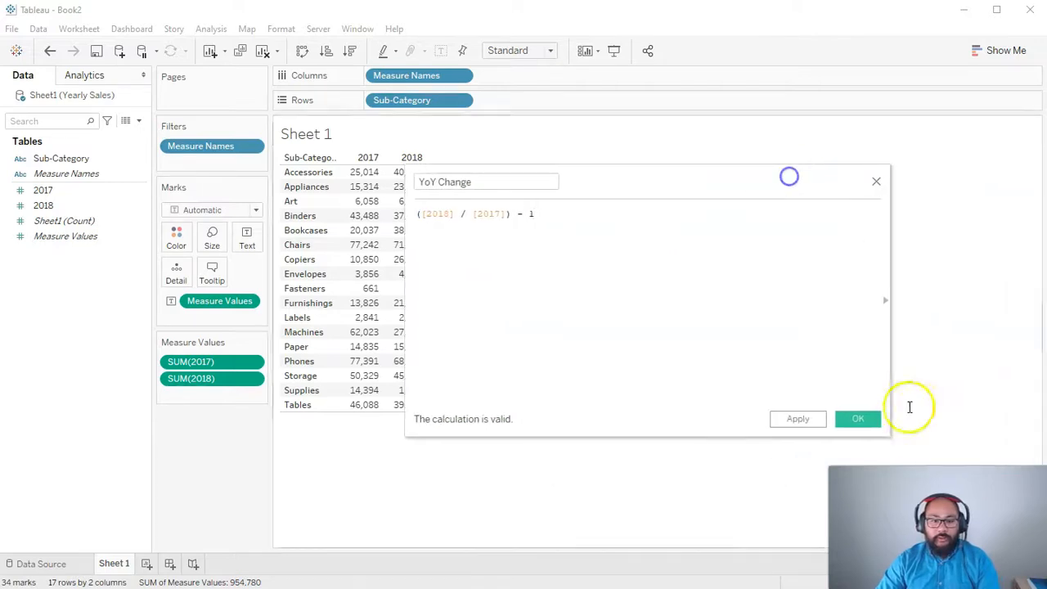
{"action": "left_click", "coordinate": [858, 419]}
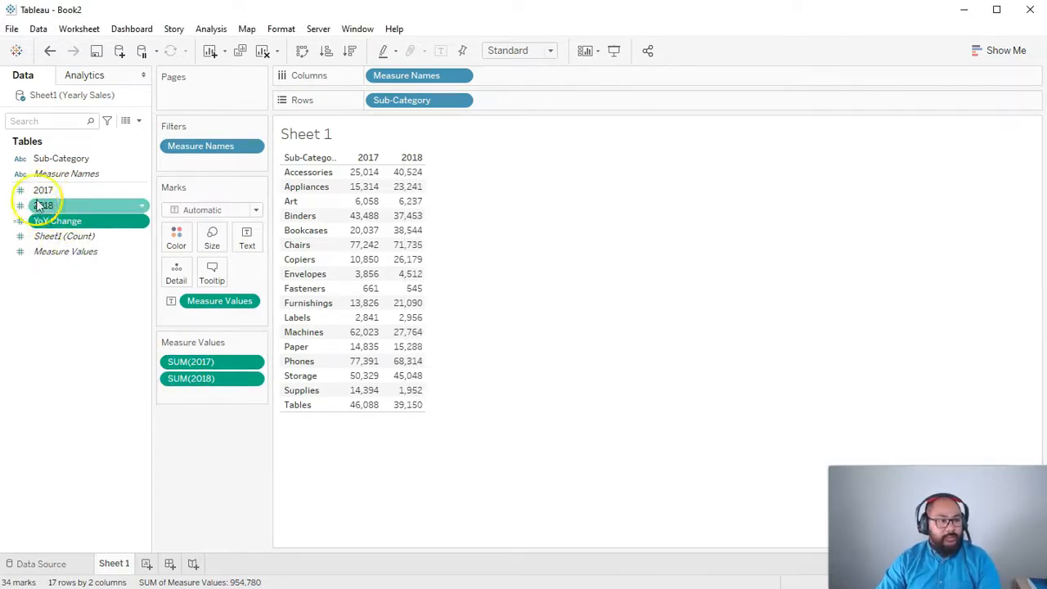
{"action": "left_click_drag", "start_coordinate": [57, 221], "coordinate": [196, 390]}
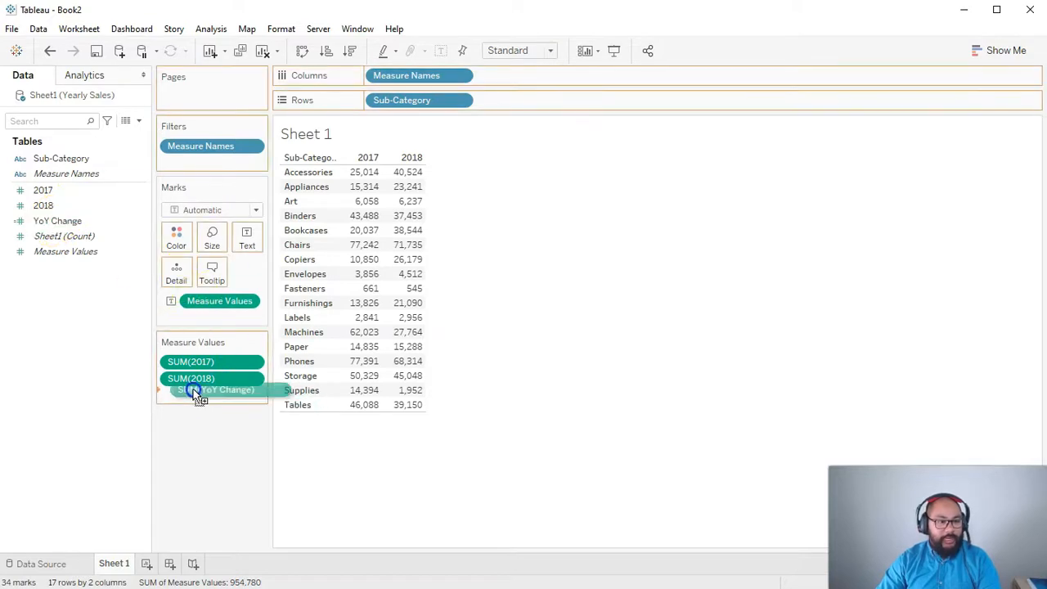
- Add YoY Change as a table column and format its values as percentages
{"action": "left_click_drag", "start_coordinate": [196, 389], "coordinate": [450, 171]}
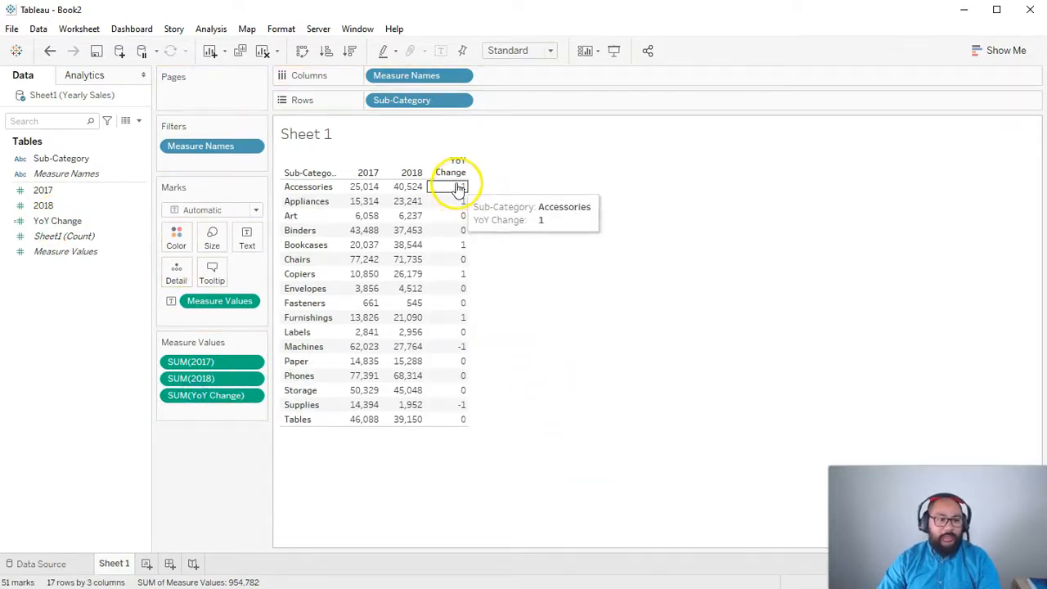
{"action": "right_click", "coordinate": [205, 395]}
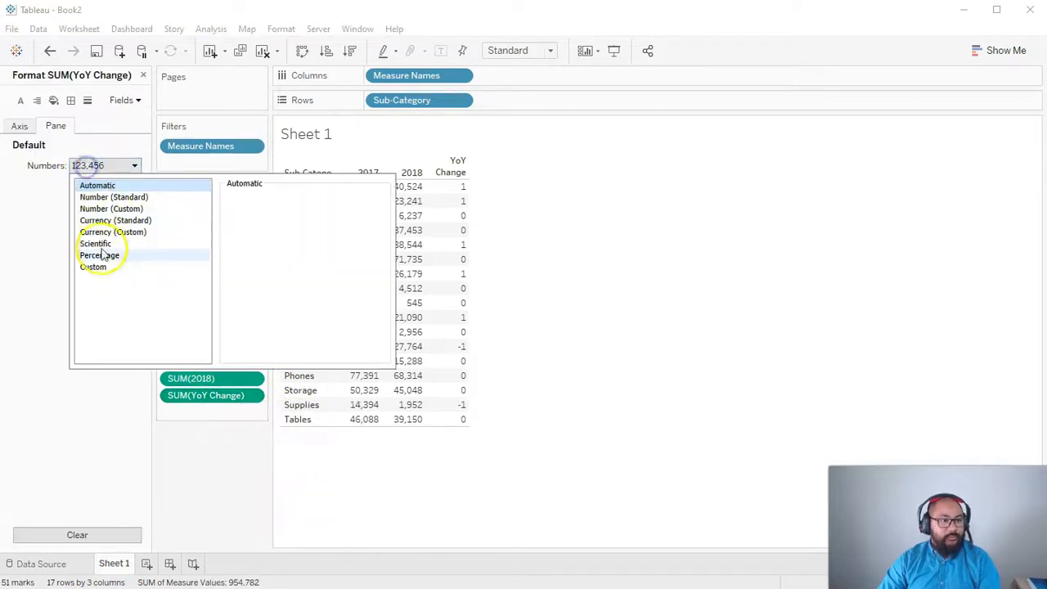
{"action": "left_click", "coordinate": [99, 255]}
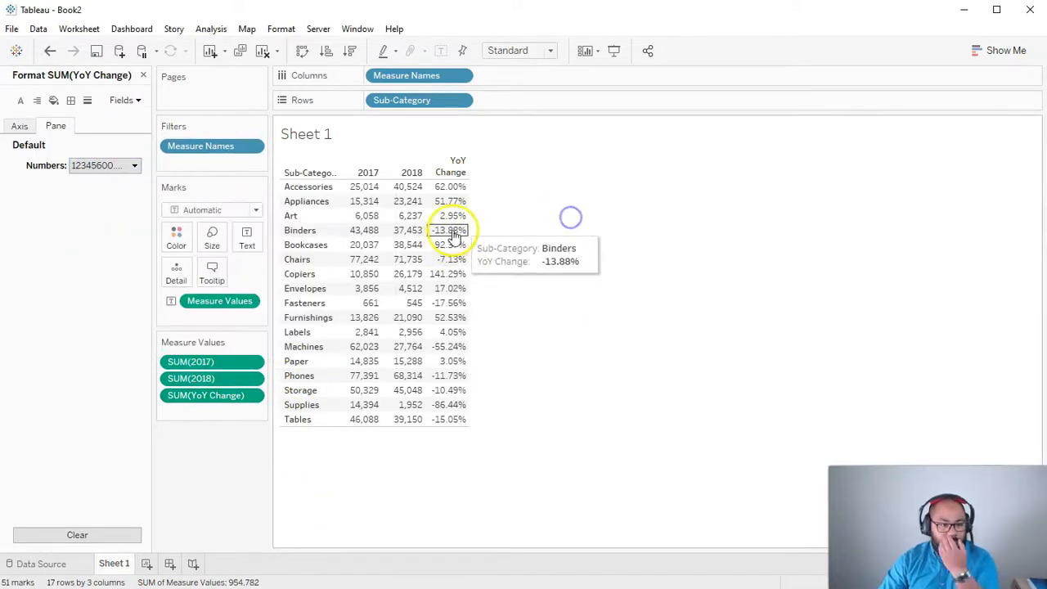
{"action": "mouse_move", "coordinate": [444, 222]}
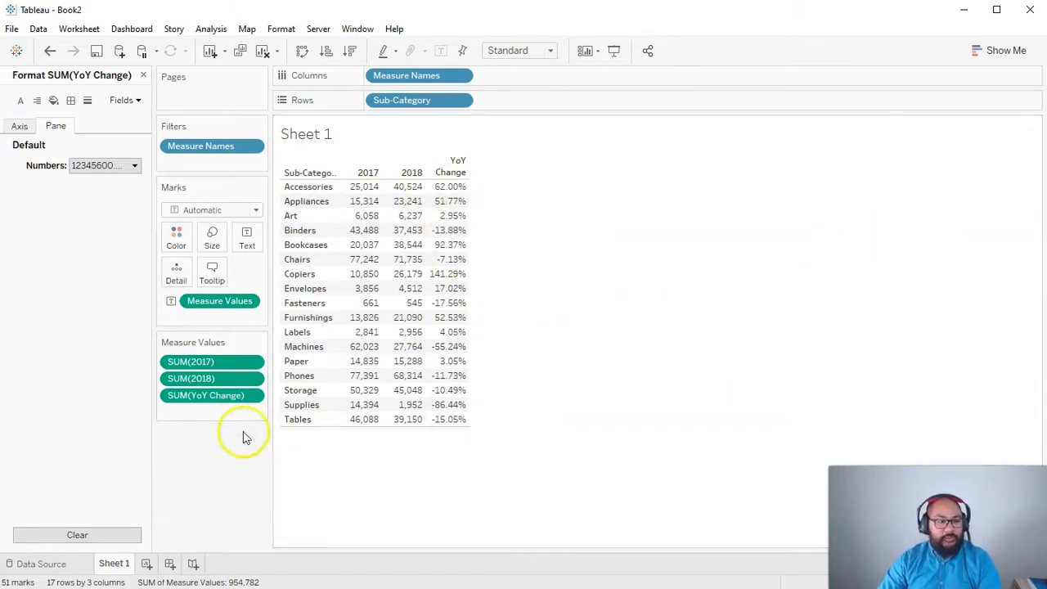
{"action": "mouse_move", "coordinate": [470, 266]}
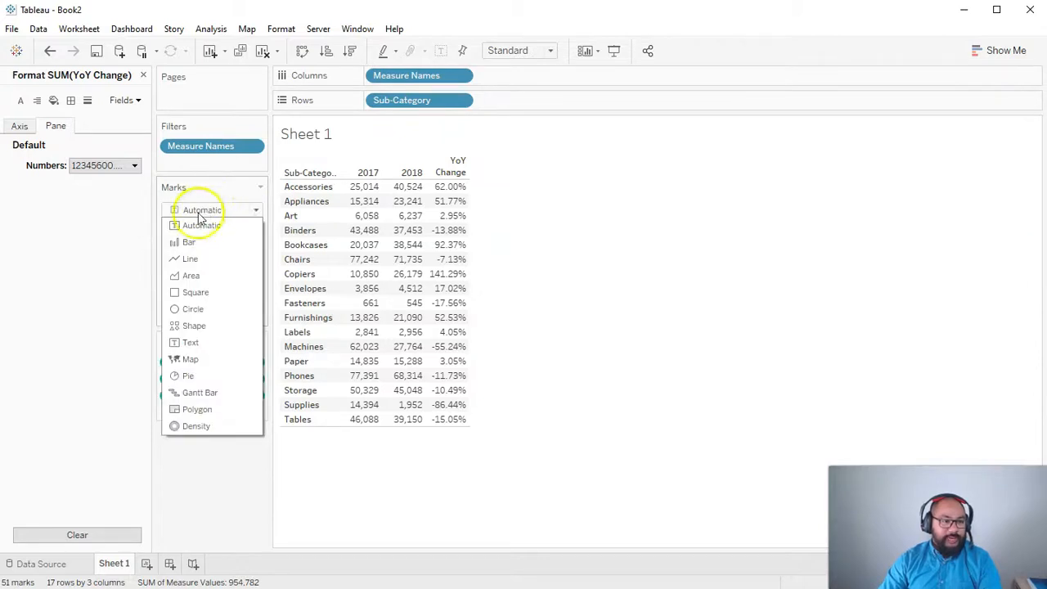
{"action": "left_click", "coordinate": [202, 224]}
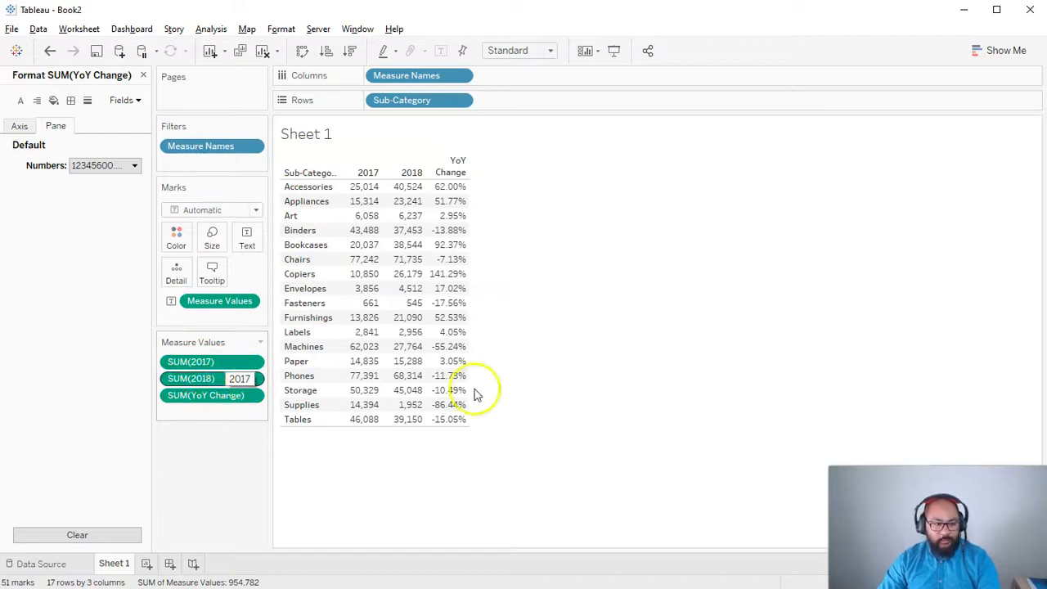
{"action": "left_click", "coordinate": [191, 361]}
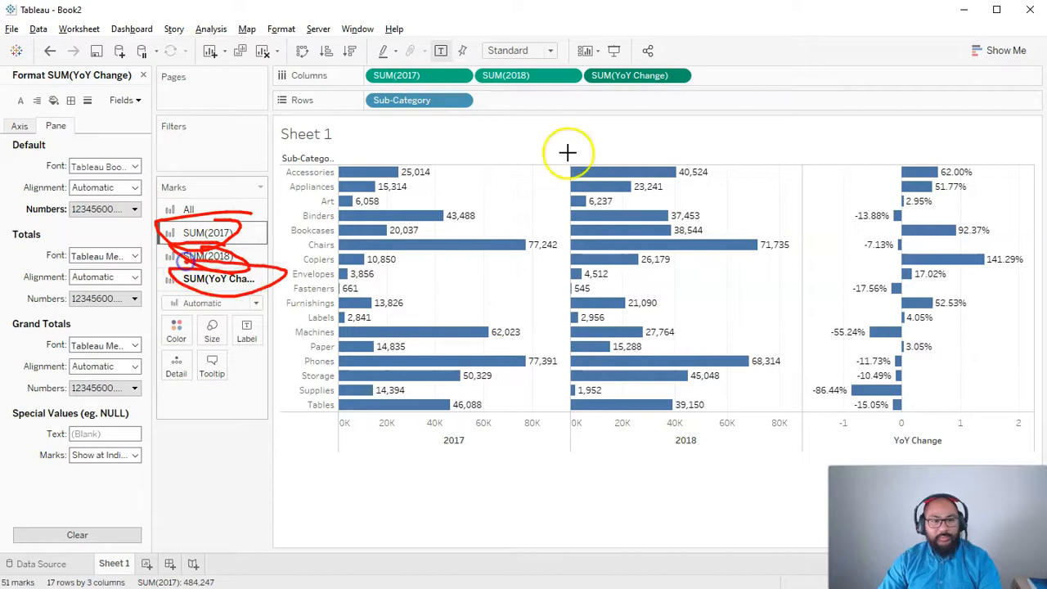
{"action": "mouse_move", "coordinate": [581, 274]}
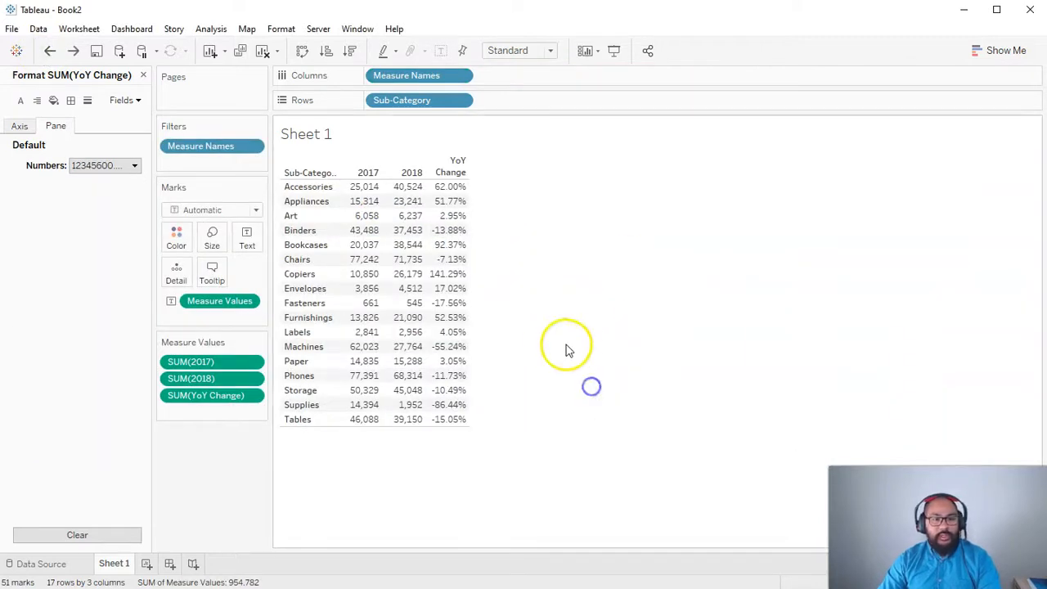
{"action": "mouse_move", "coordinate": [592, 410]}
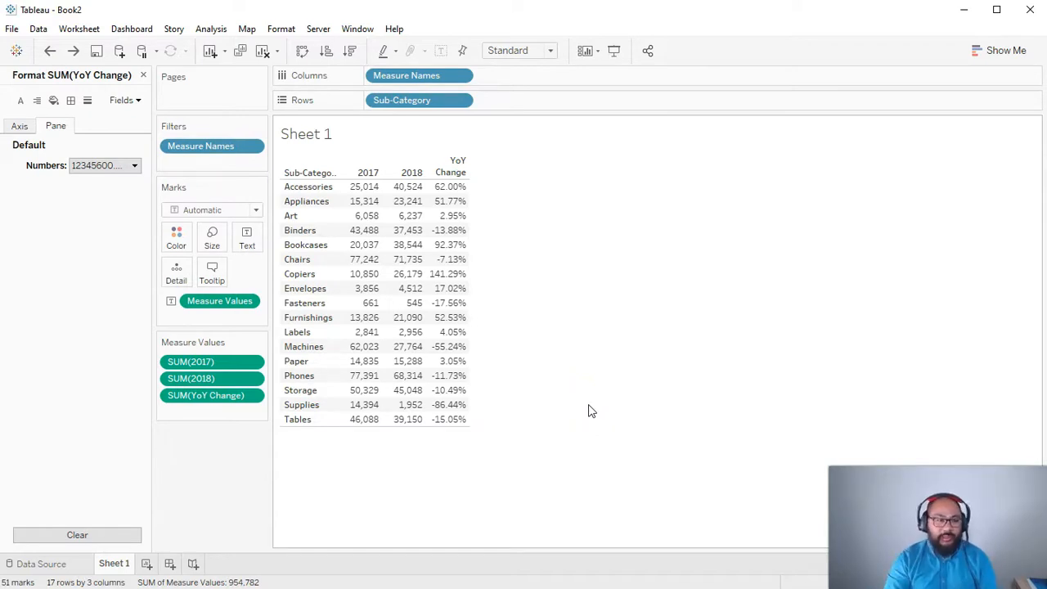
{"action": "mouse_move", "coordinate": [359, 215]}
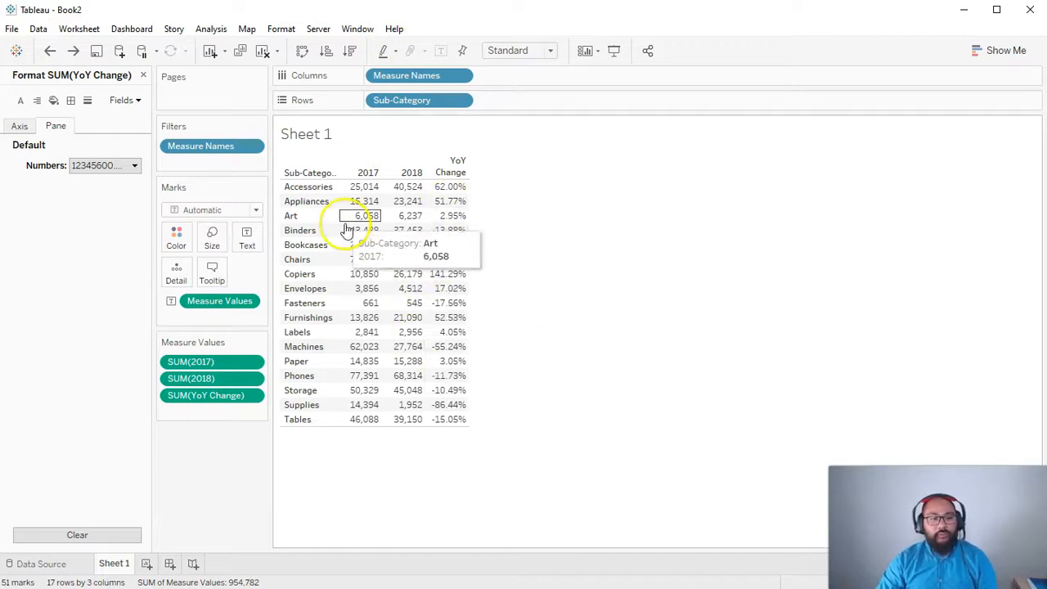
{"action": "mouse_move", "coordinate": [552, 191]}
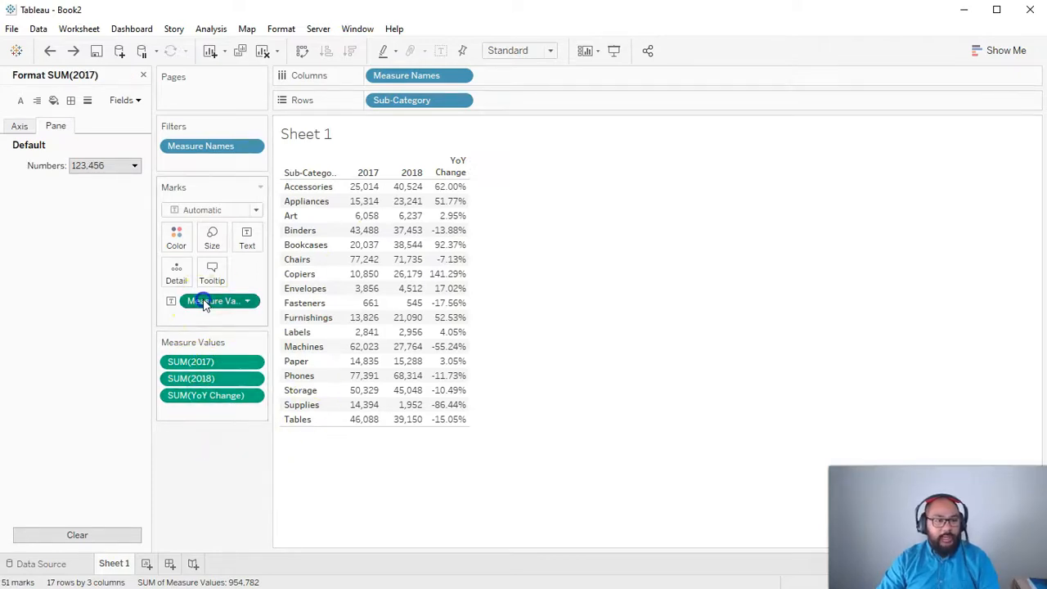
{"action": "left_click_drag", "start_coordinate": [213, 300], "coordinate": [544, 78]}
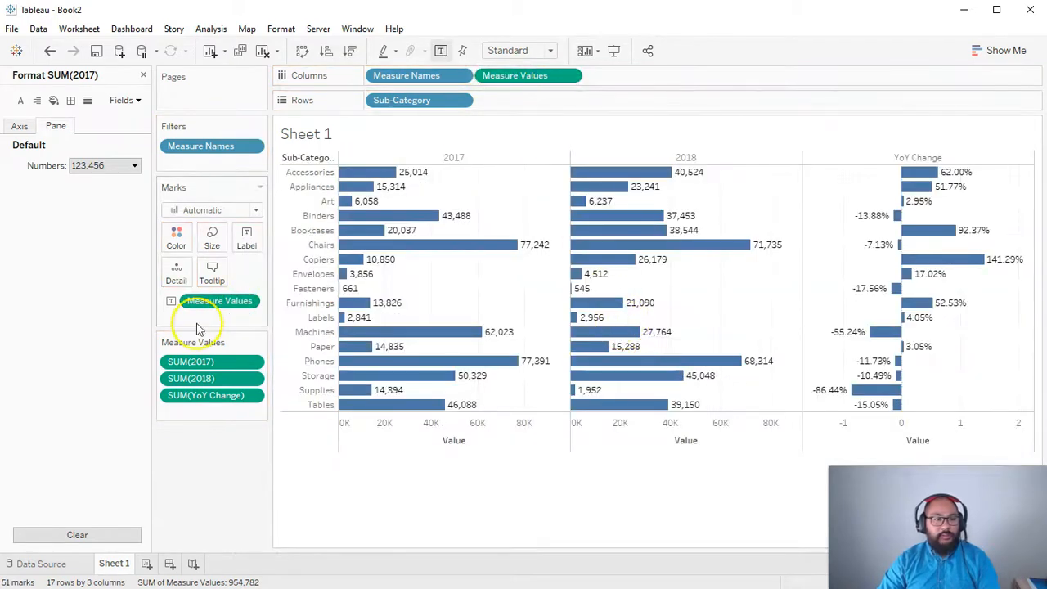
{"action": "mouse_move", "coordinate": [511, 90]}
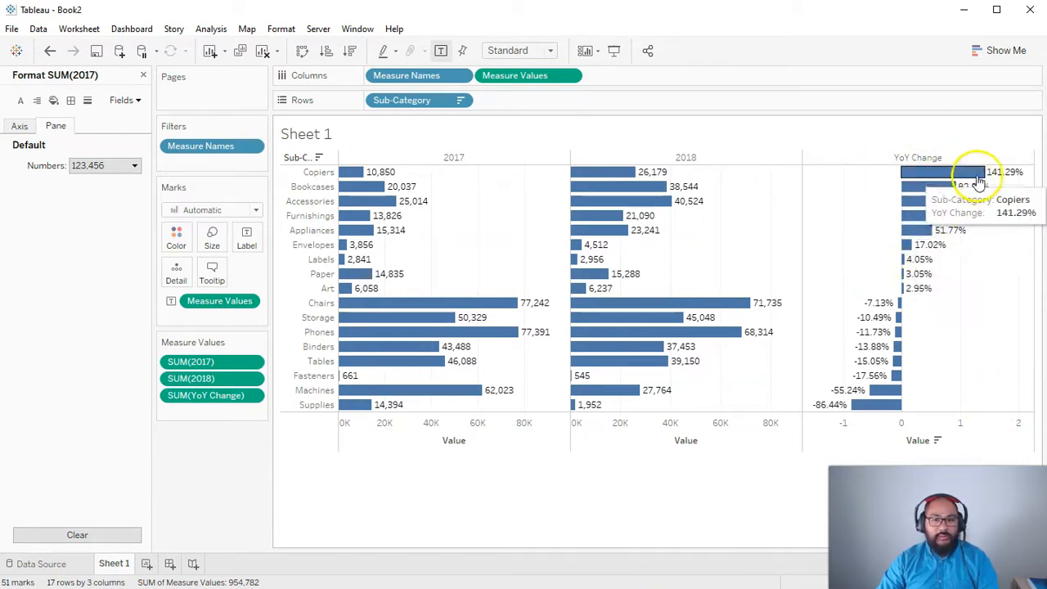
{"action": "mouse_move", "coordinate": [880, 410]}
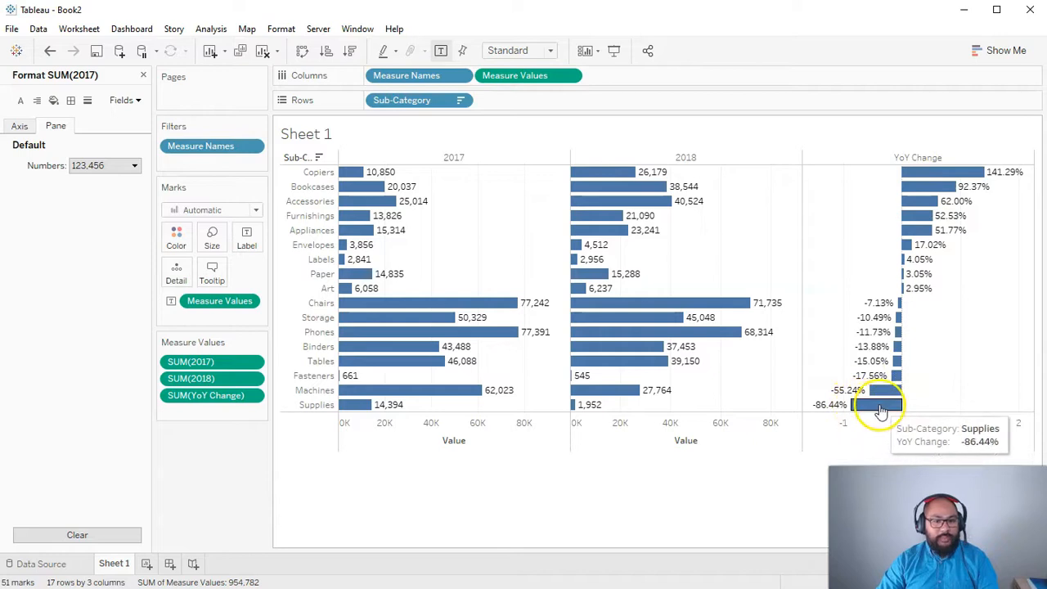
{"action": "mouse_move", "coordinate": [898, 361]}
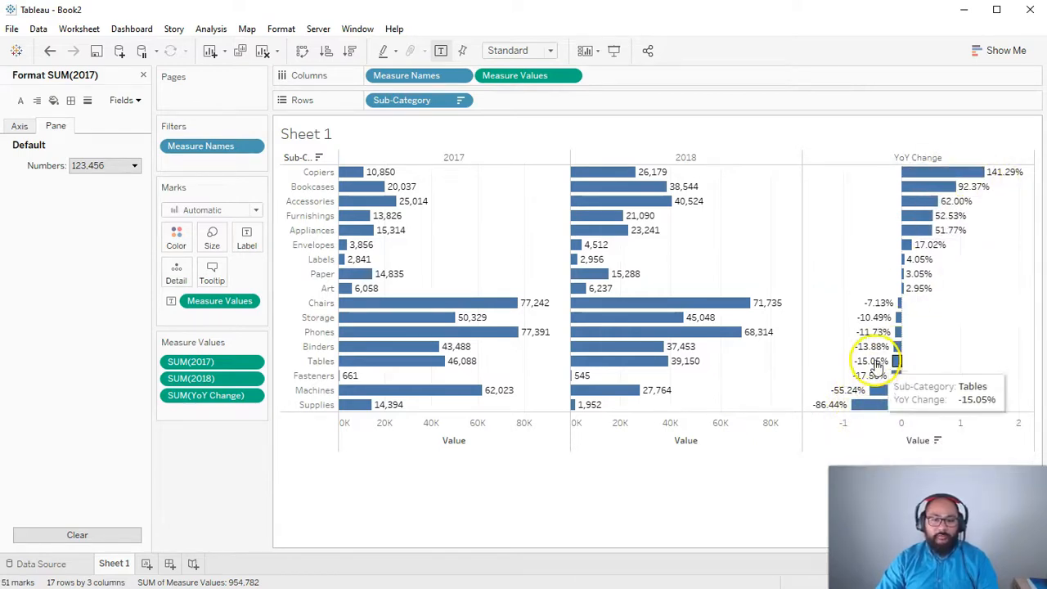
{"action": "mouse_move", "coordinate": [828, 411]}
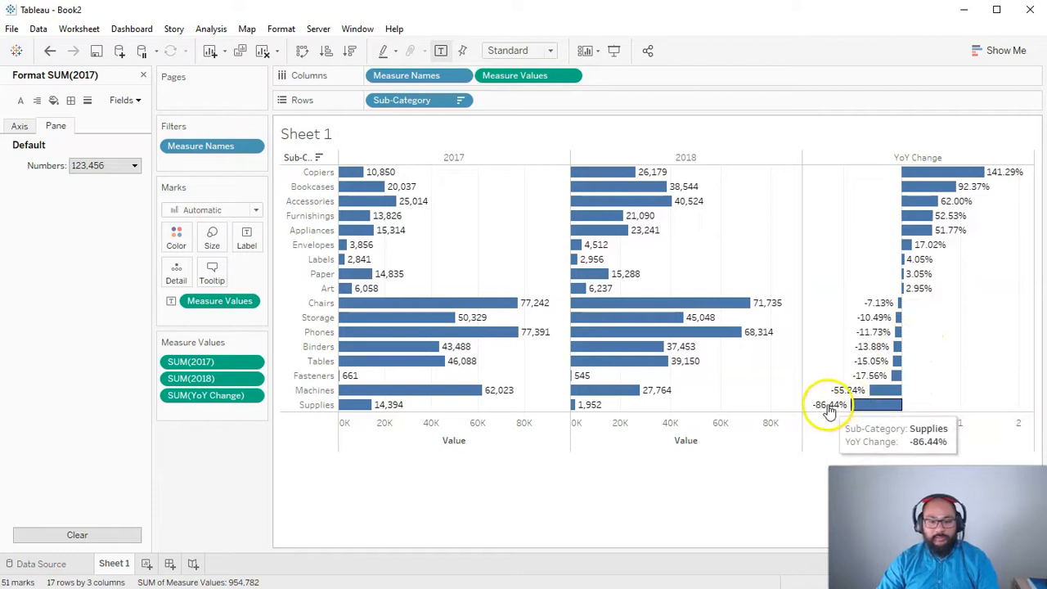
{"action": "mouse_move", "coordinate": [448, 396]}
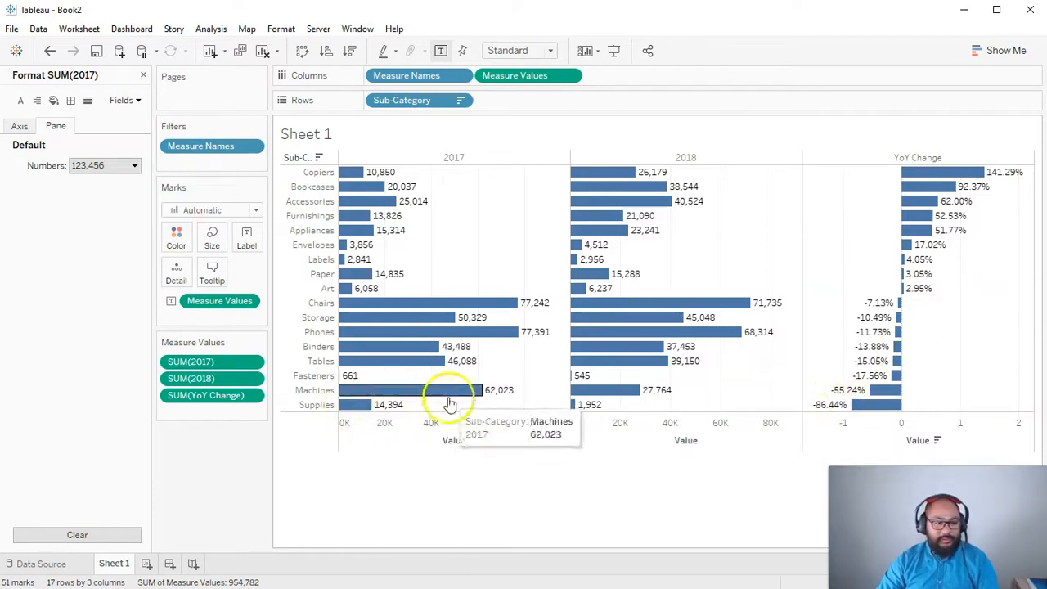
{"action": "mouse_move", "coordinate": [576, 408]}
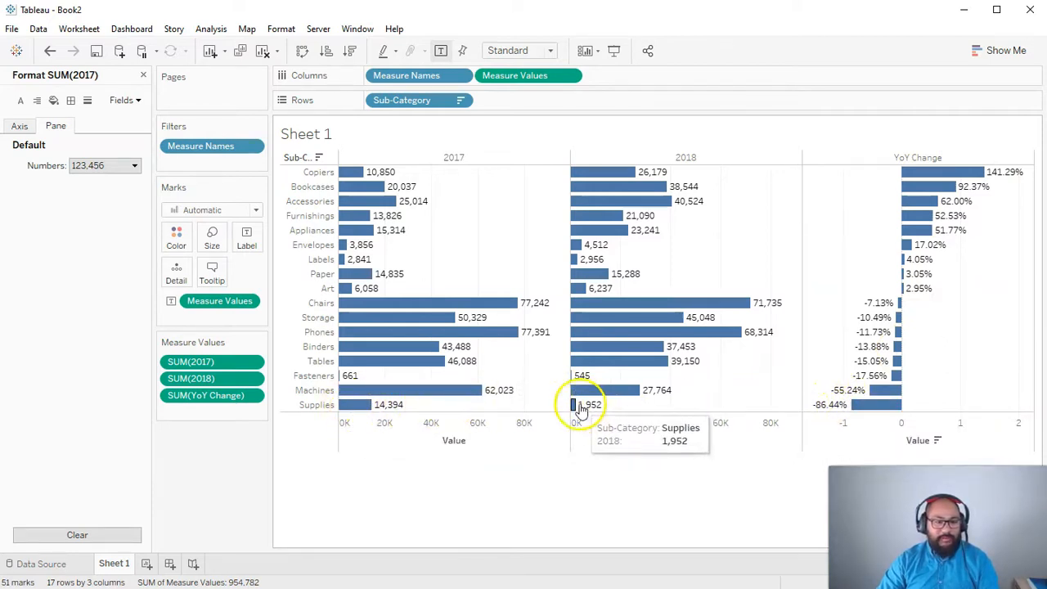
{"action": "mouse_move", "coordinate": [745, 451]}
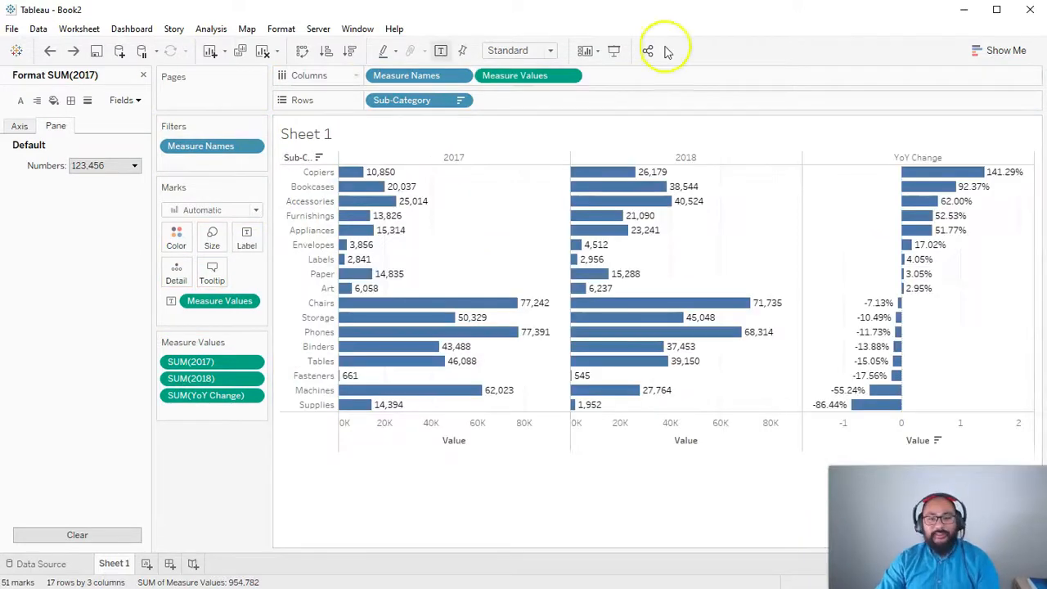
{"action": "mouse_move", "coordinate": [520, 295]}
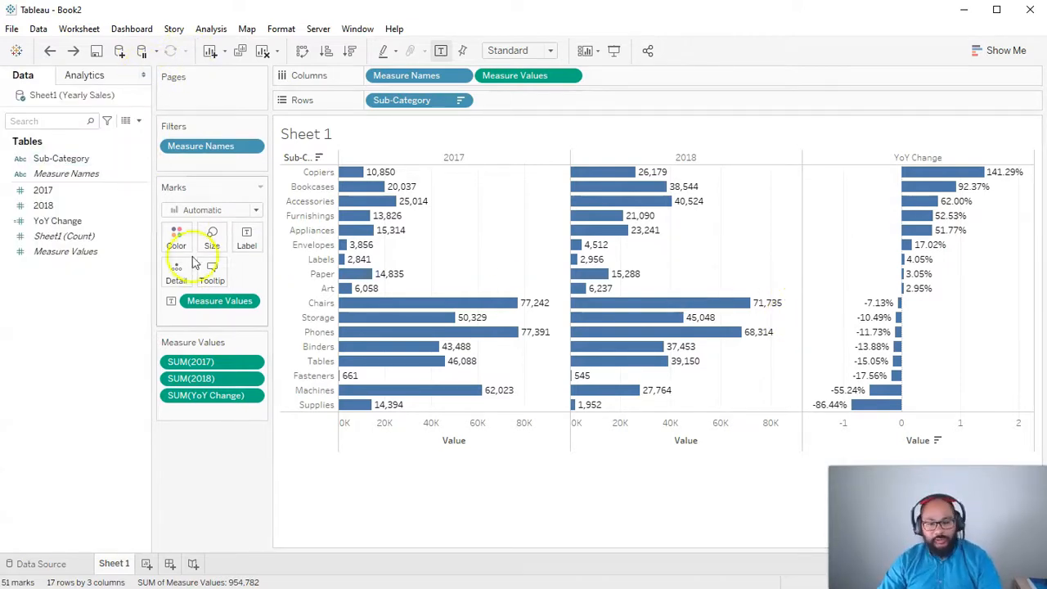
- Create the Threshold calculated field [YoY Change] > 50/100, replacing an initial 0.5
{"action": "right_click", "coordinate": [62, 318]}
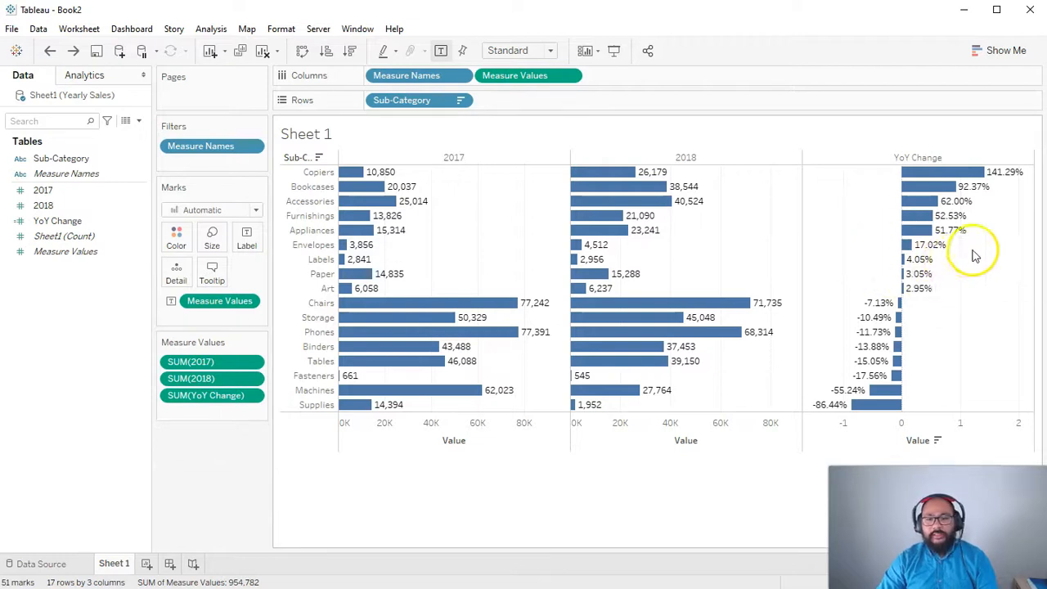
{"action": "mouse_move", "coordinate": [945, 245]}
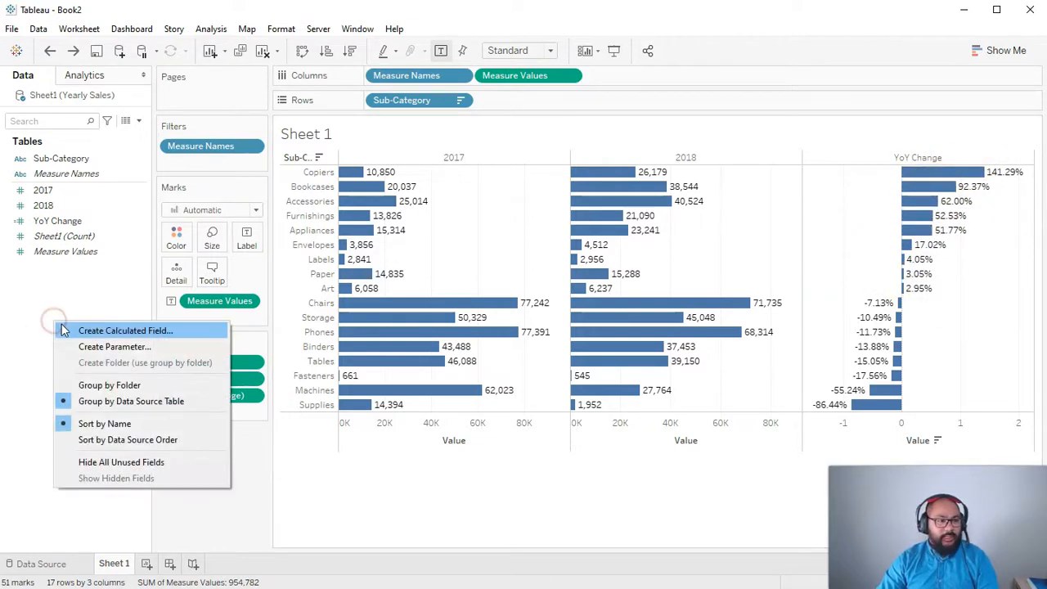
{"action": "left_click", "coordinate": [124, 330]}
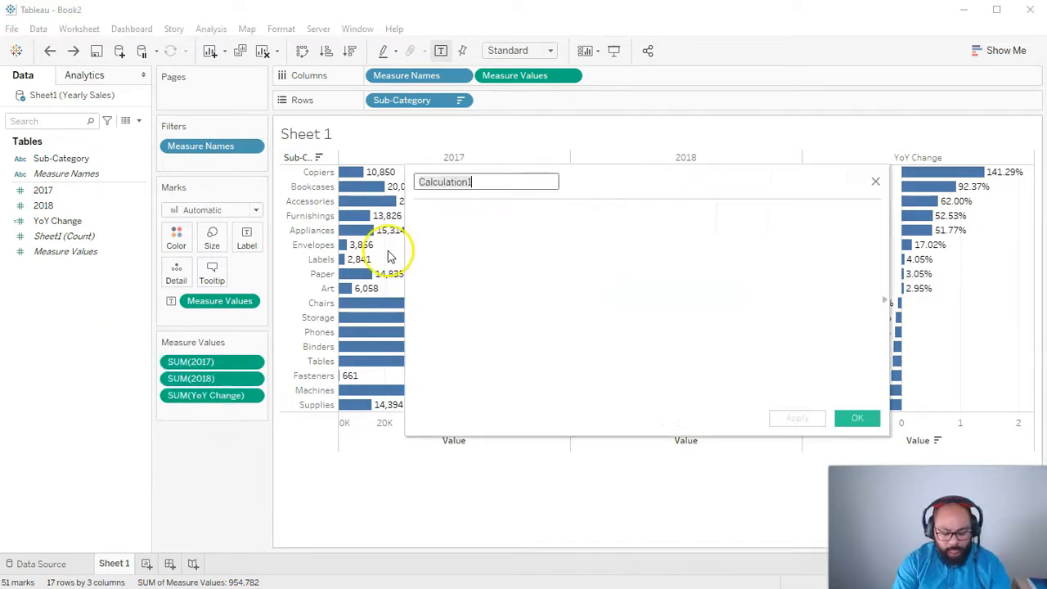
{"action": "type", "text": "Threshold"}
{"action": "left_click", "coordinate": [648, 304]}
{"action": "type", "text": "[YoY Change"}
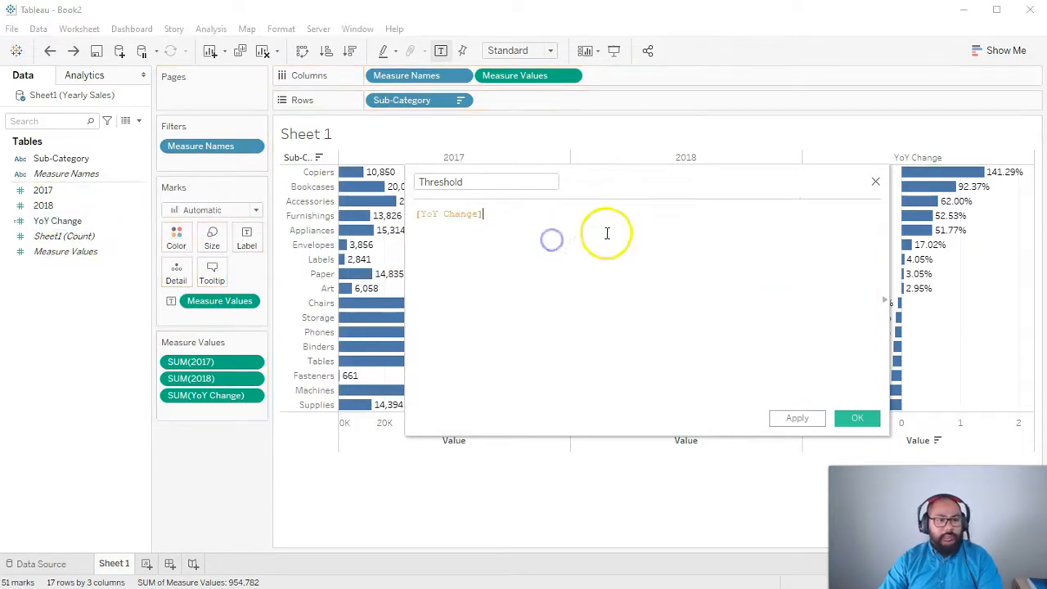
{"action": "type", "text": ">"}
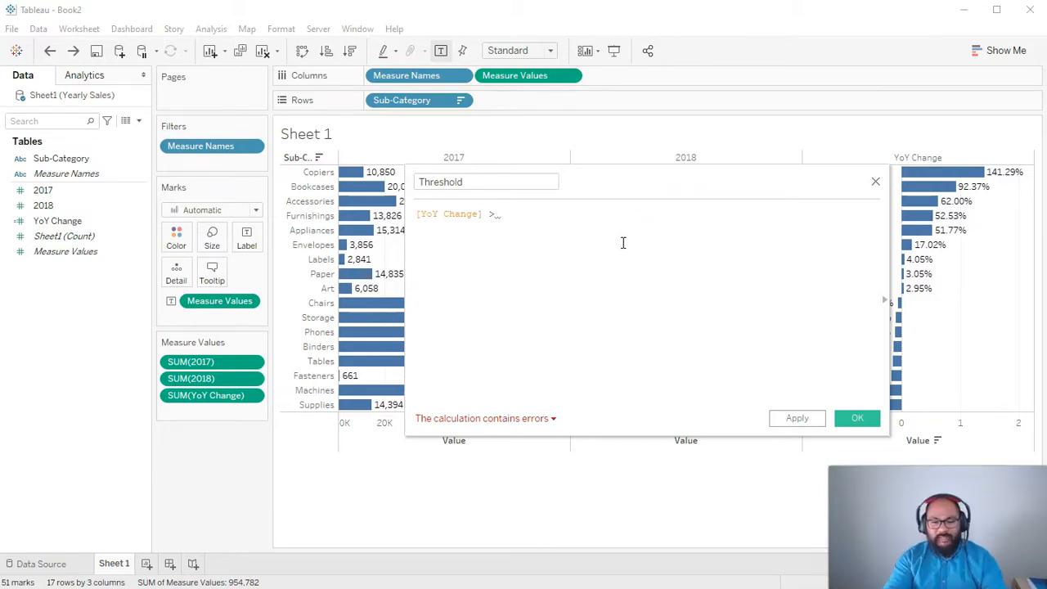
{"action": "left_click", "coordinate": [495, 213]}
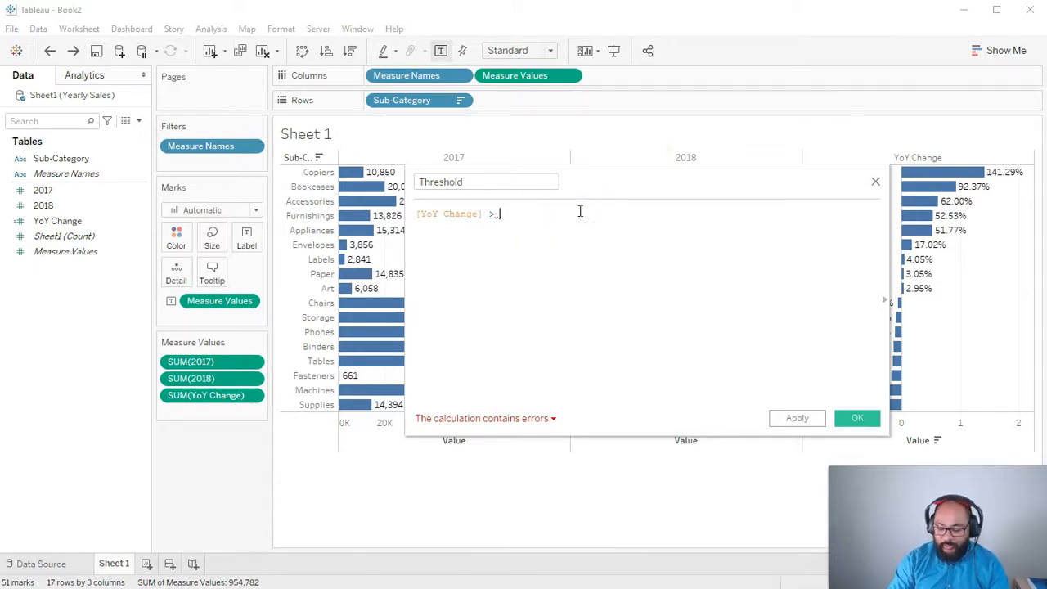
{"action": "type", "text": "0.5"}
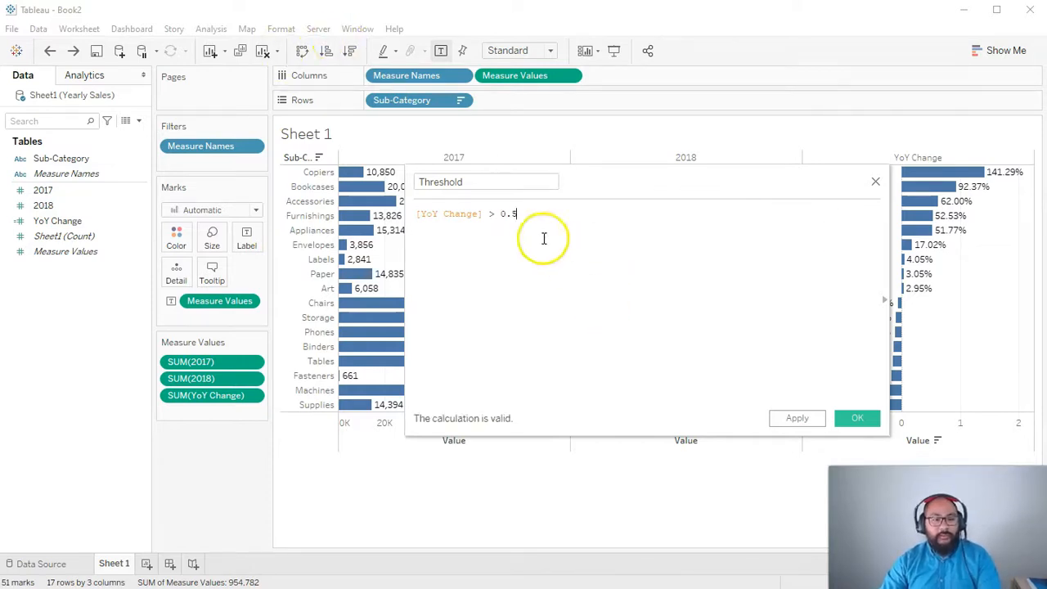
{"action": "double_click", "coordinate": [508, 214]}
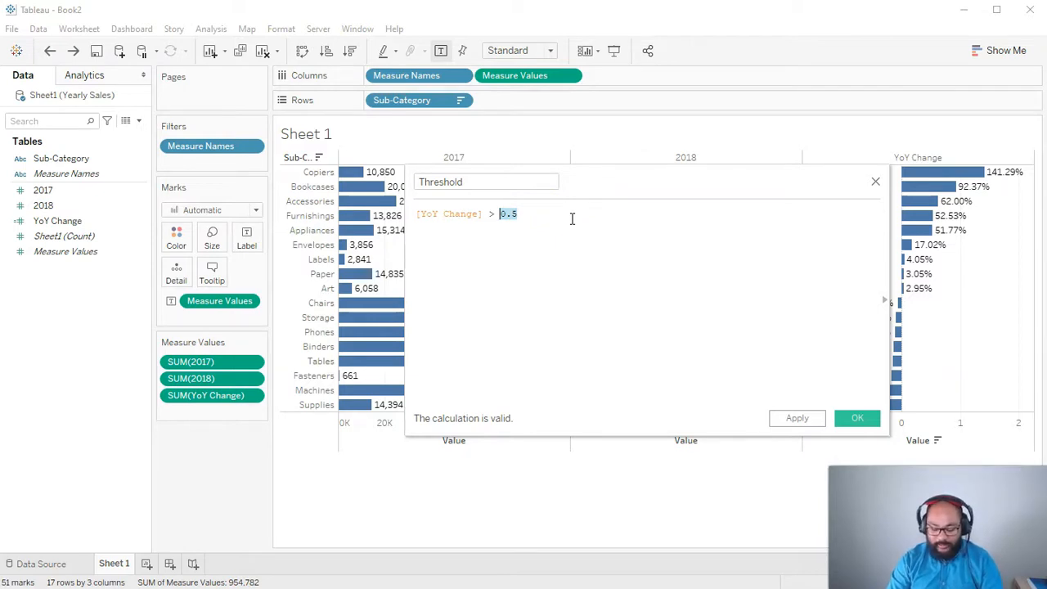
{"action": "type", "text": "50"}
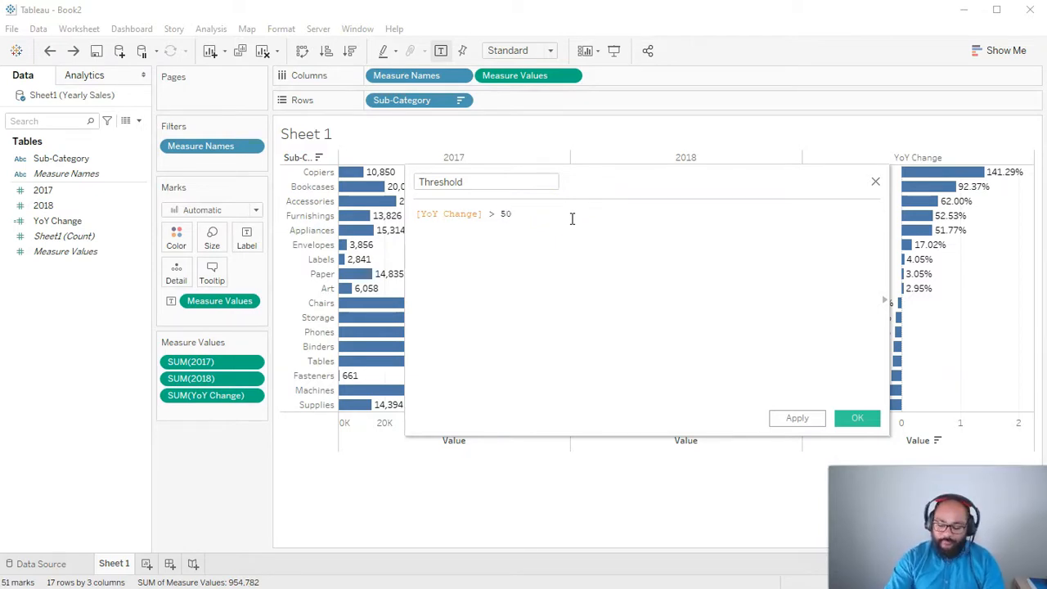
{"action": "type", "text": "/100"}
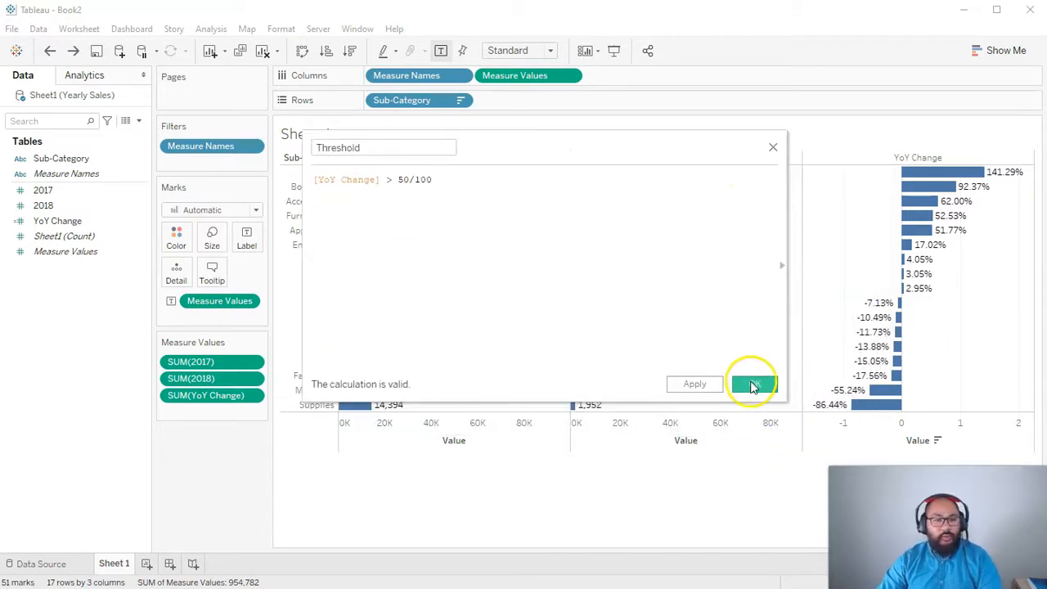
{"action": "left_click", "coordinate": [753, 383]}
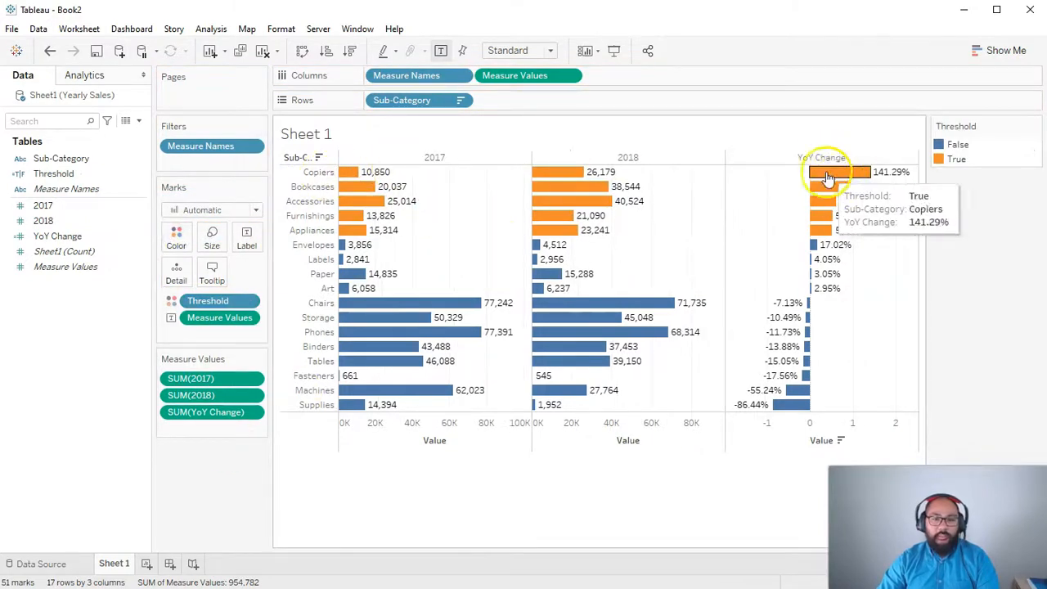
{"action": "mouse_move", "coordinate": [812, 304]}
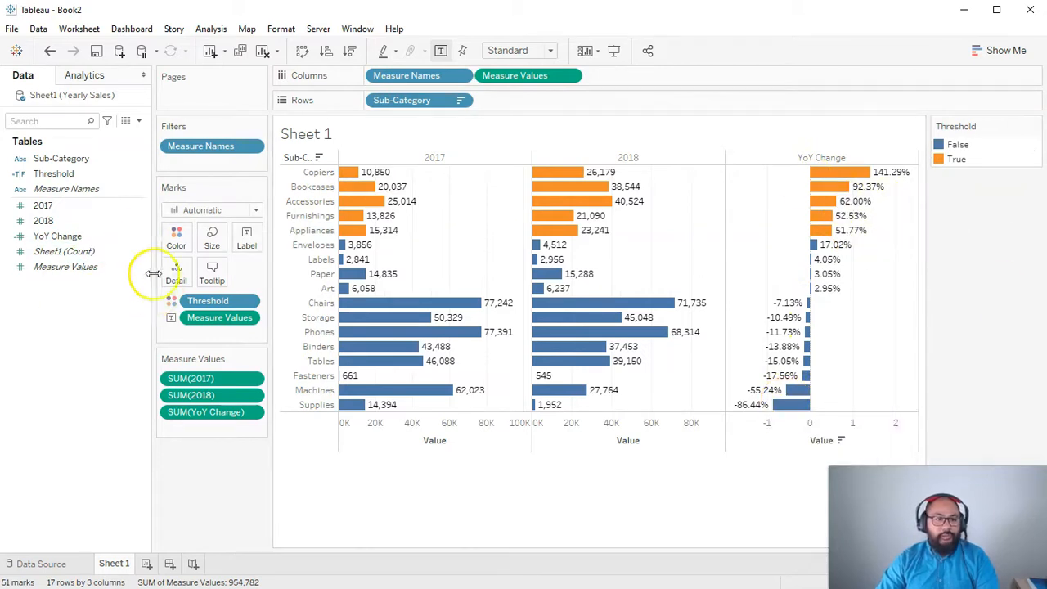
{"action": "mouse_move", "coordinate": [810, 232]}
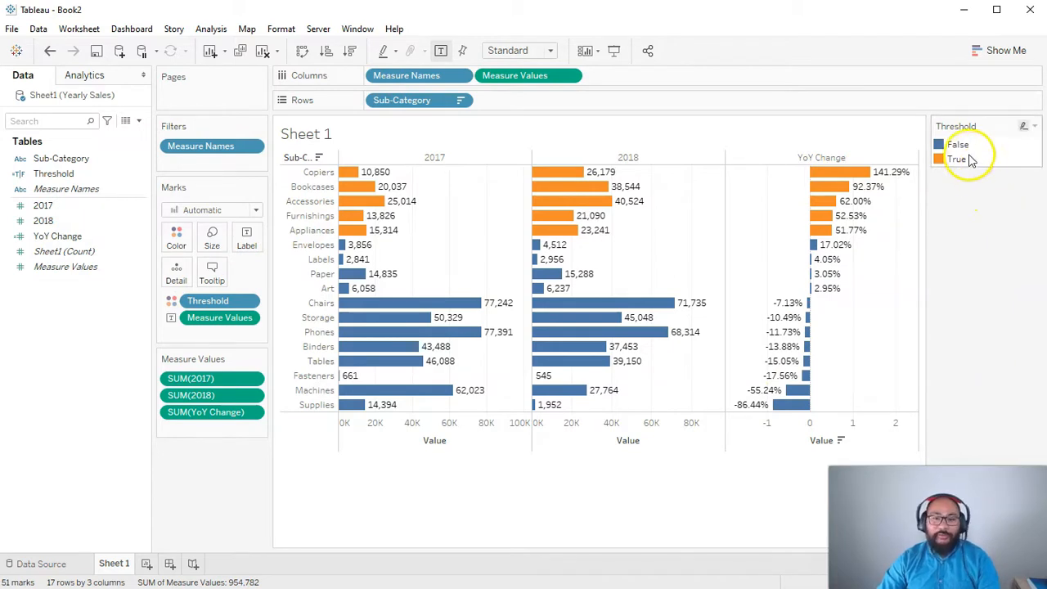
- Colour Threshold False red and True green, and fit the chart to Entire View
{"action": "right_click", "coordinate": [959, 159]}
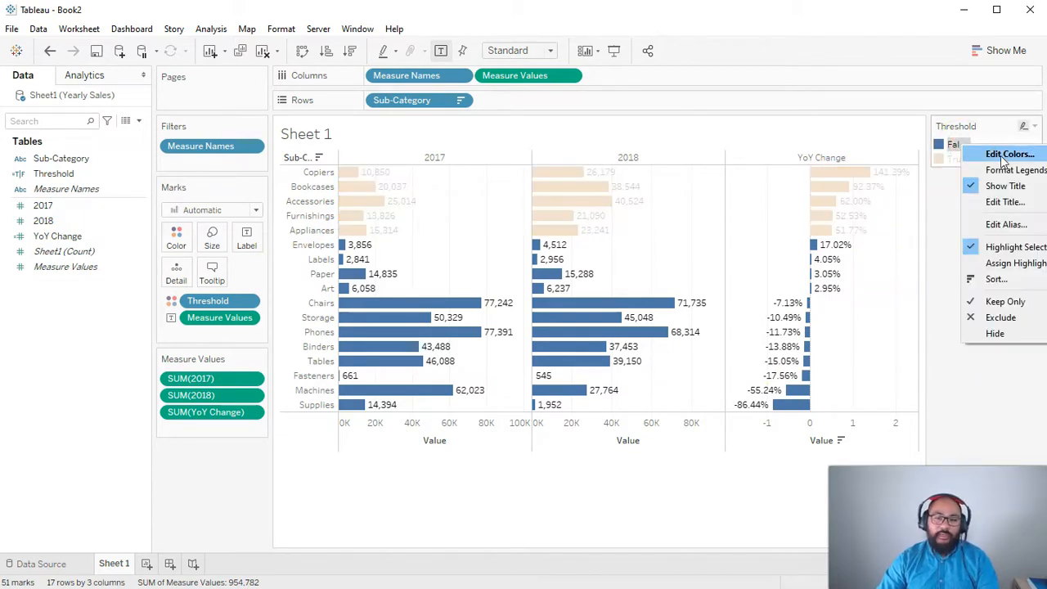
{"action": "left_click", "coordinate": [1010, 154]}
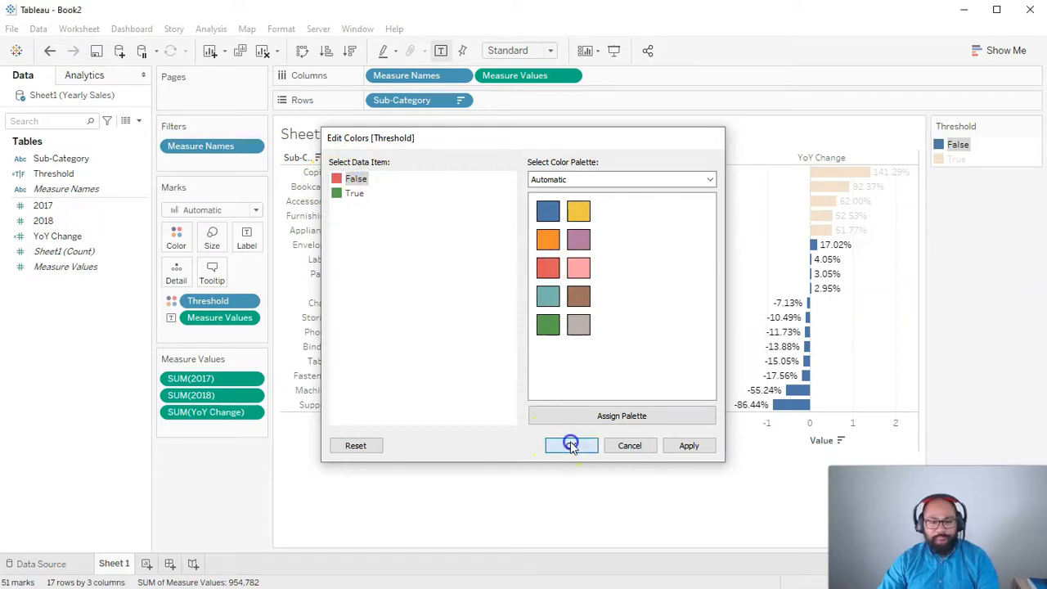
{"action": "left_click", "coordinate": [571, 445]}
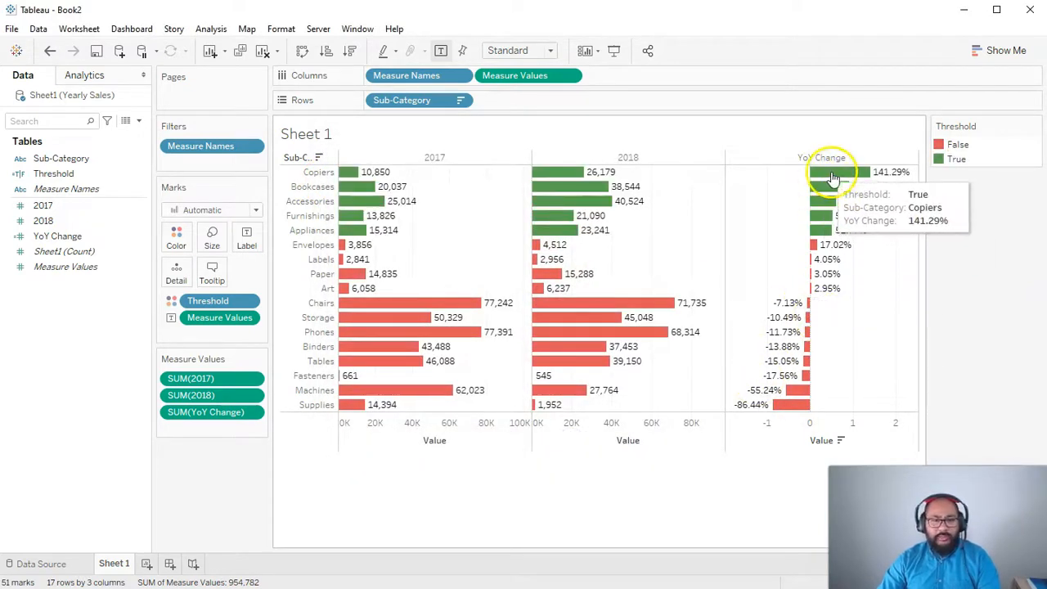
{"action": "left_click", "coordinate": [548, 50]}
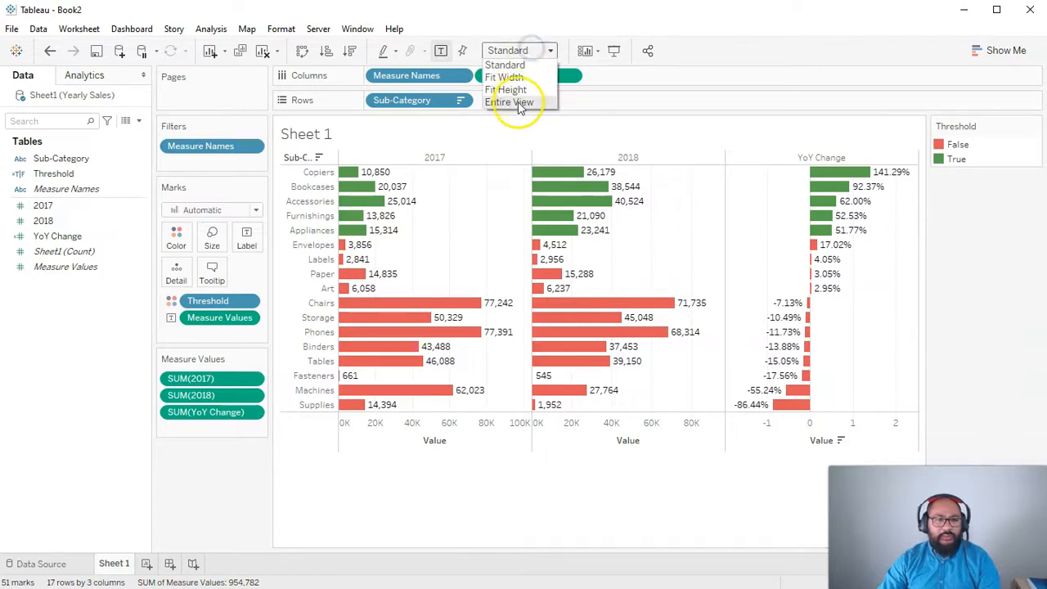
{"action": "left_click", "coordinate": [511, 102]}
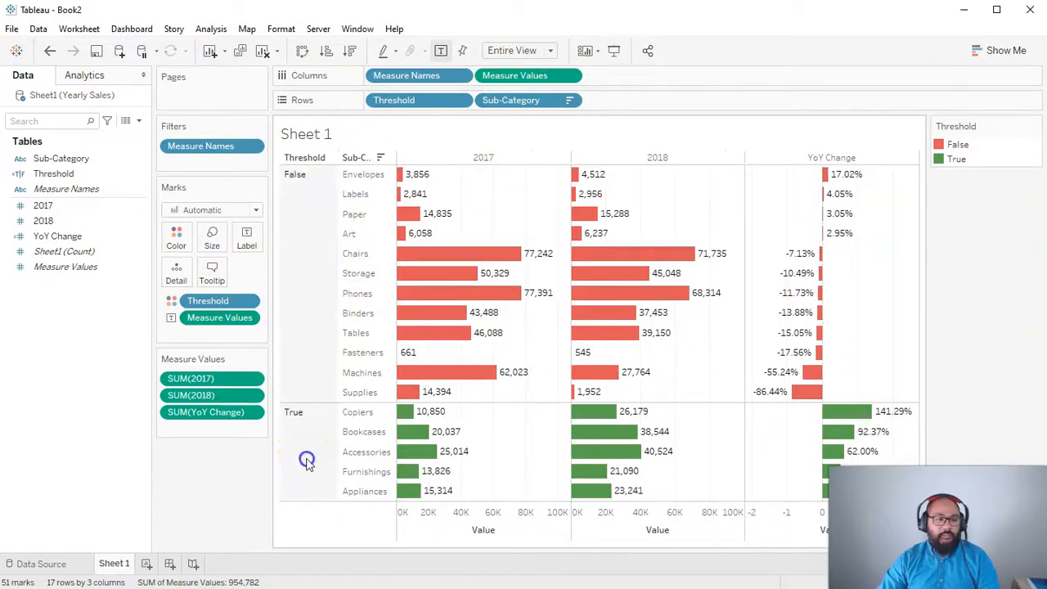
{"action": "mouse_move", "coordinate": [296, 235]}
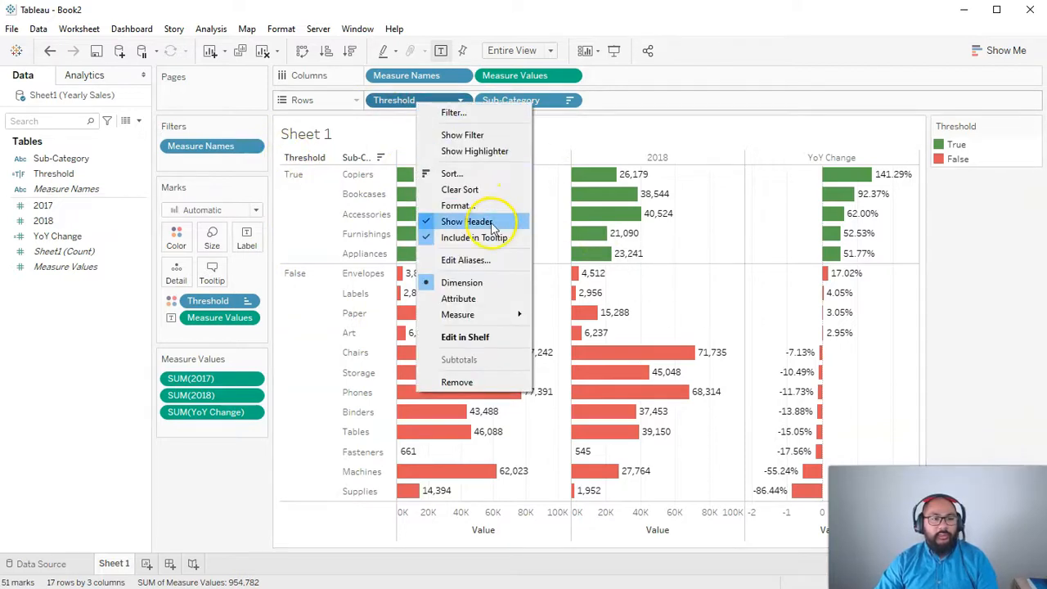
- Hide the Threshold row header
{"action": "left_click", "coordinate": [464, 220]}
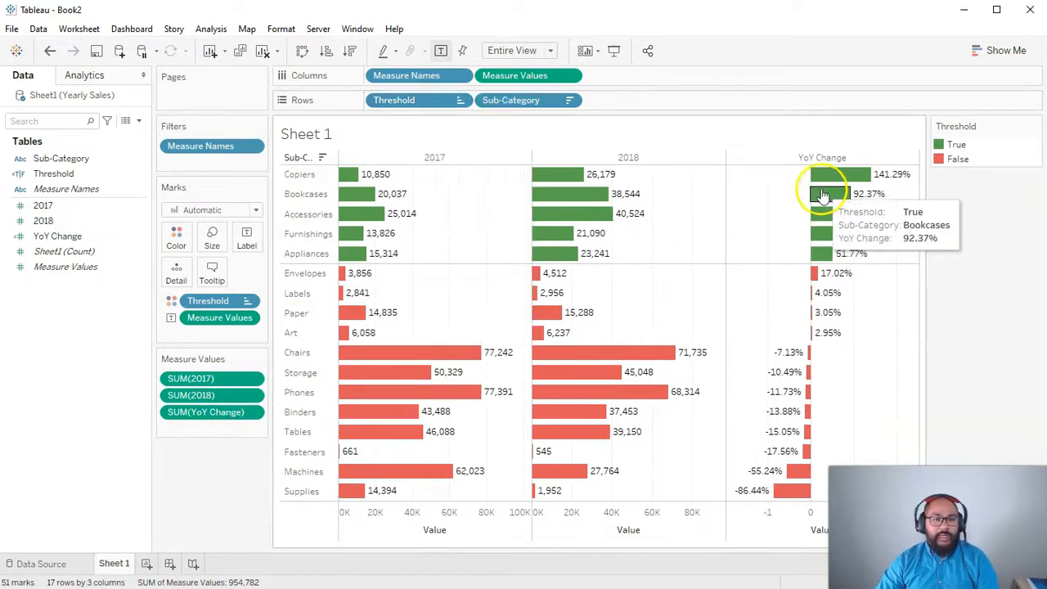
{"action": "mouse_move", "coordinate": [836, 414]}
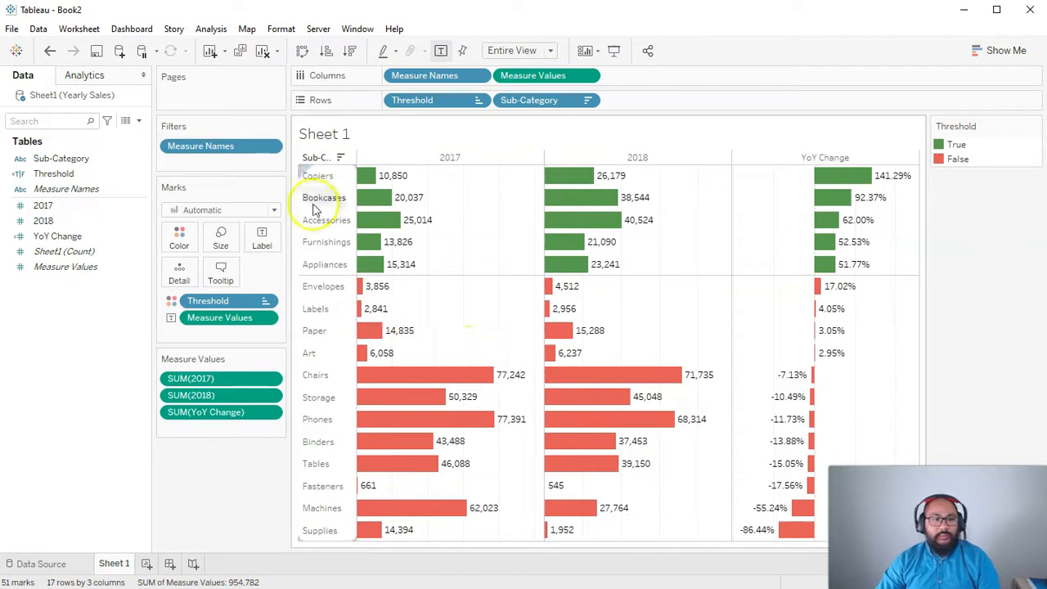
{"action": "mouse_move", "coordinate": [446, 294]}
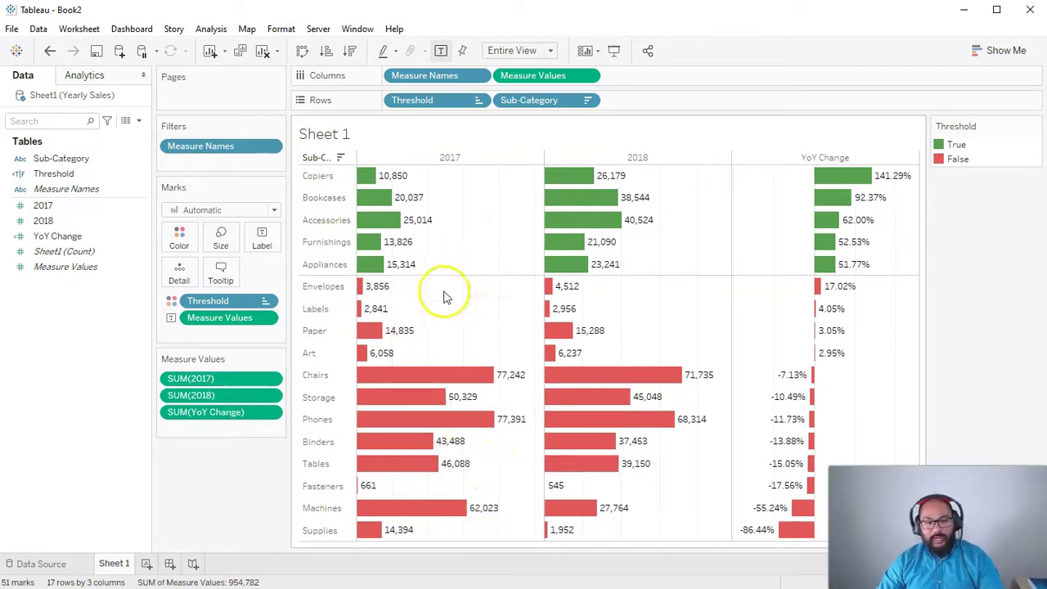
- Open the chart's formatting options from the view's right-click menu
{"action": "right_click", "coordinate": [448, 295]}
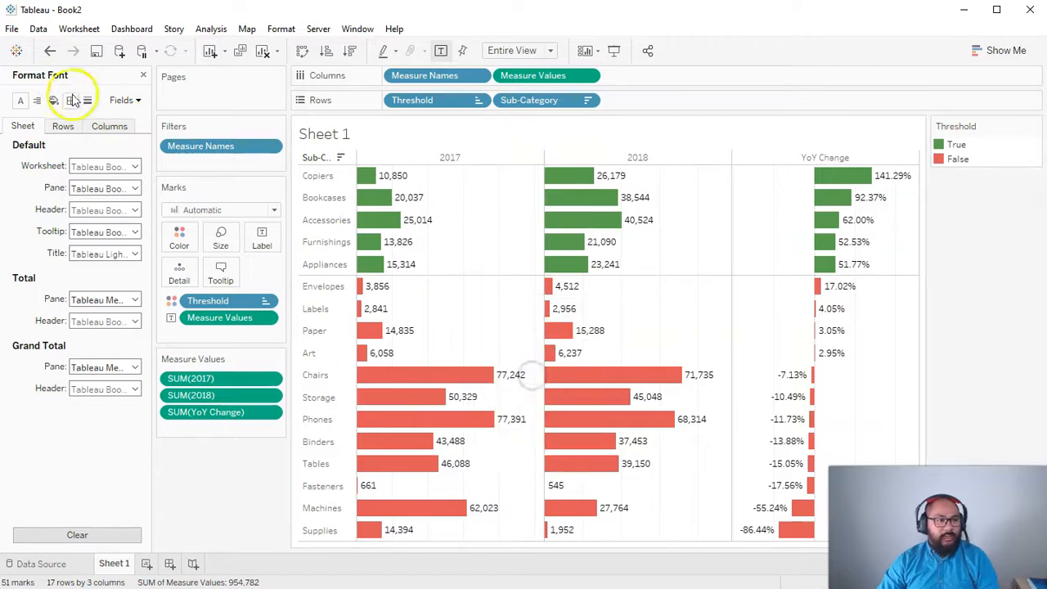
- Set the column Grid Lines to None in the line formatting settings
{"action": "left_click", "coordinate": [88, 100]}
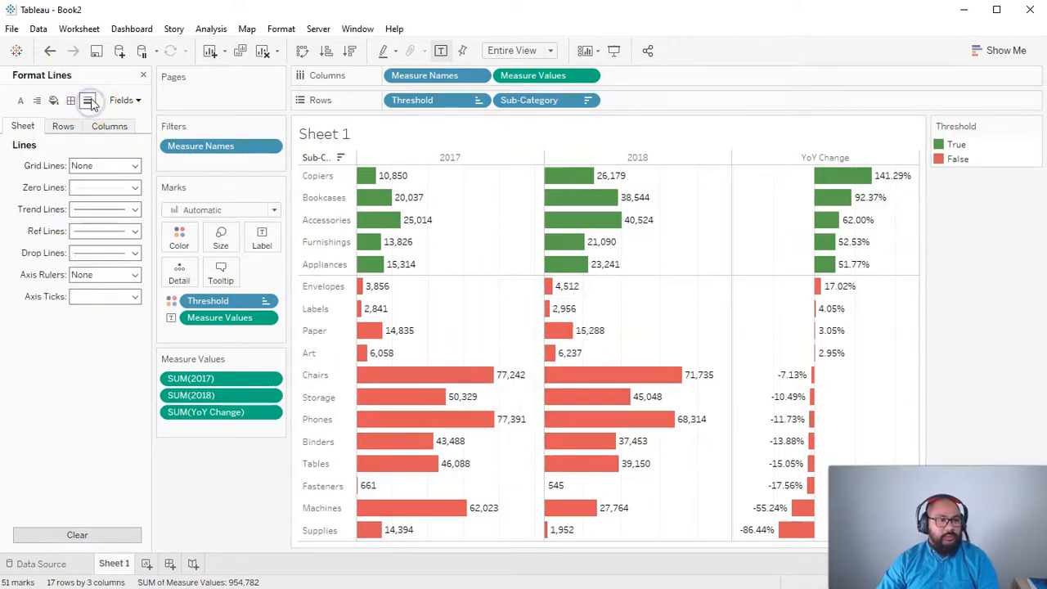
{"action": "left_click", "coordinate": [129, 165]}
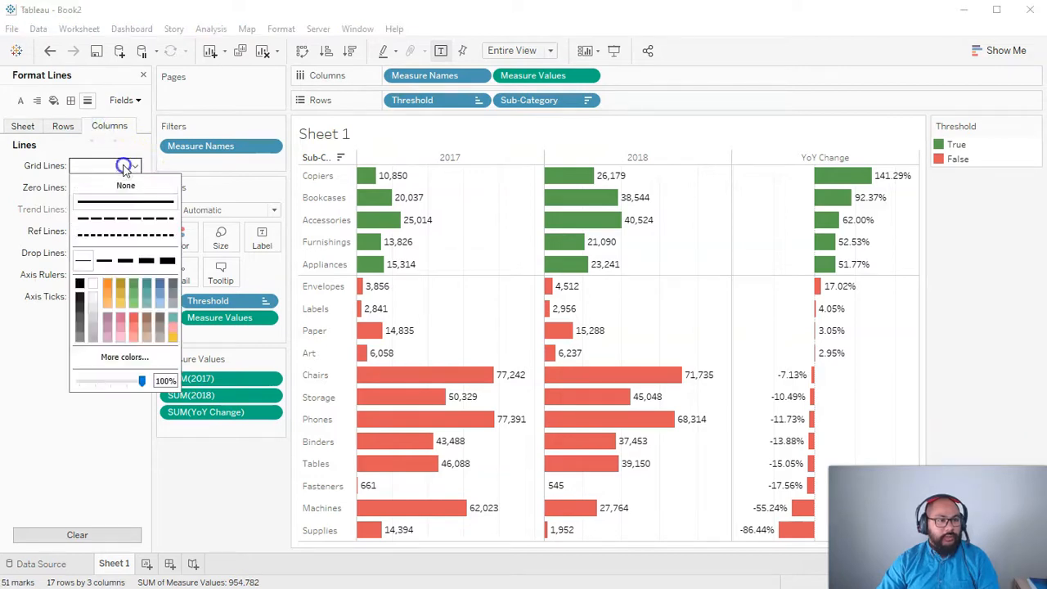
{"action": "left_click", "coordinate": [125, 184]}
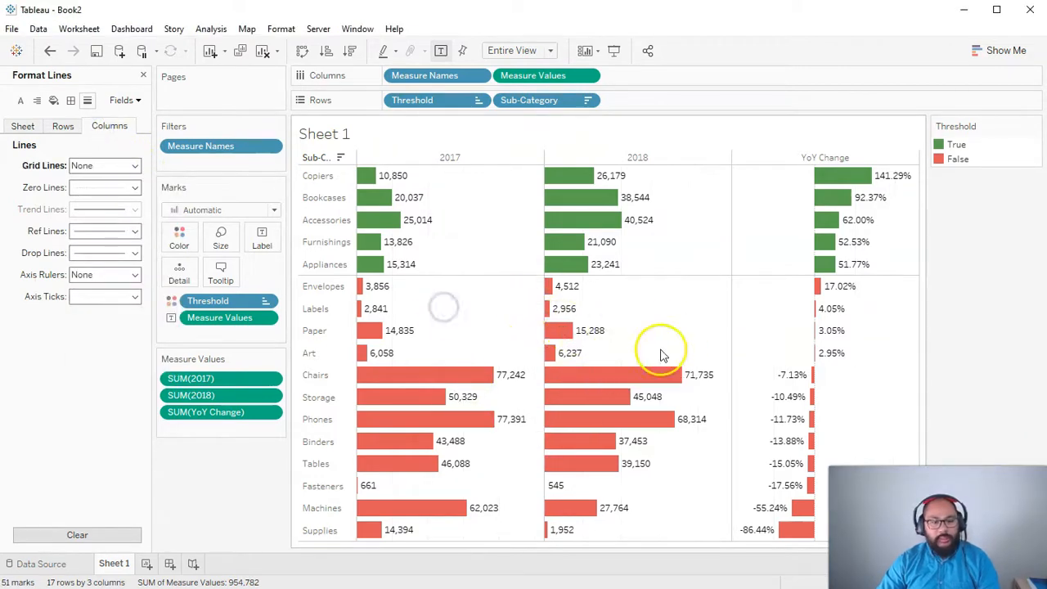
{"action": "mouse_move", "coordinate": [534, 294]}
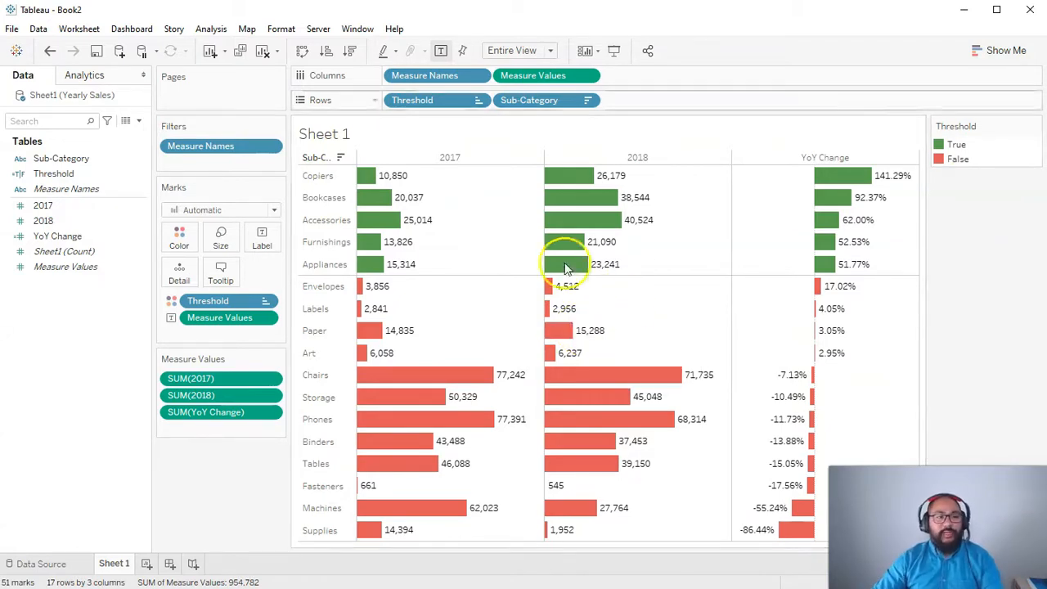
{"action": "mouse_move", "coordinate": [78, 377]}
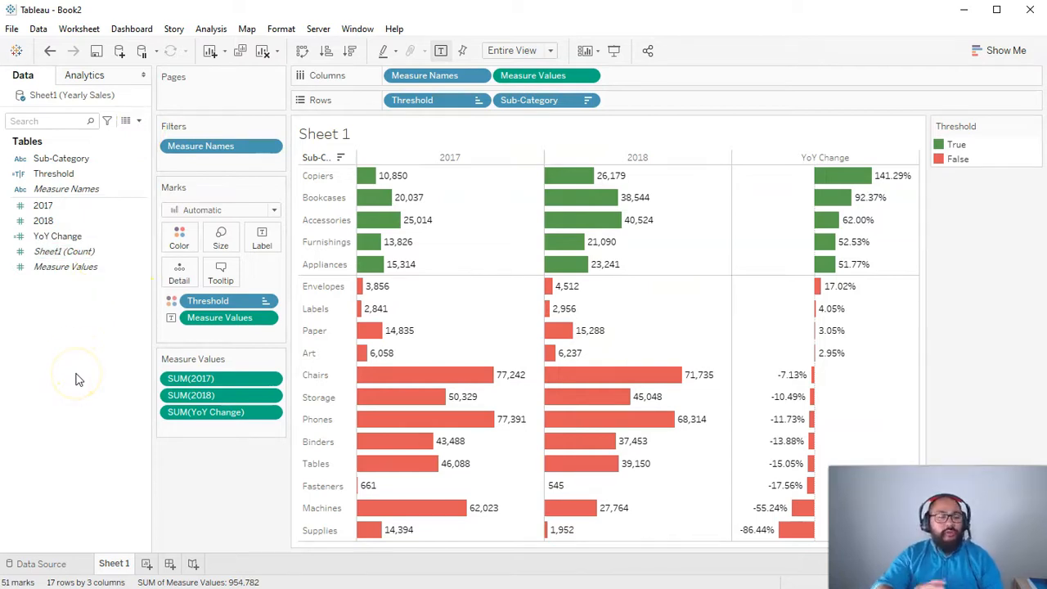
{"action": "mouse_move", "coordinate": [75, 368]}
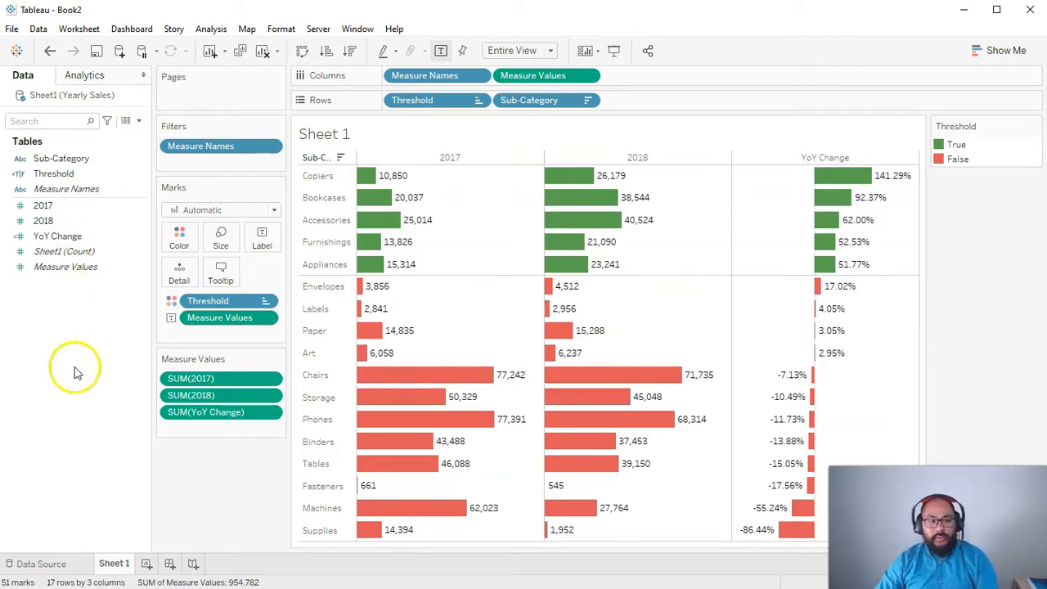
{"action": "mouse_move", "coordinate": [109, 353]}
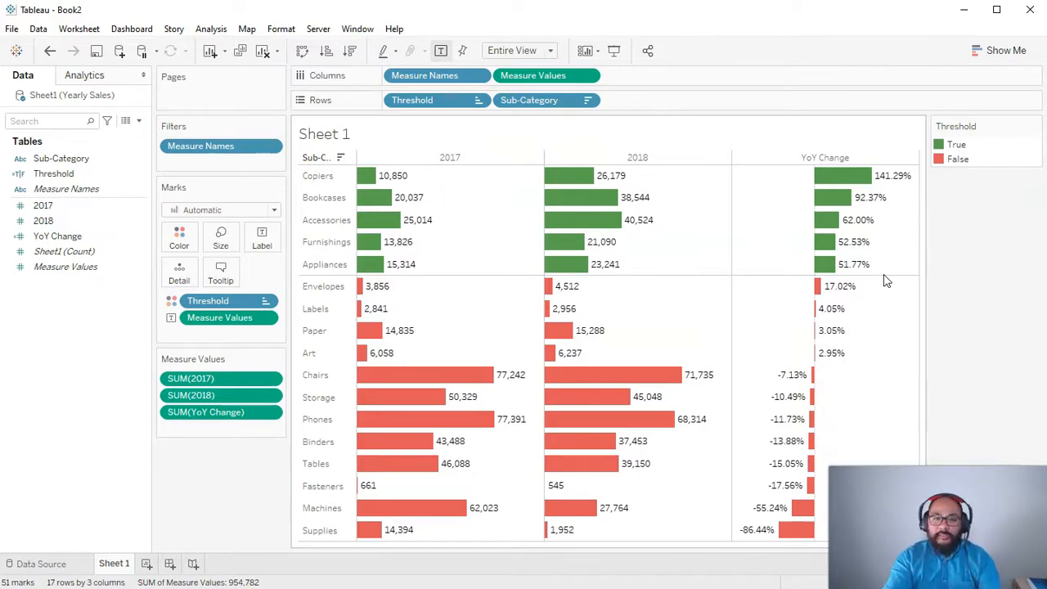
{"action": "mouse_move", "coordinate": [113, 369]}
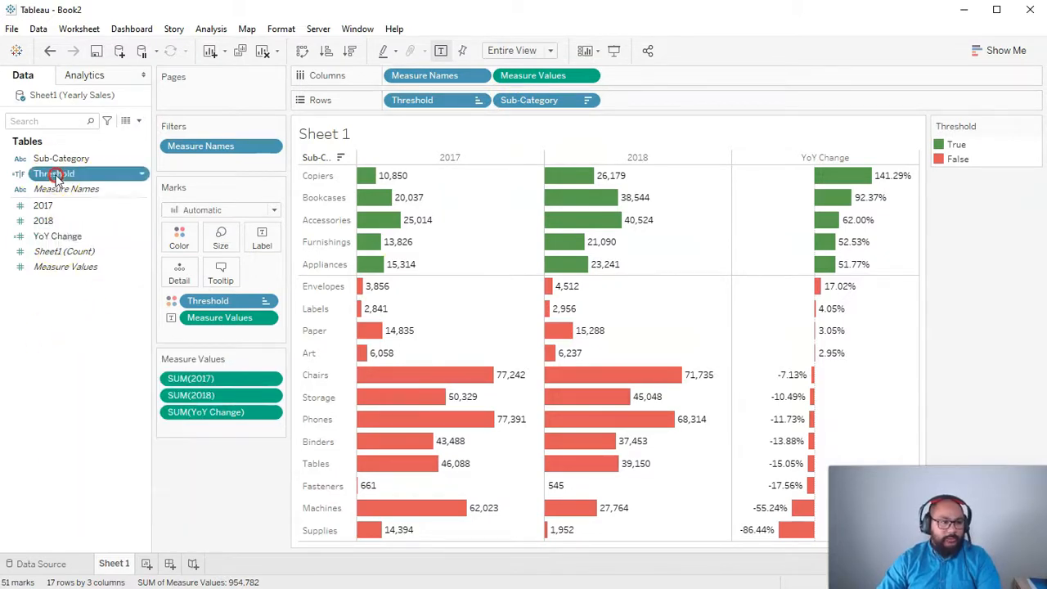
{"action": "double_click", "coordinate": [54, 174]}
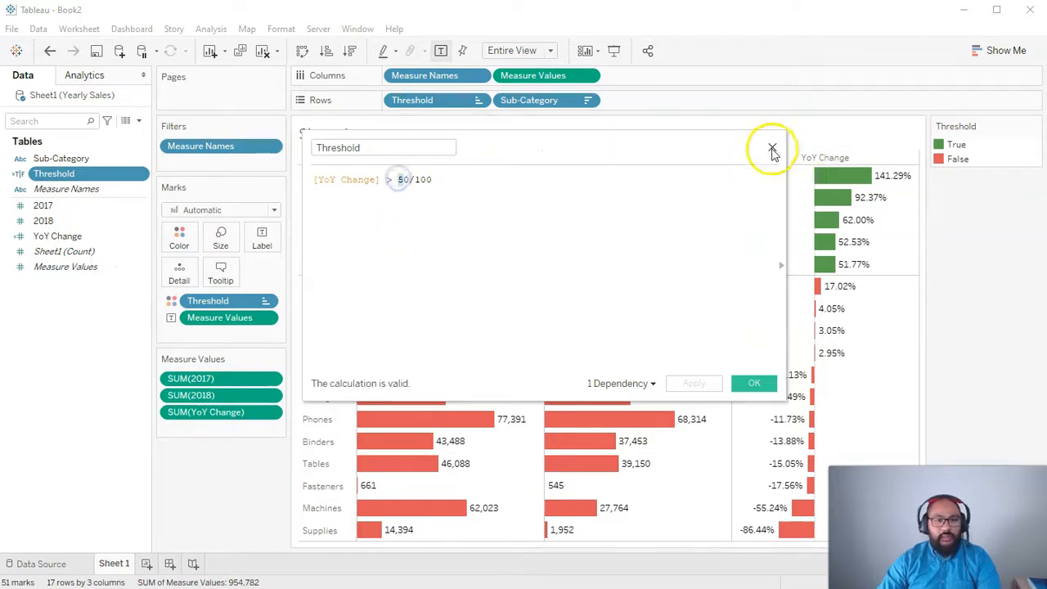
{"action": "left_click", "coordinate": [772, 150]}
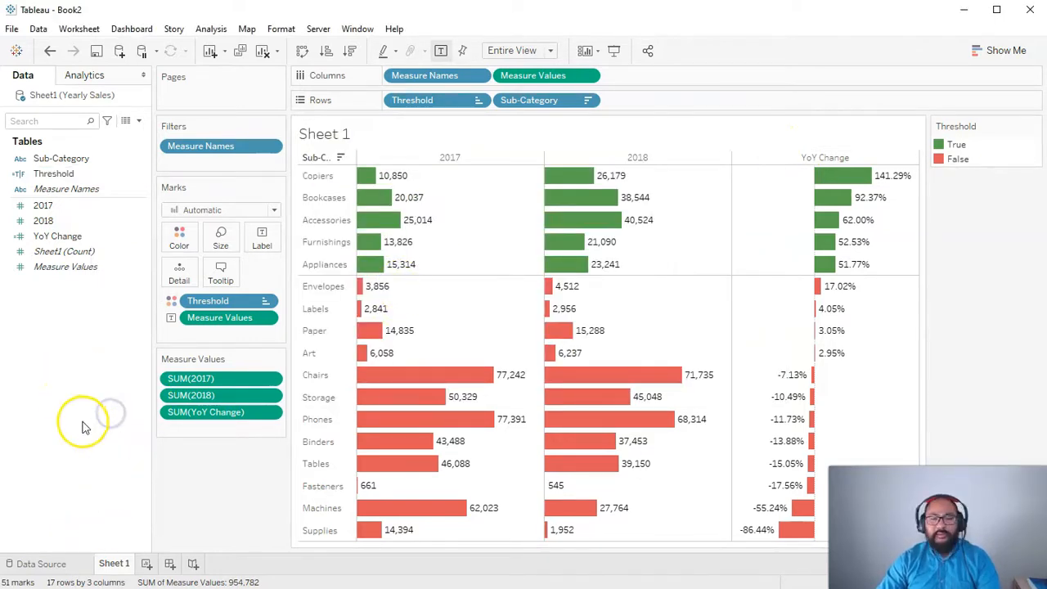
{"action": "mouse_move", "coordinate": [57, 410]}
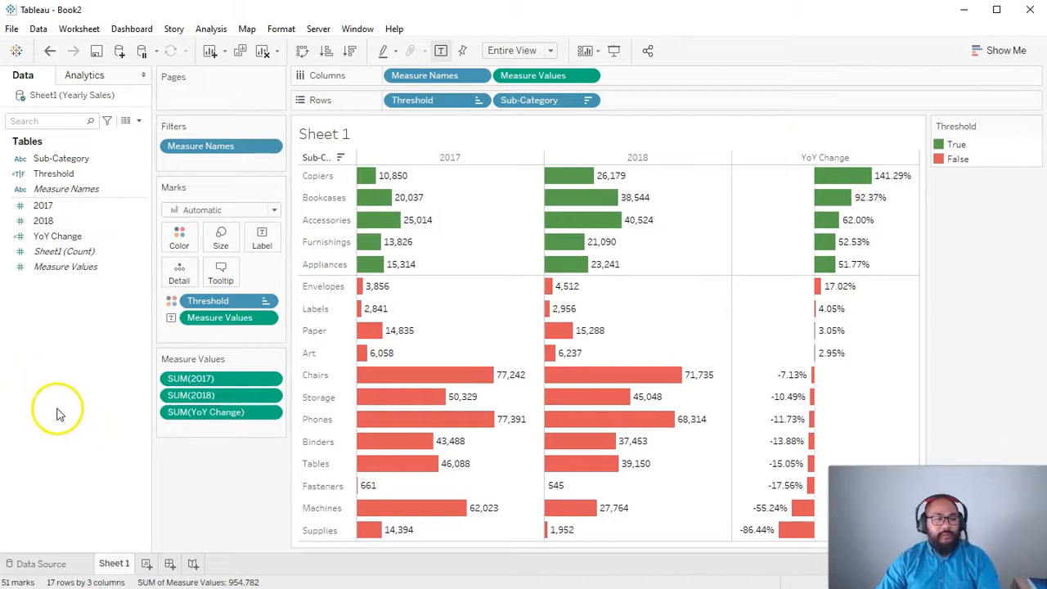
- Create the float parameter Threshold PARAM with a current value of 0.5
{"action": "right_click", "coordinate": [57, 409]}
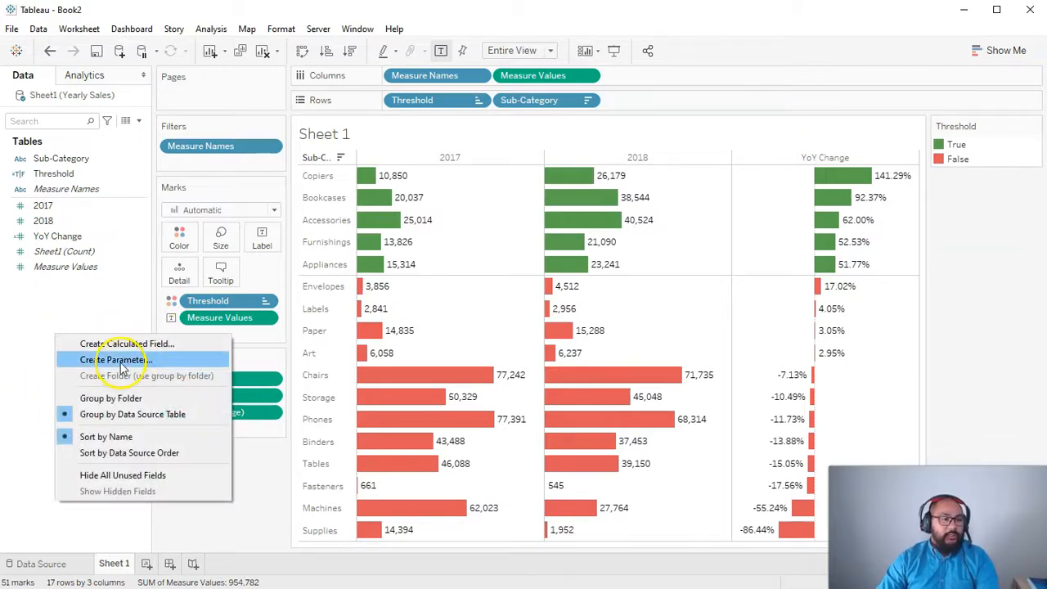
{"action": "left_click", "coordinate": [114, 360]}
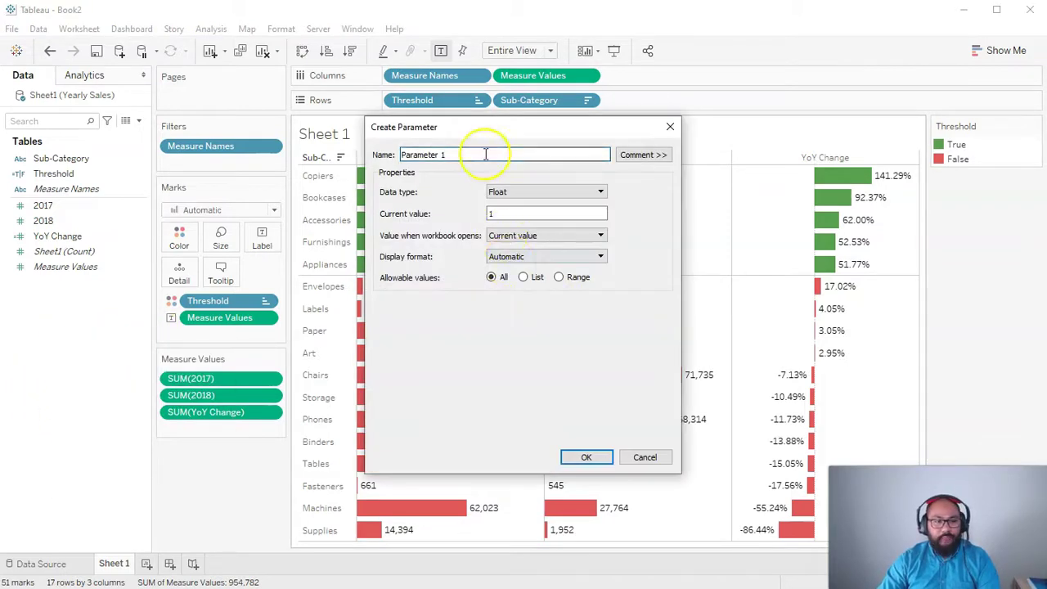
{"action": "type", "text": "Threshol"}
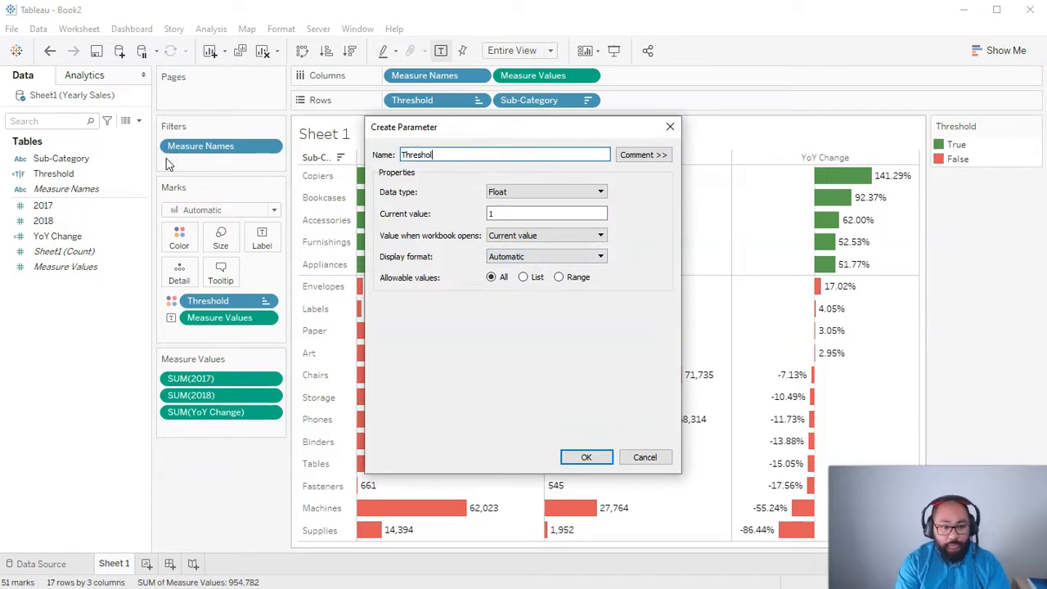
{"action": "type", "text": "PARAM"}
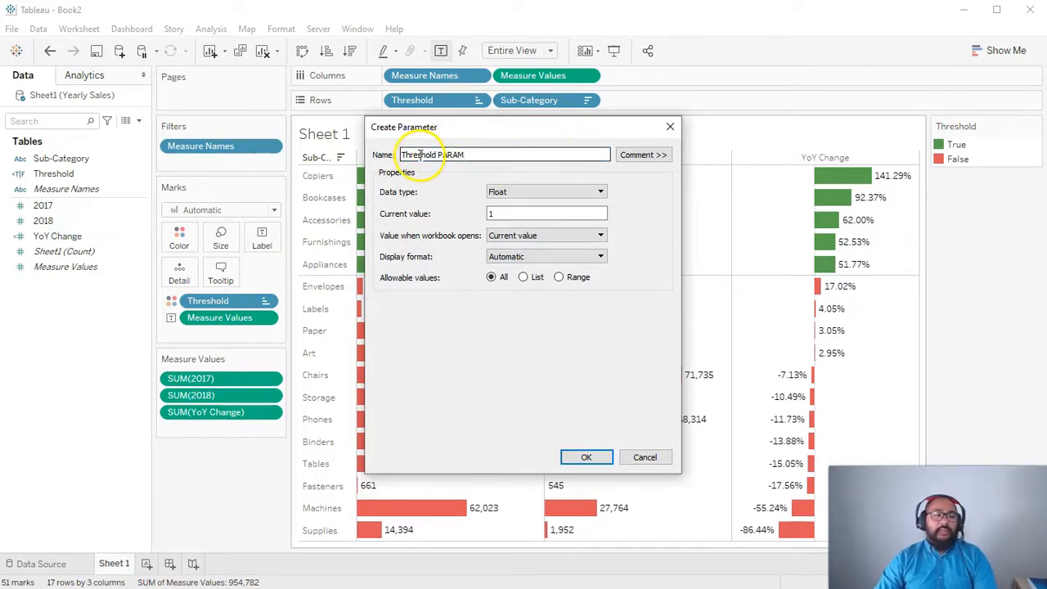
{"action": "double_click", "coordinate": [417, 154]}
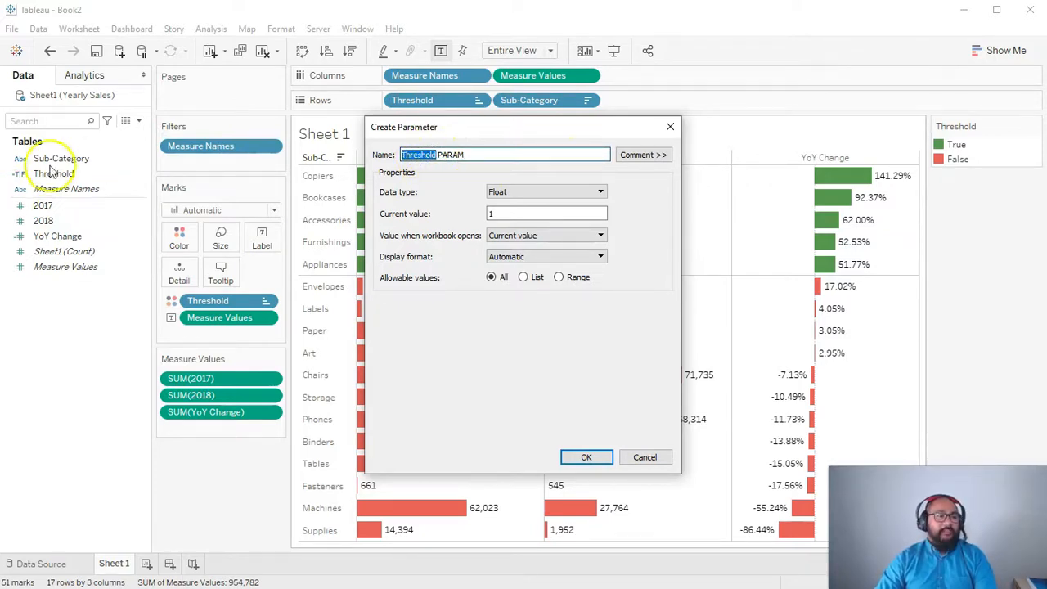
{"action": "mouse_move", "coordinate": [119, 520]}
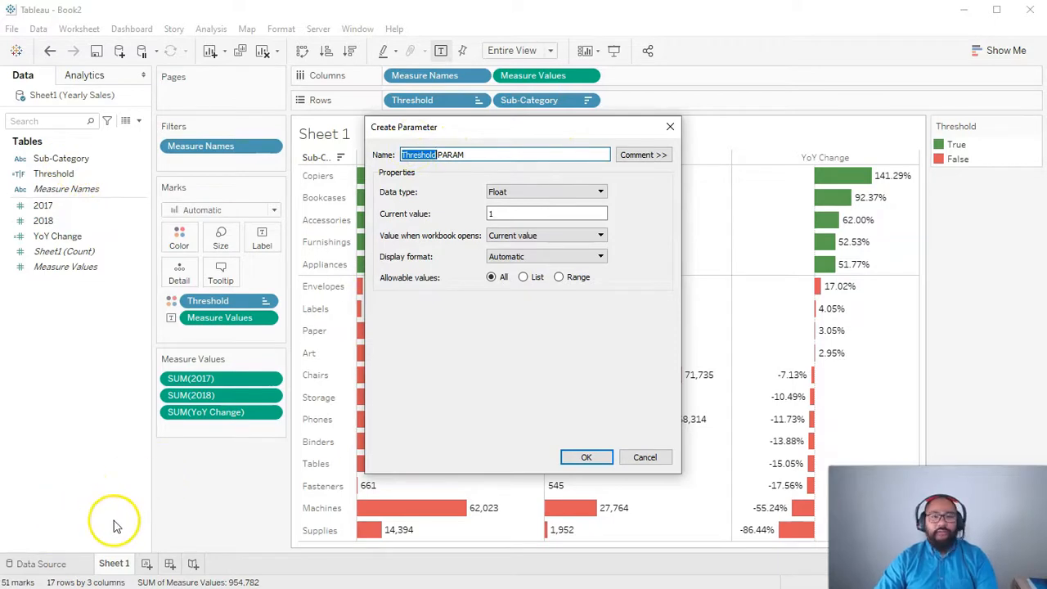
{"action": "mouse_move", "coordinate": [377, 117]}
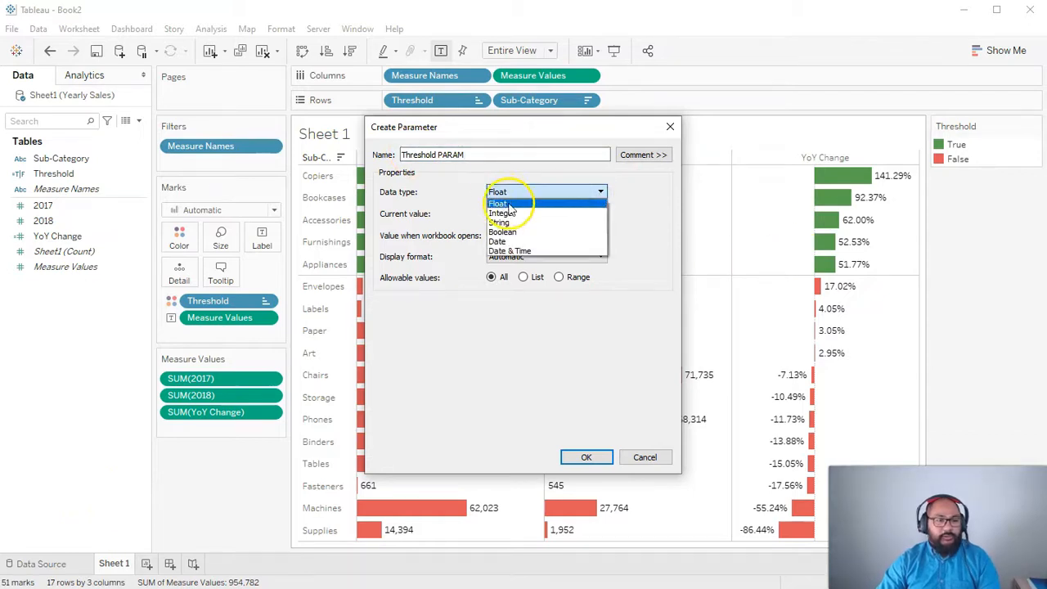
{"action": "left_click", "coordinate": [497, 203]}
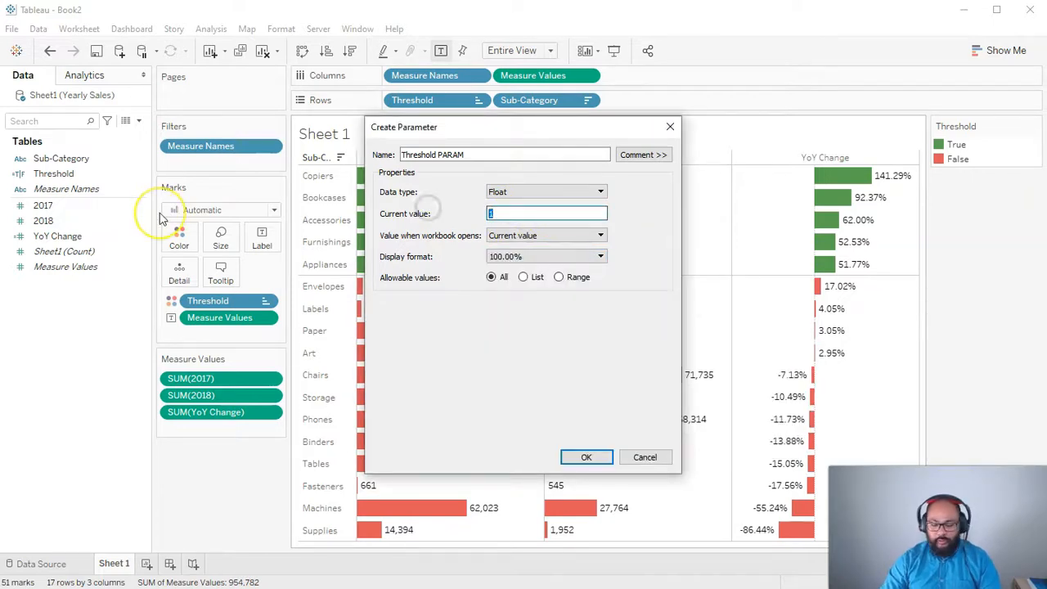
{"action": "type", "text": "0.5"}
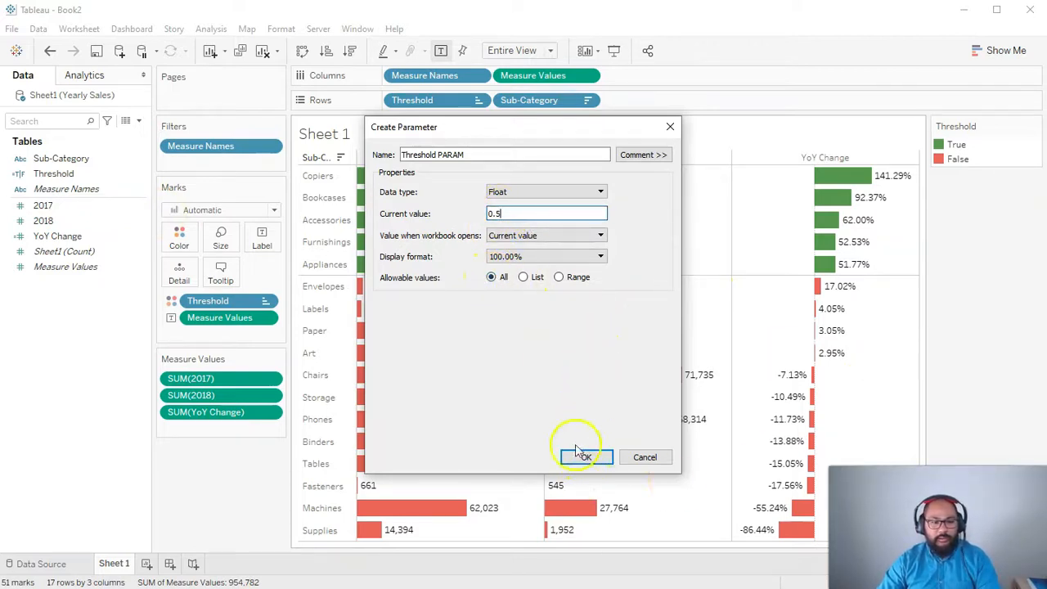
{"action": "left_click", "coordinate": [587, 457]}
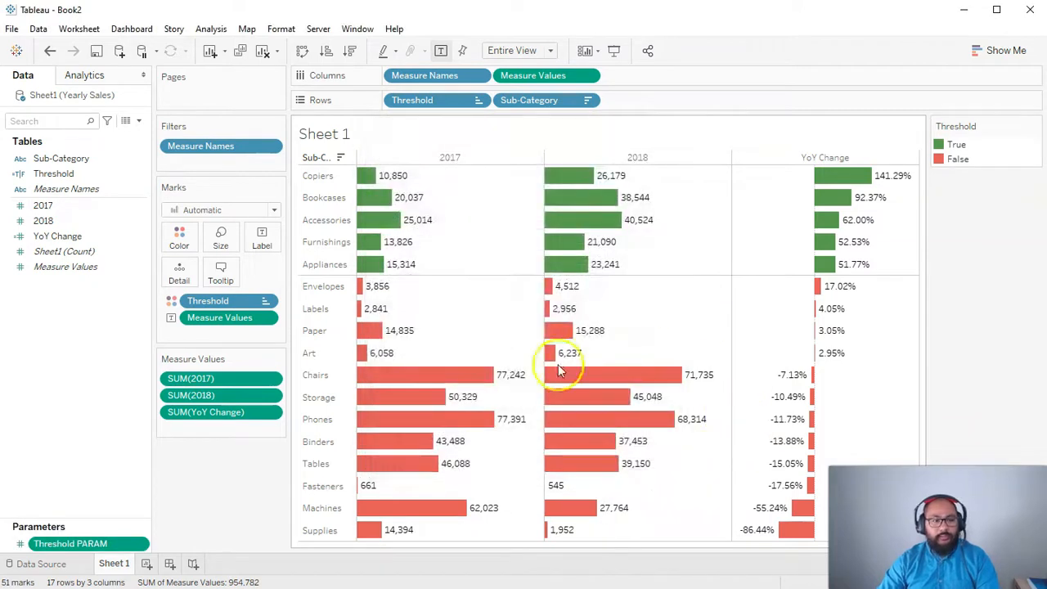
- Reopen the Threshold calculation and replace the fixed 50% with Threshold PARAM
{"action": "left_click", "coordinate": [54, 173]}
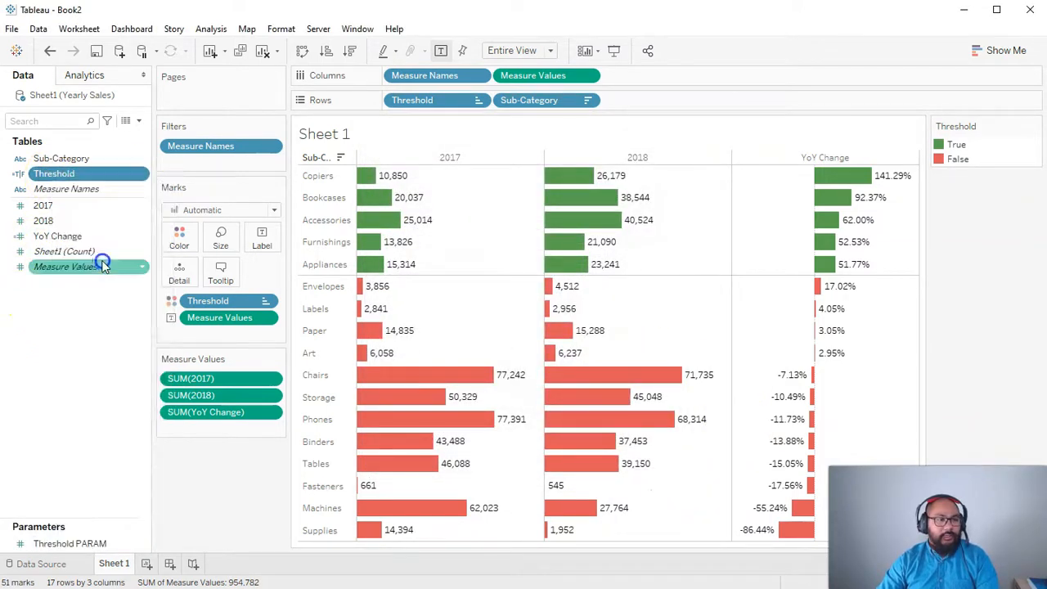
{"action": "double_click", "coordinate": [54, 172]}
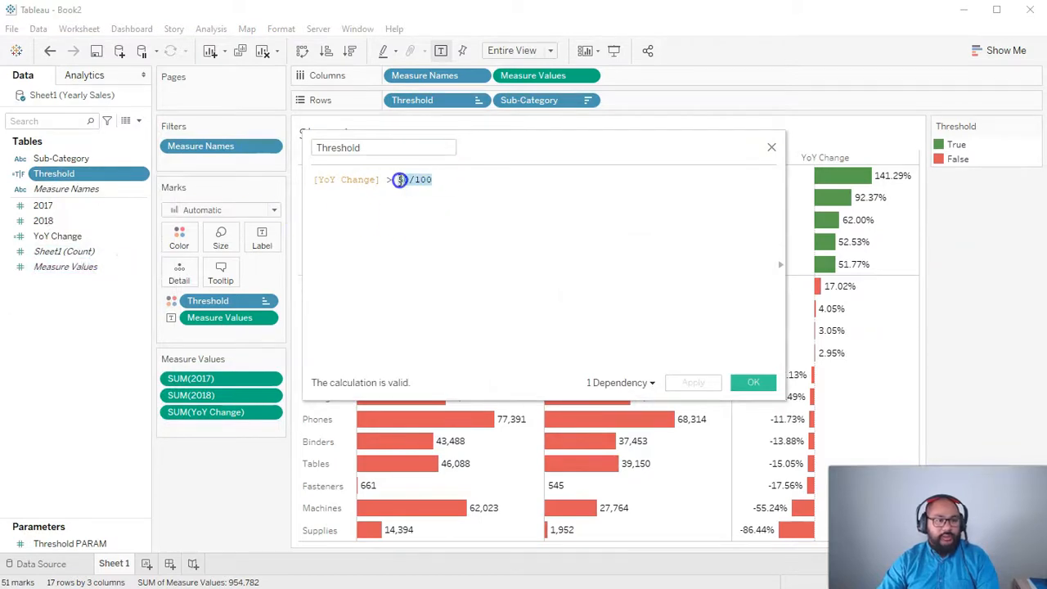
{"action": "type", "text": "thres"}
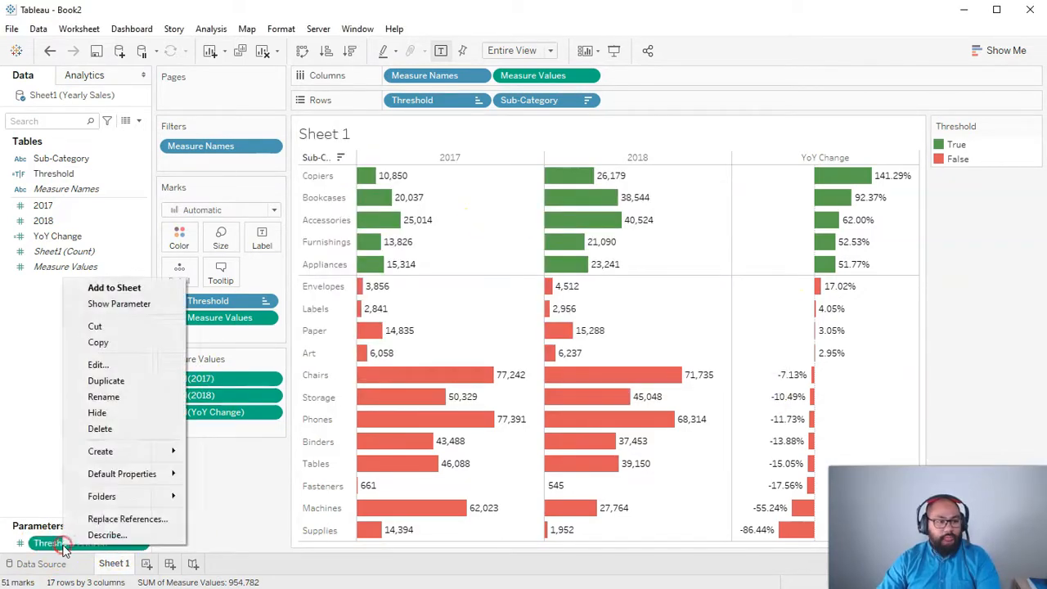
{"action": "mouse_move", "coordinate": [118, 304]}
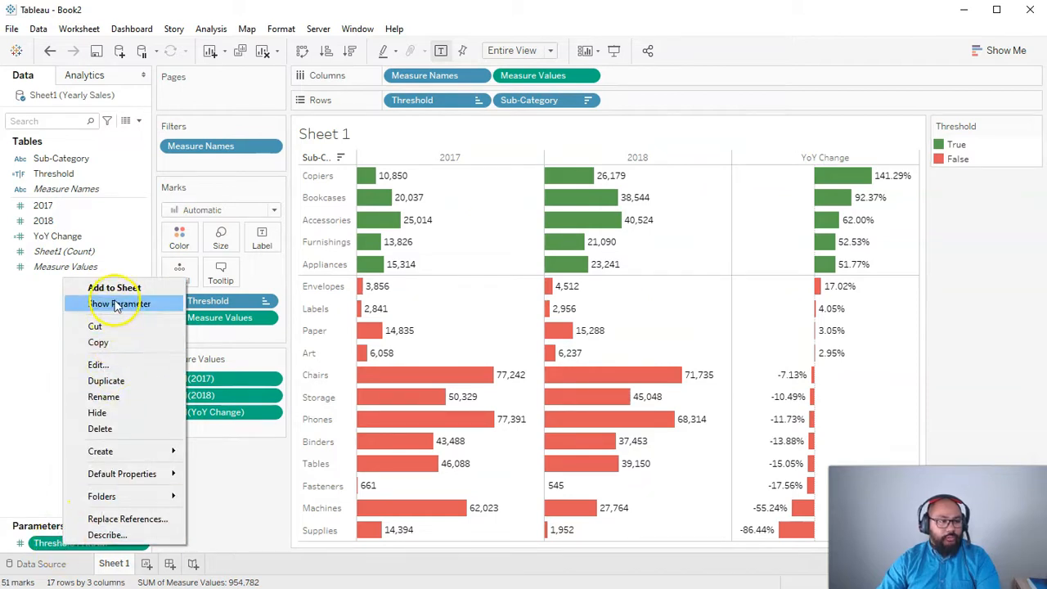
- Show the Threshold PARAM control on the sheet, trying 60.00% then -10.00%
{"action": "left_click", "coordinate": [112, 303]}
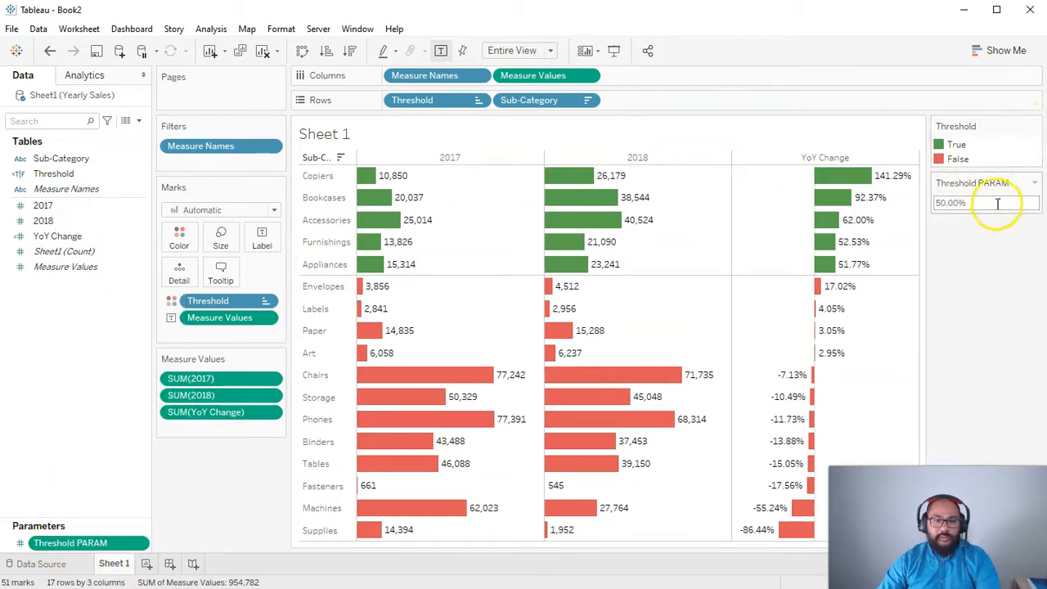
{"action": "type", "text": "0.5"}
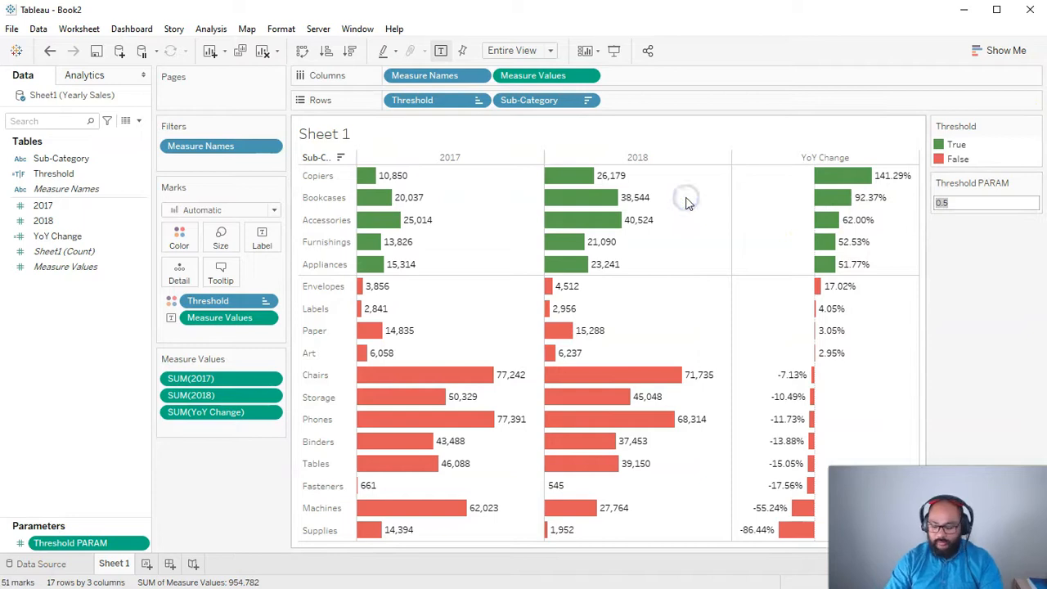
{"action": "type", "text": "60.00%"}
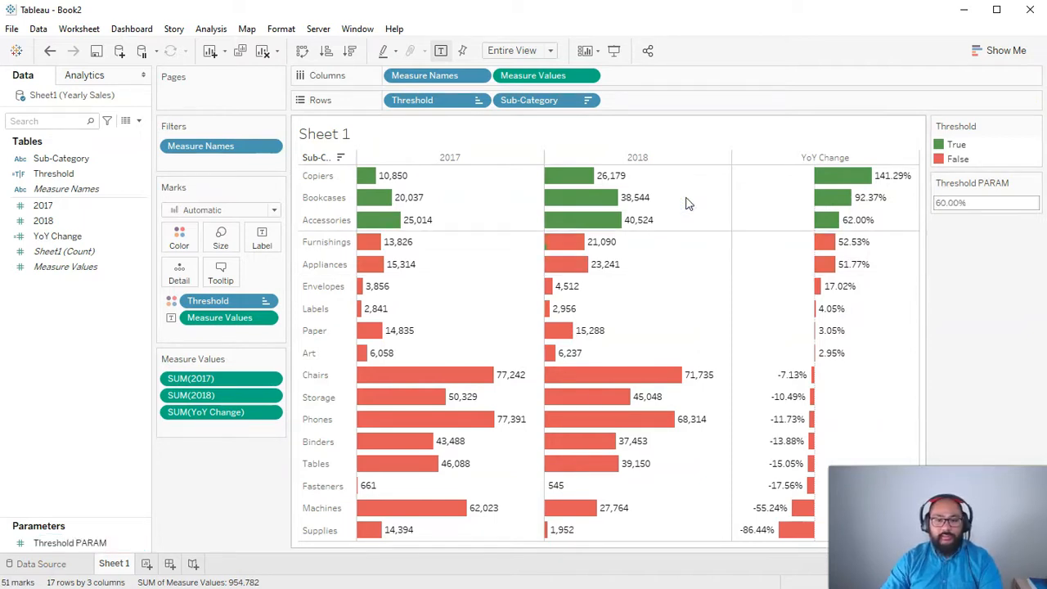
{"action": "left_click", "coordinate": [985, 202]}
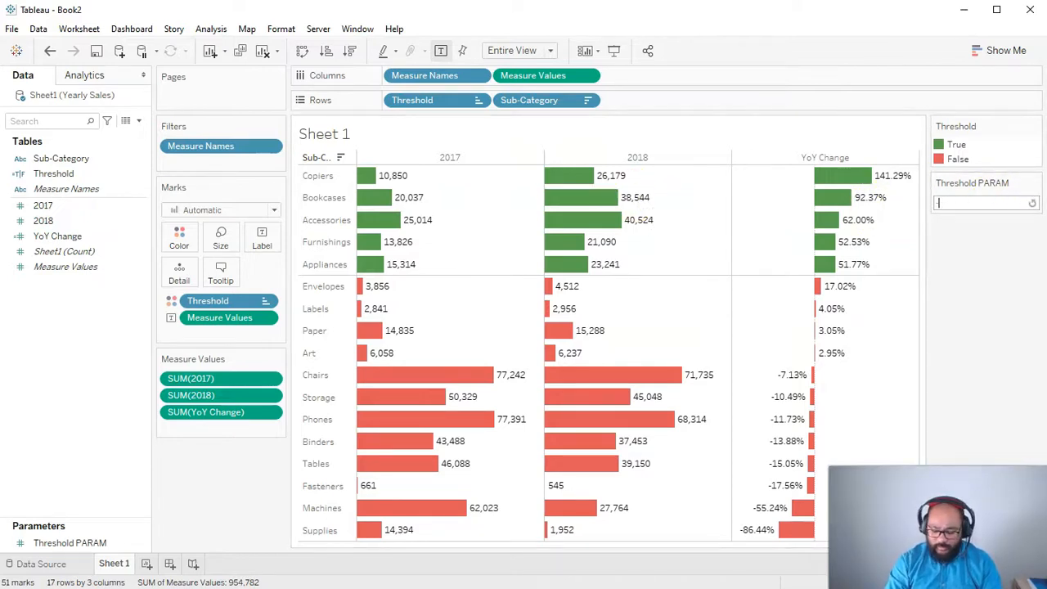
{"action": "type", "text": "-10.00%"}
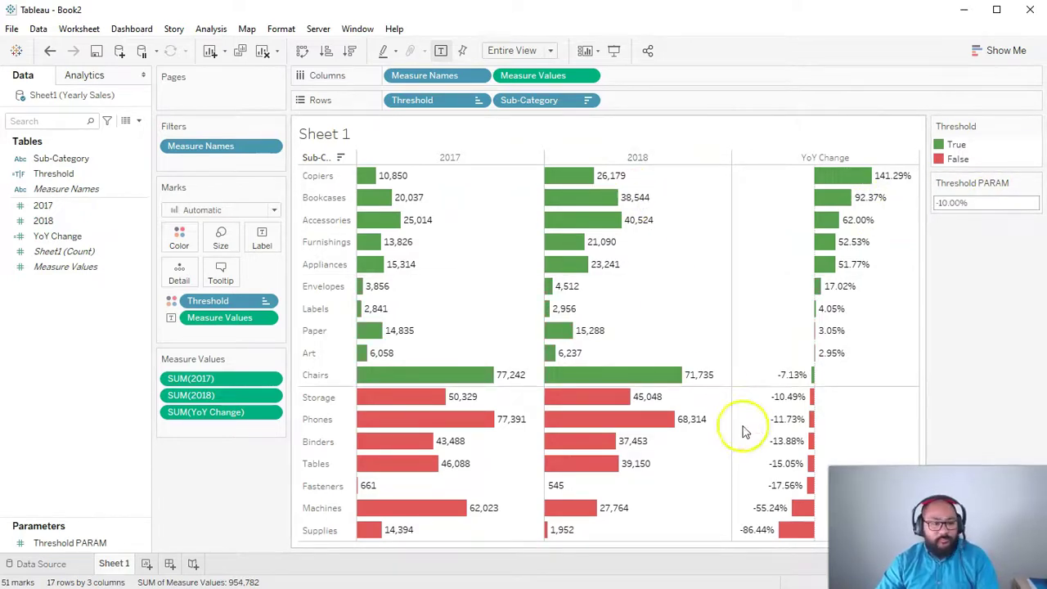
{"action": "mouse_move", "coordinate": [965, 384]}
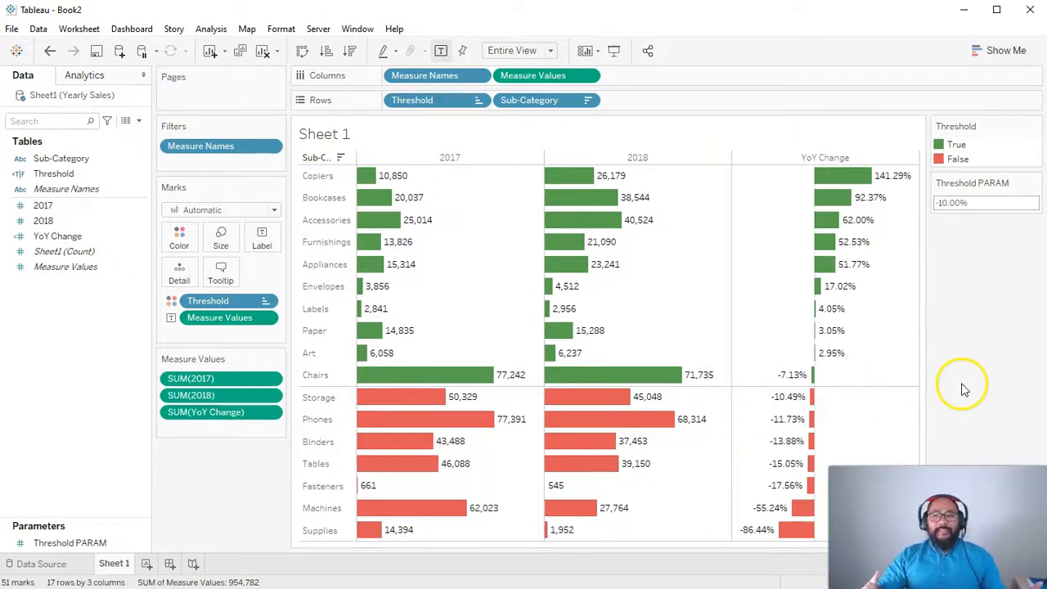